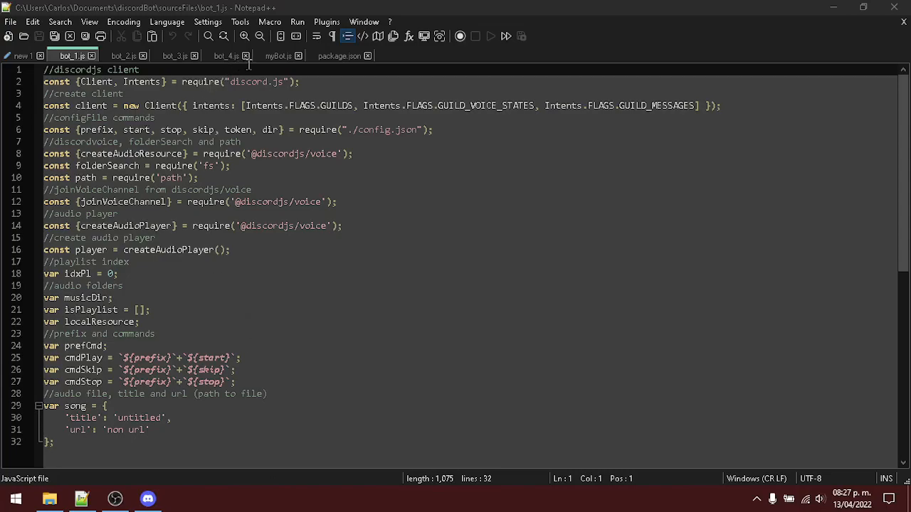
mouse_move(122, 55)
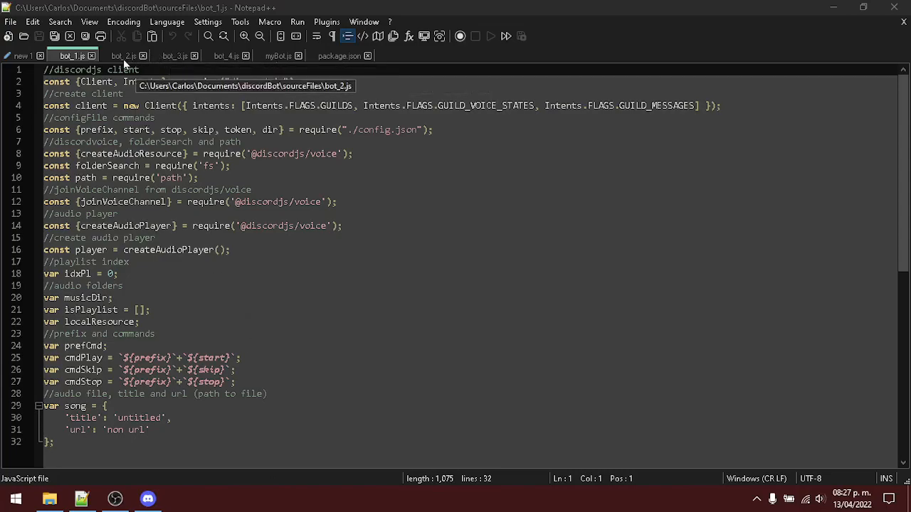
mouse_move(68, 58)
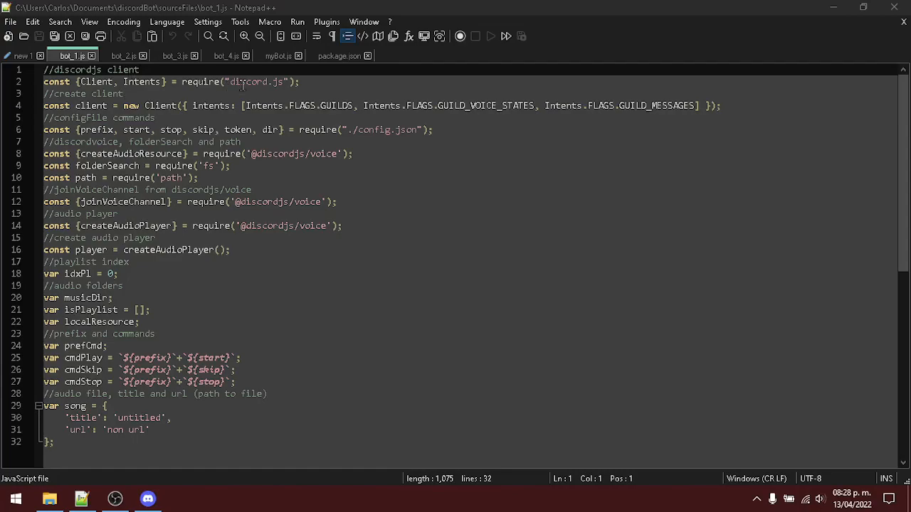
Step: Point out the config import, client object, createAudioPlayer import, musicDir, localResource and song object fields
double_click(248, 81)
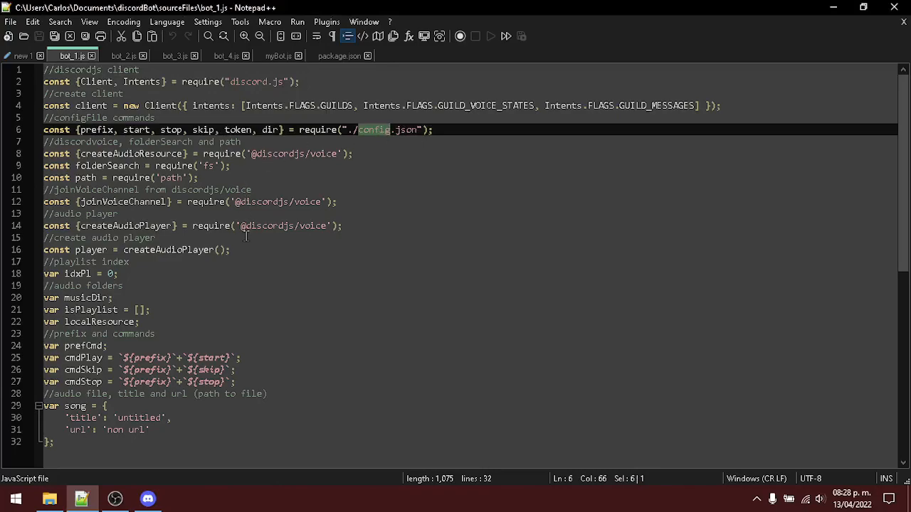
mouse_move(103, 115)
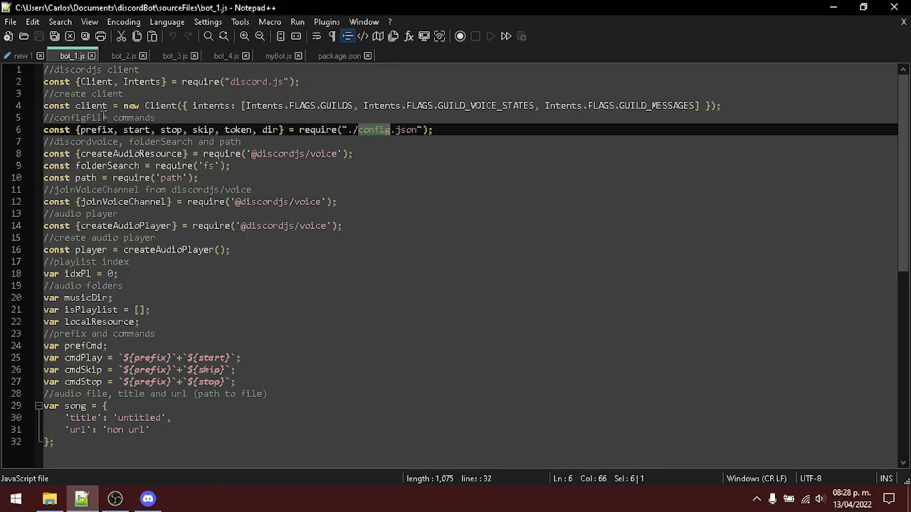
click(91, 106)
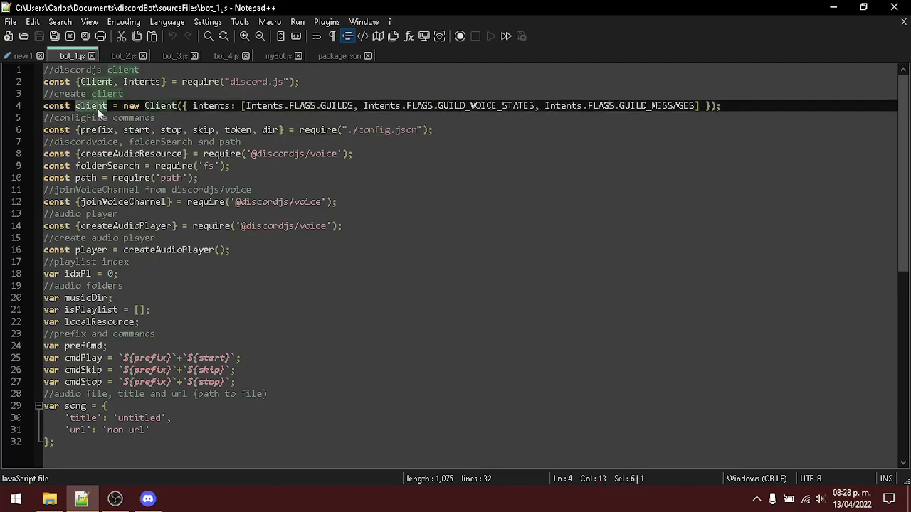
click(97, 130)
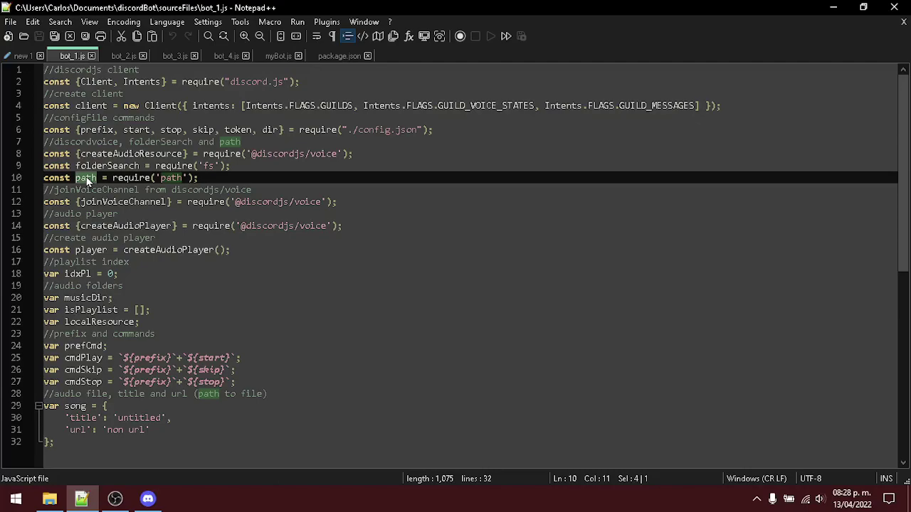
double_click(121, 202)
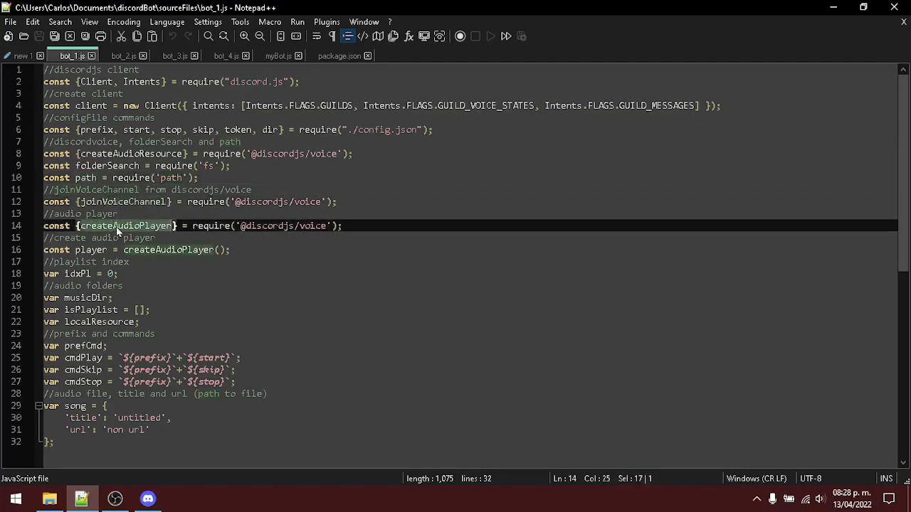
mouse_move(97, 242)
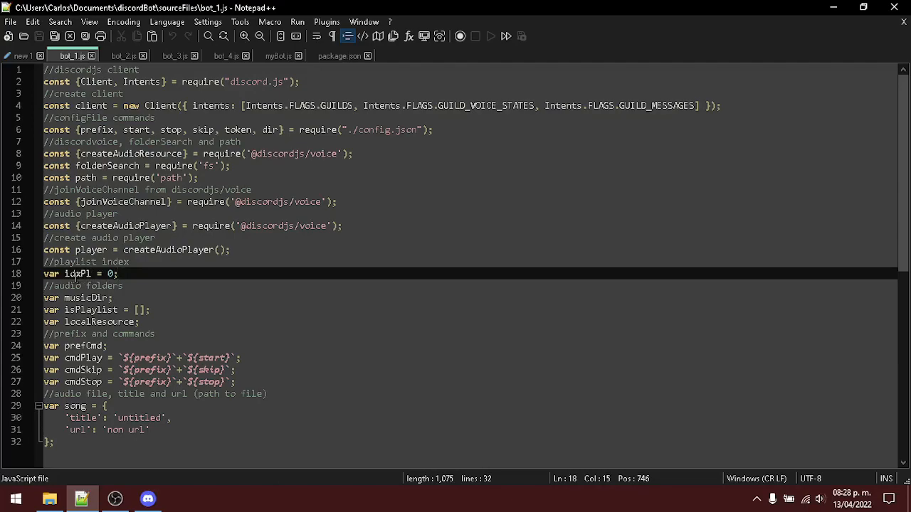
double_click(85, 298)
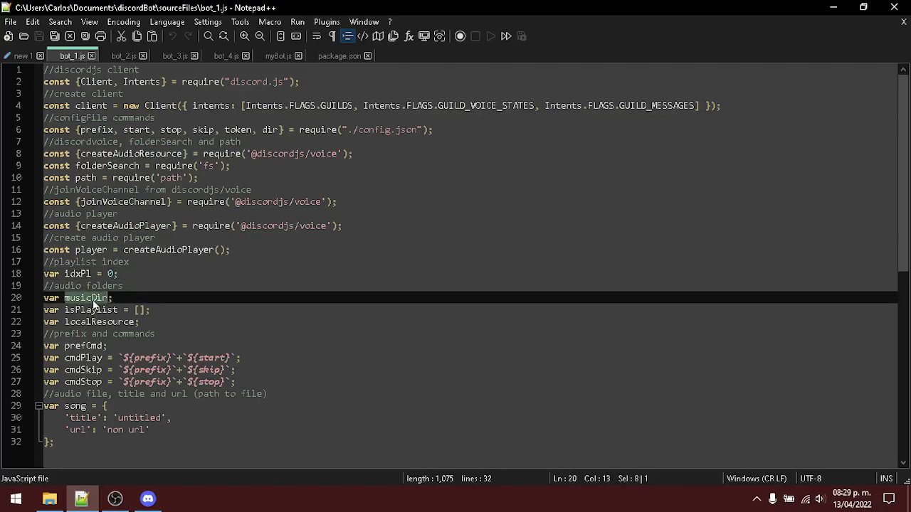
click(142, 311)
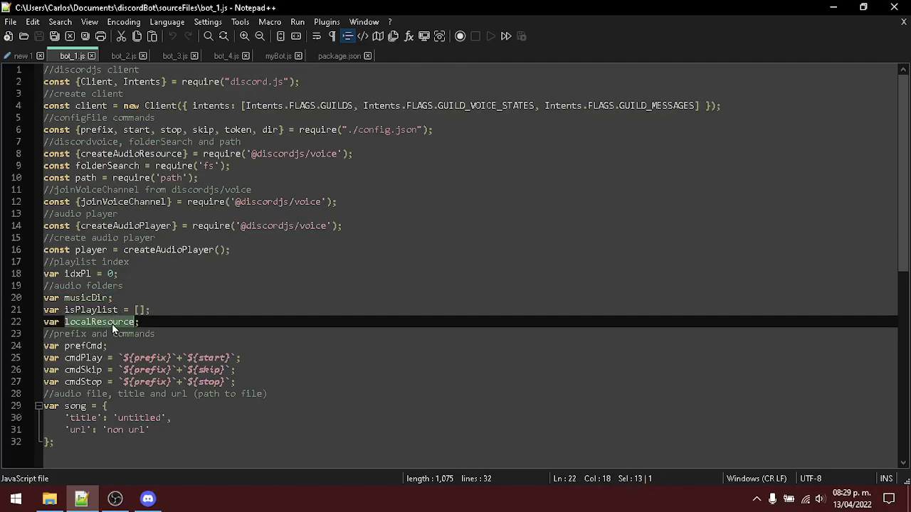
mouse_move(103, 345)
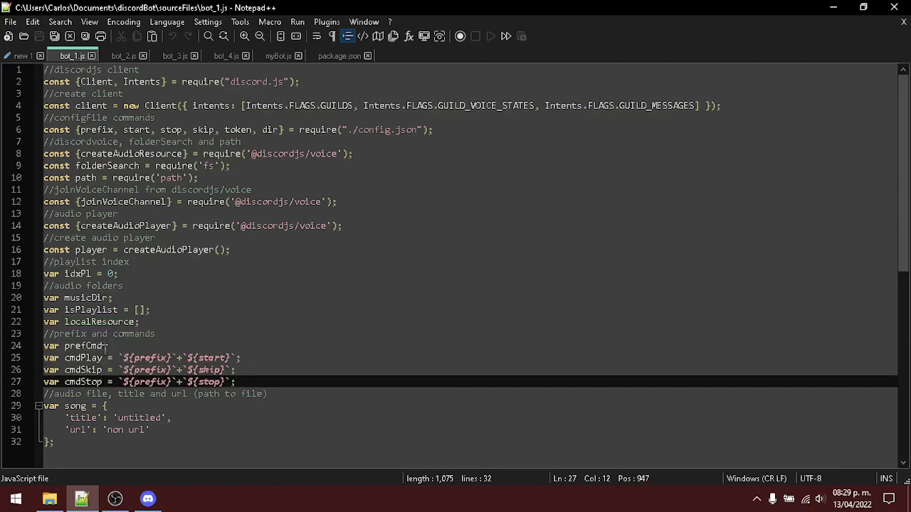
click(93, 406)
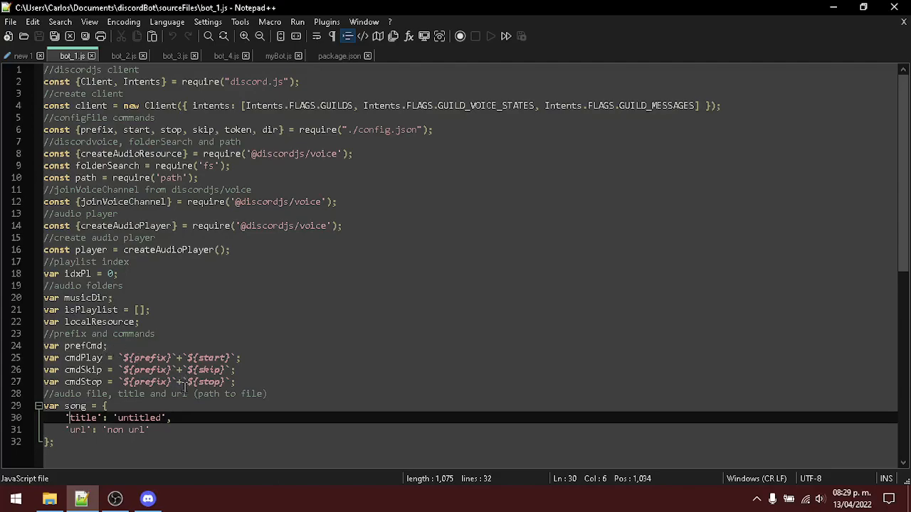
double_click(177, 393)
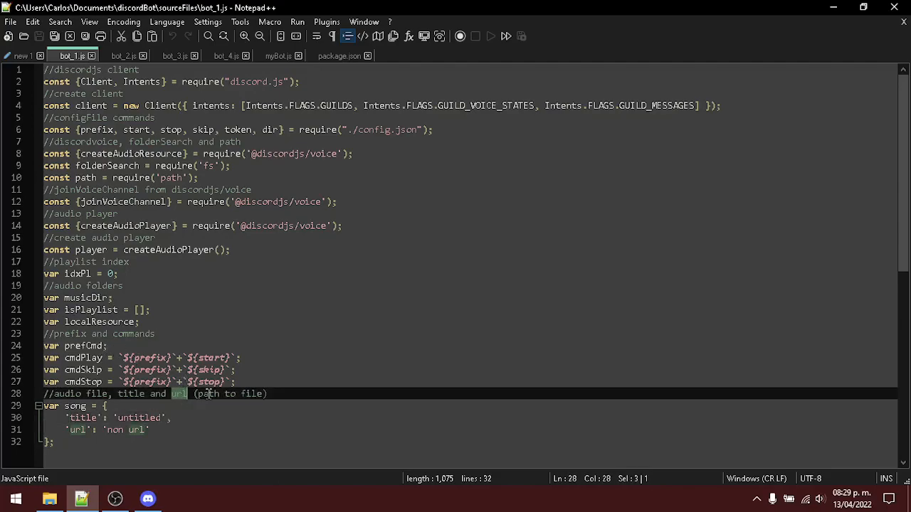
Step: Switch to bot_2.js and mark the messageCreate handler, connection variable, bot/prefix checks and play branch
click(122, 55)
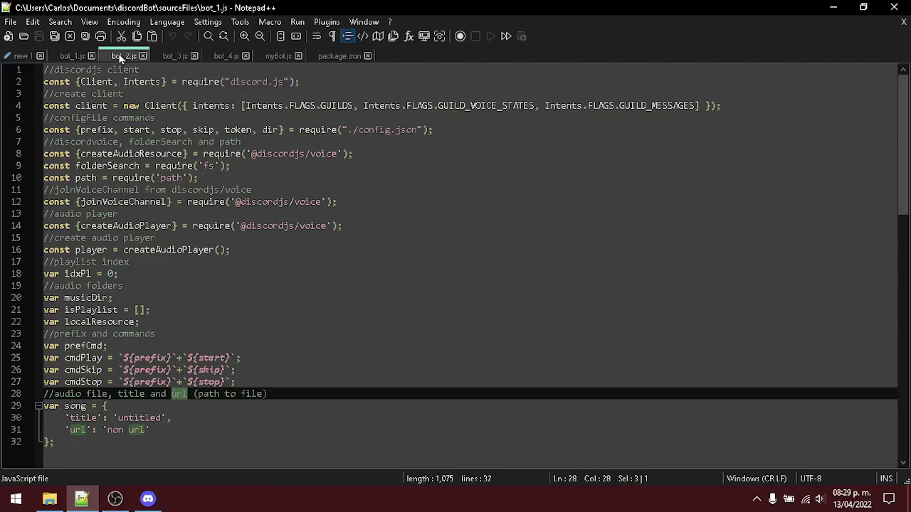
click(122, 56)
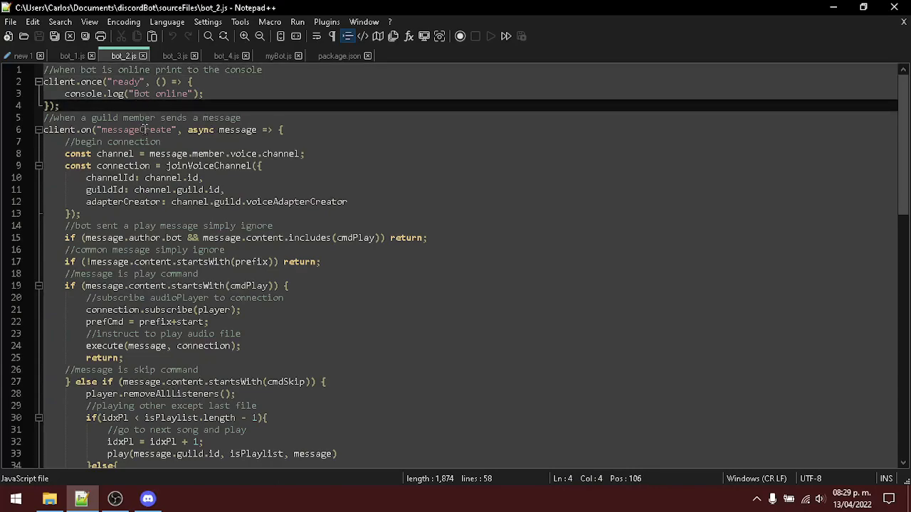
double_click(136, 129)
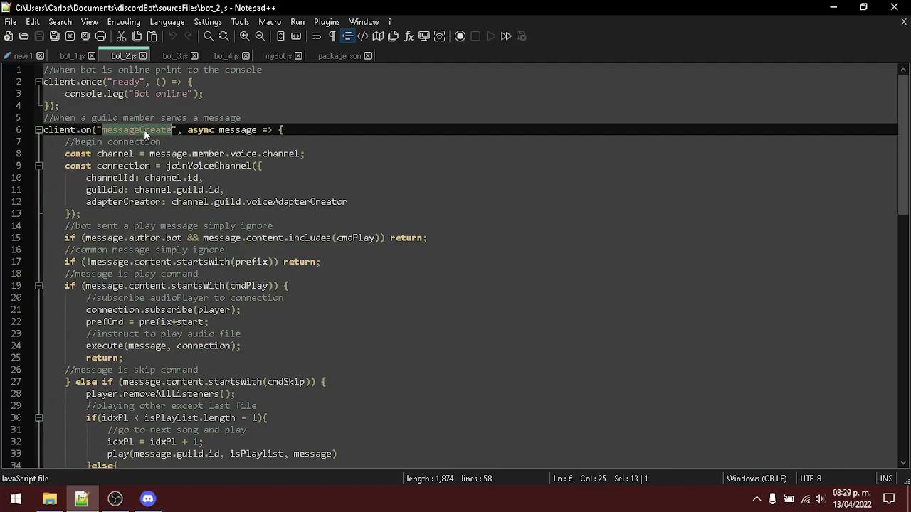
mouse_move(136, 148)
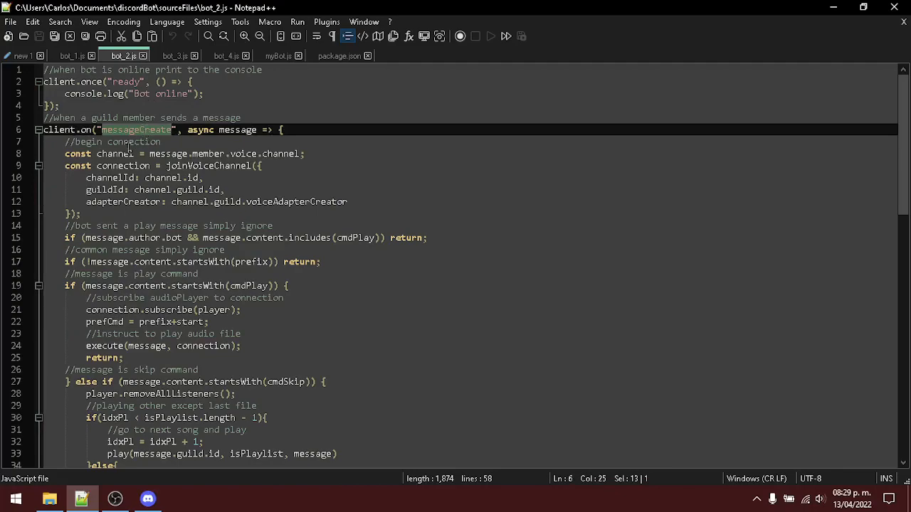
double_click(117, 154)
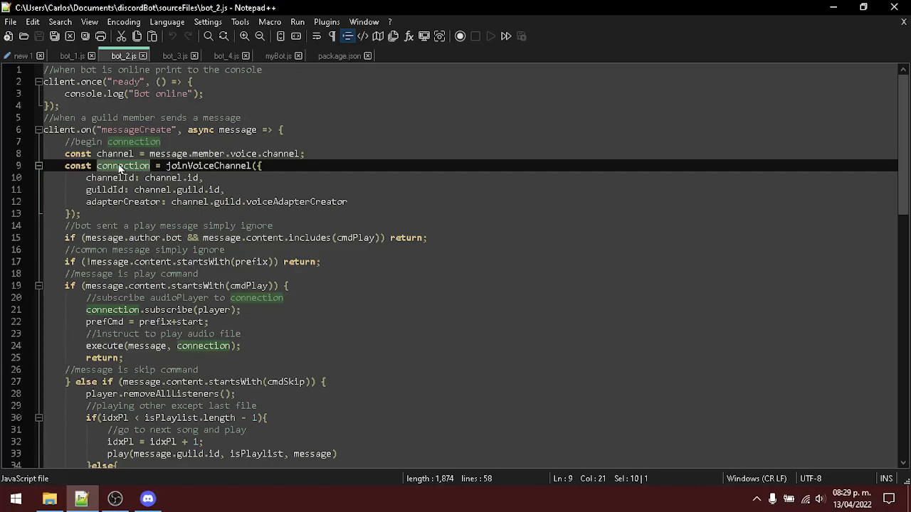
click(313, 225)
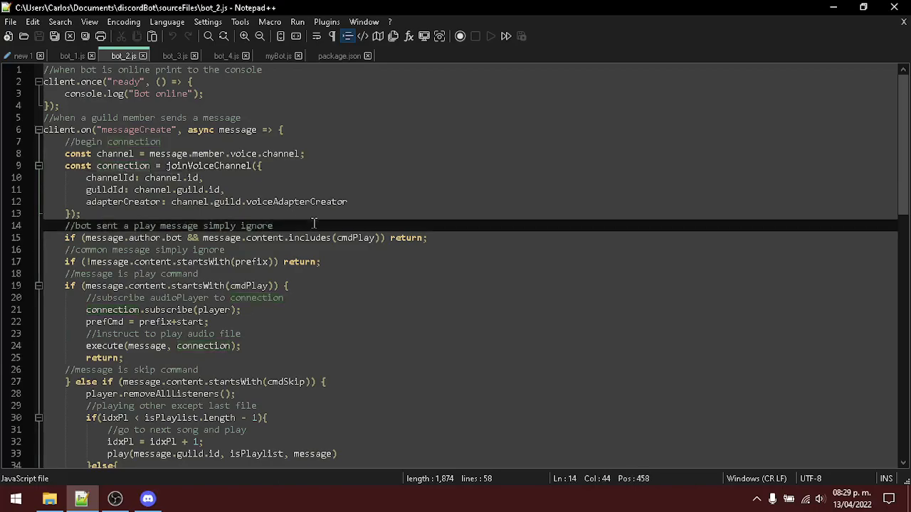
click(224, 251)
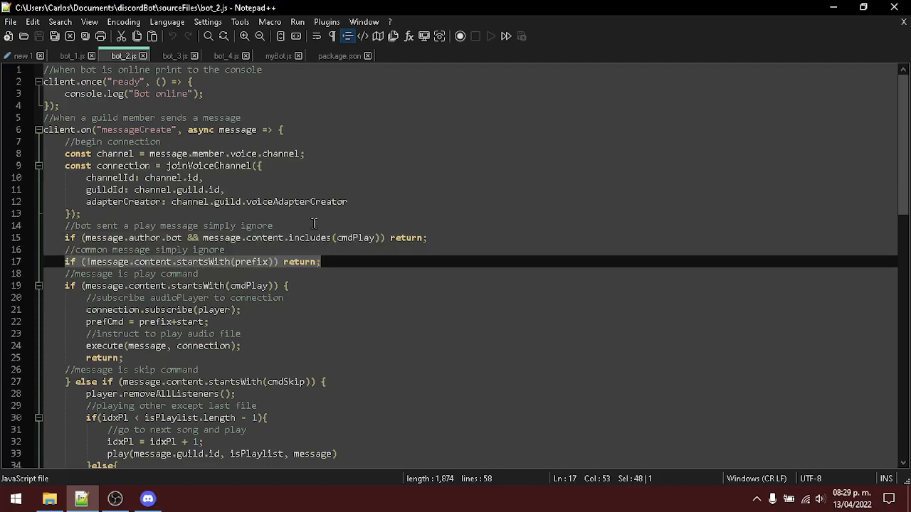
click(199, 273)
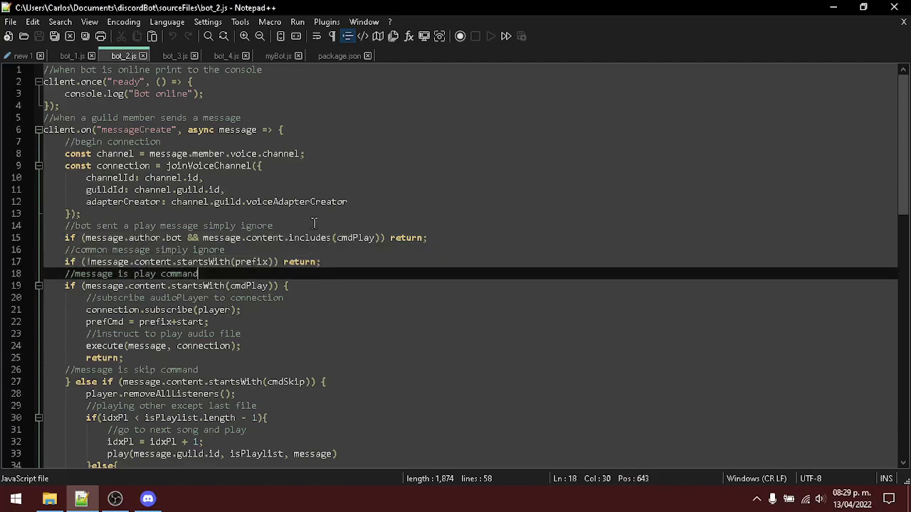
Step: Review the stop and remaining command branches in bot_2.js, then switch to bot_3.js
scroll(down, 3)
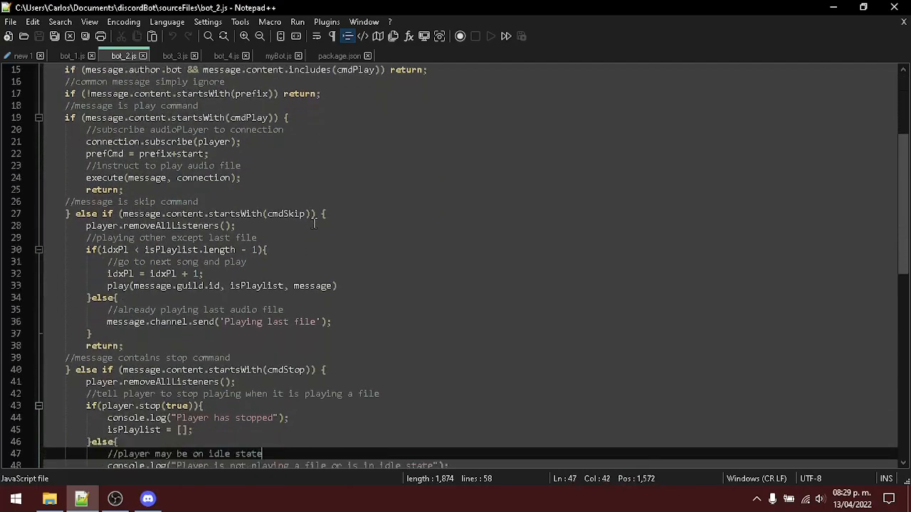
scroll(up, 3)
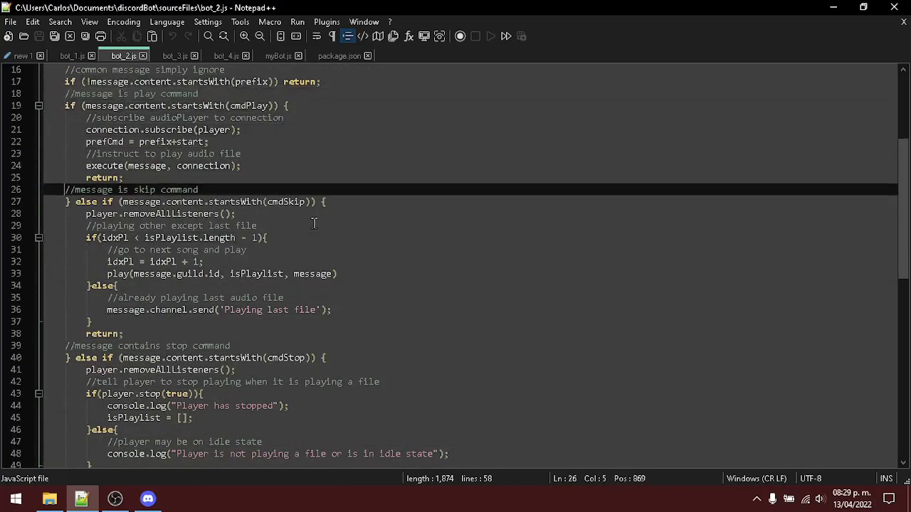
click(196, 346)
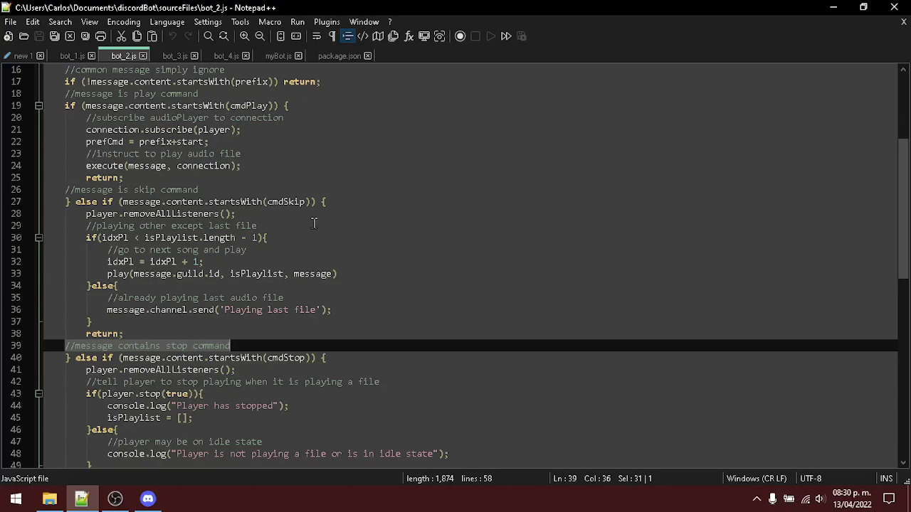
scroll(down, 3)
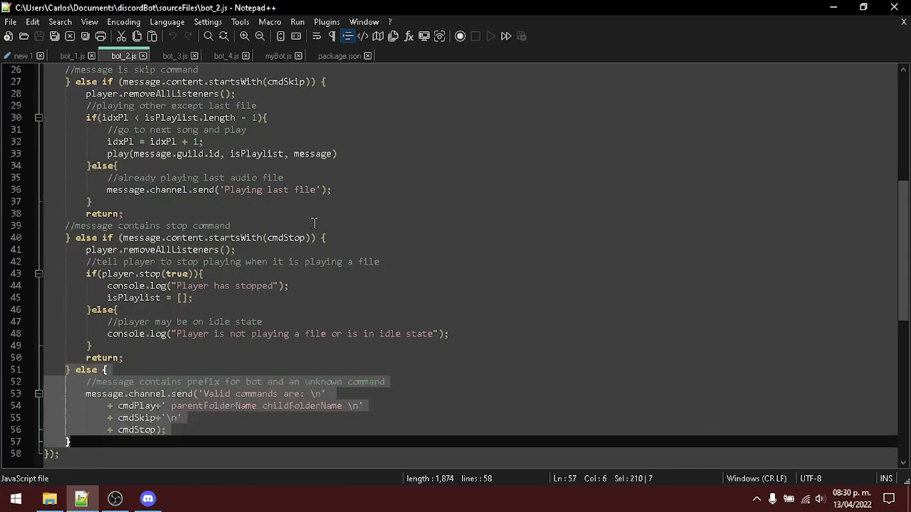
click(174, 56)
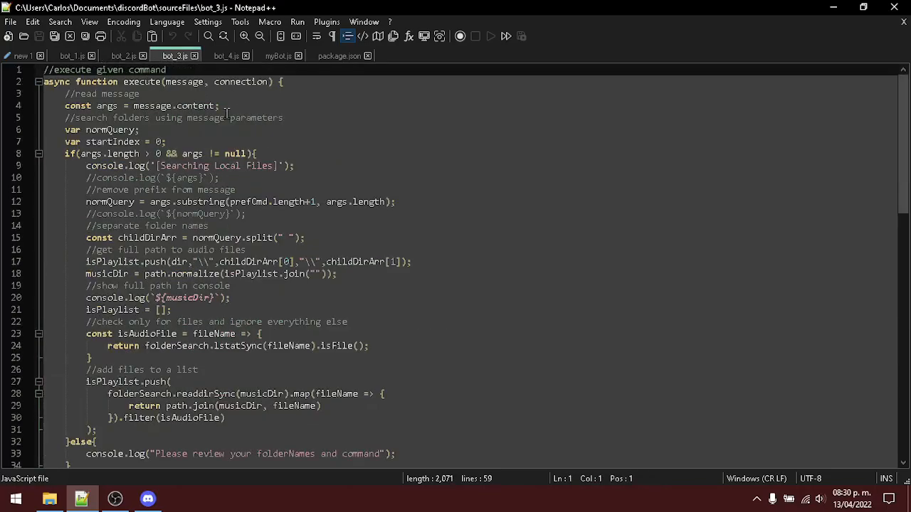
click(220, 106)
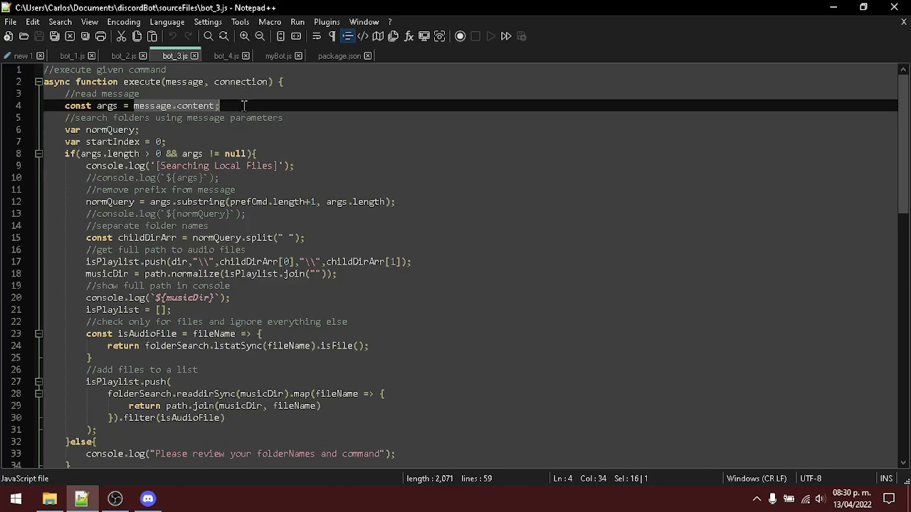
mouse_move(299, 145)
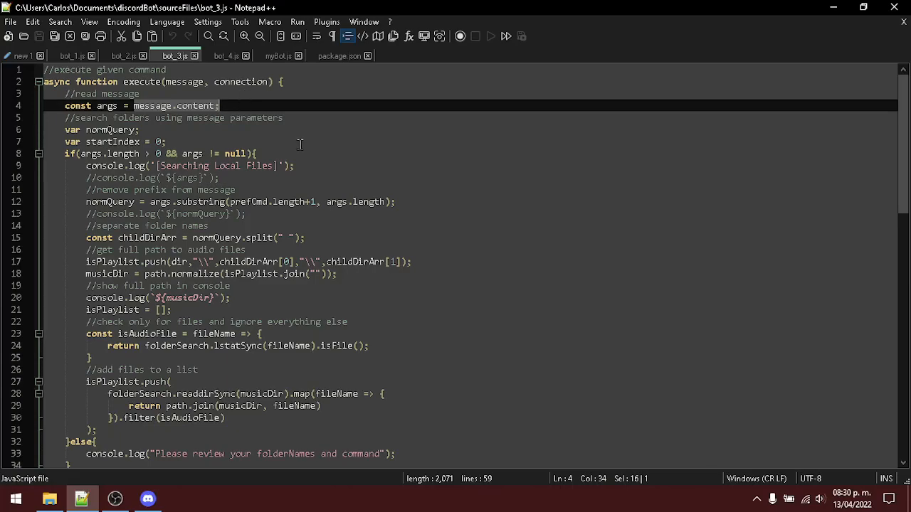
click(293, 165)
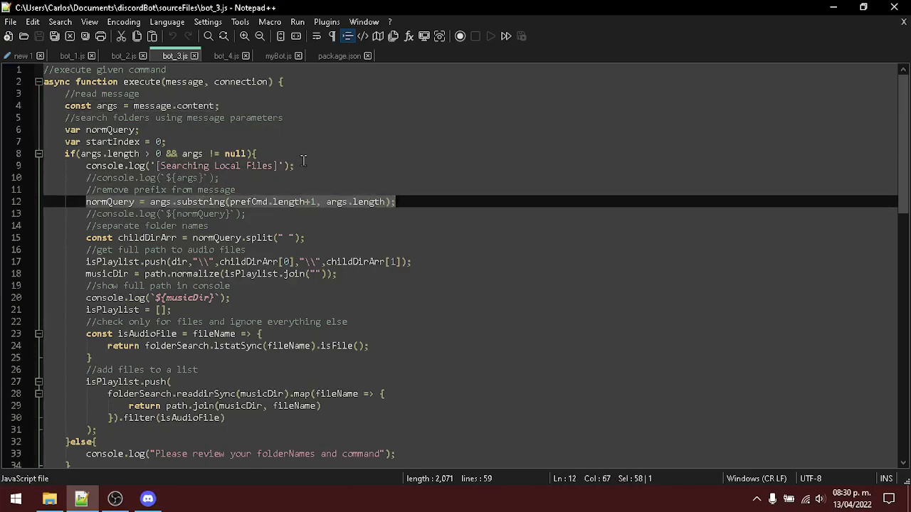
click(407, 262)
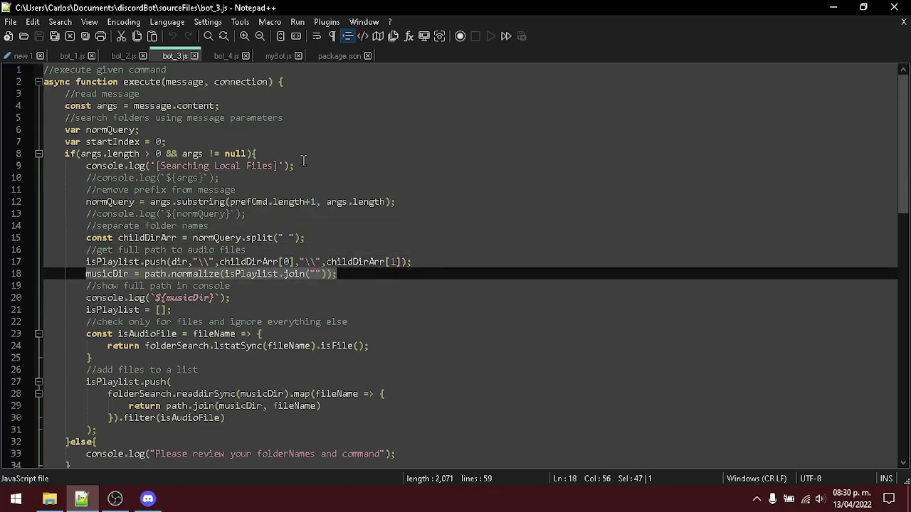
click(158, 297)
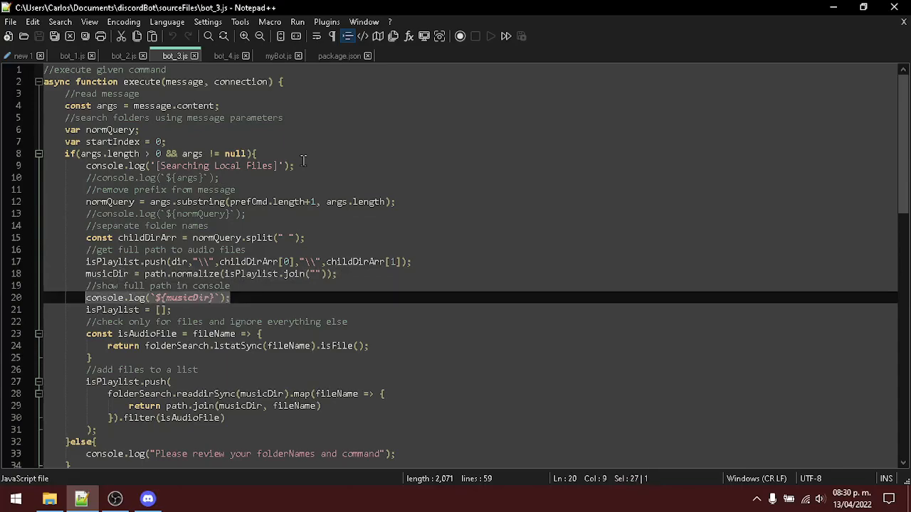
scroll(down, 3)
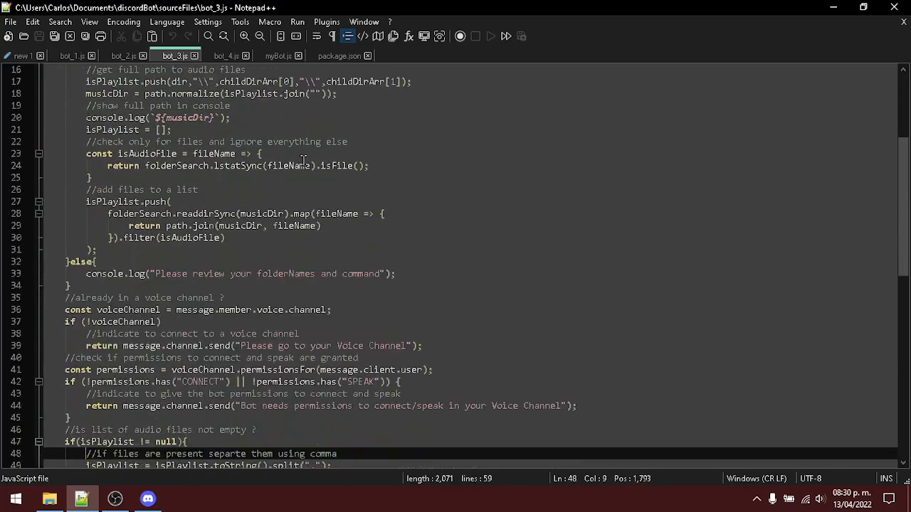
double_click(146, 153)
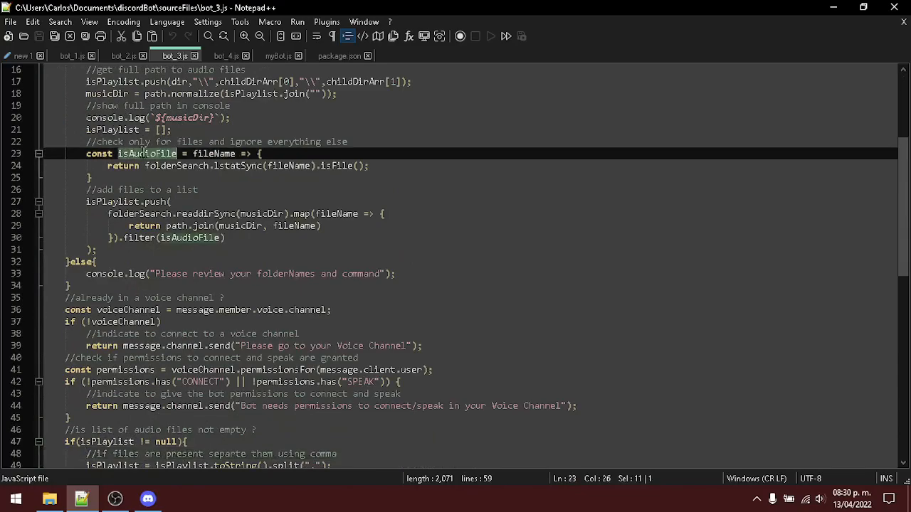
mouse_move(146, 158)
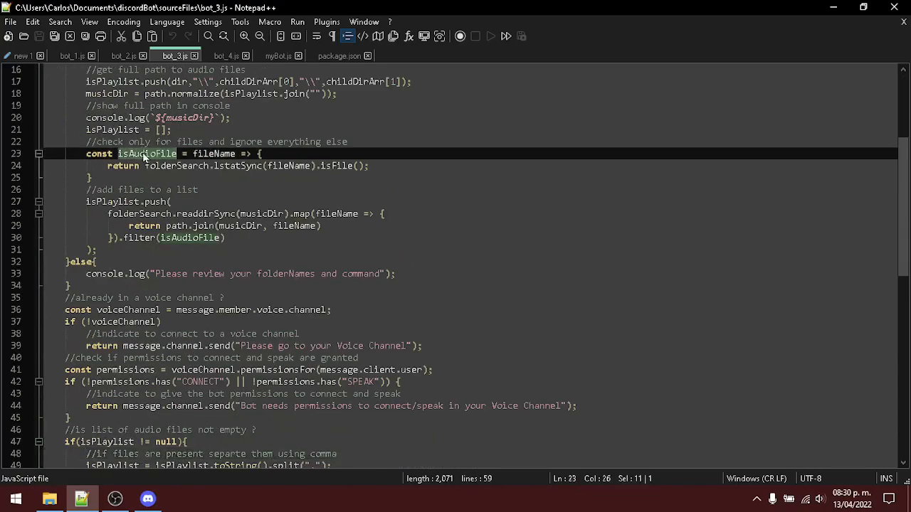
click(108, 214)
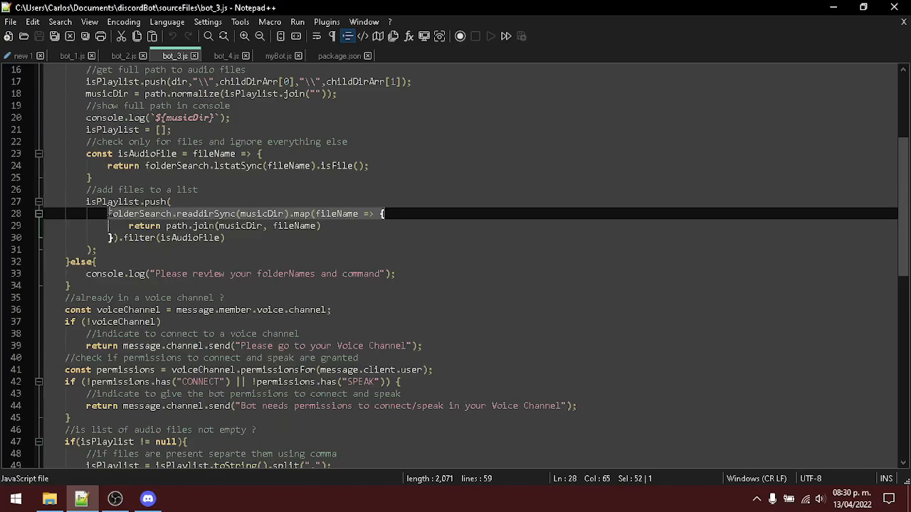
click(168, 202)
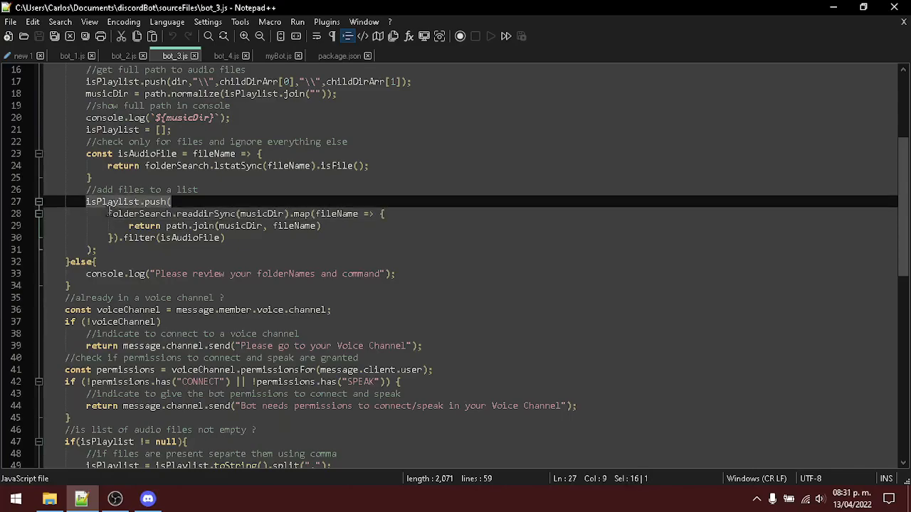
click(192, 333)
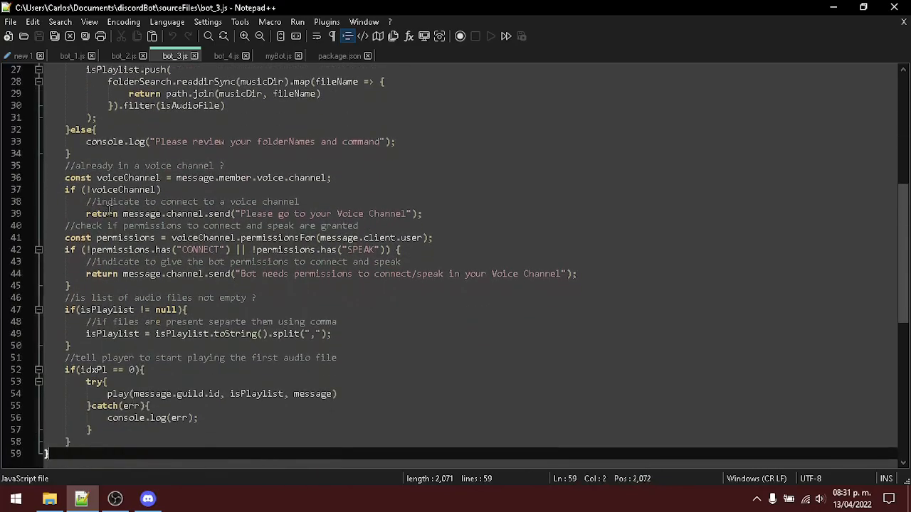
Step: Point out the permissions message, comma playlist split and play call in bot_3.js, then switch to bot_4.js
click(227, 165)
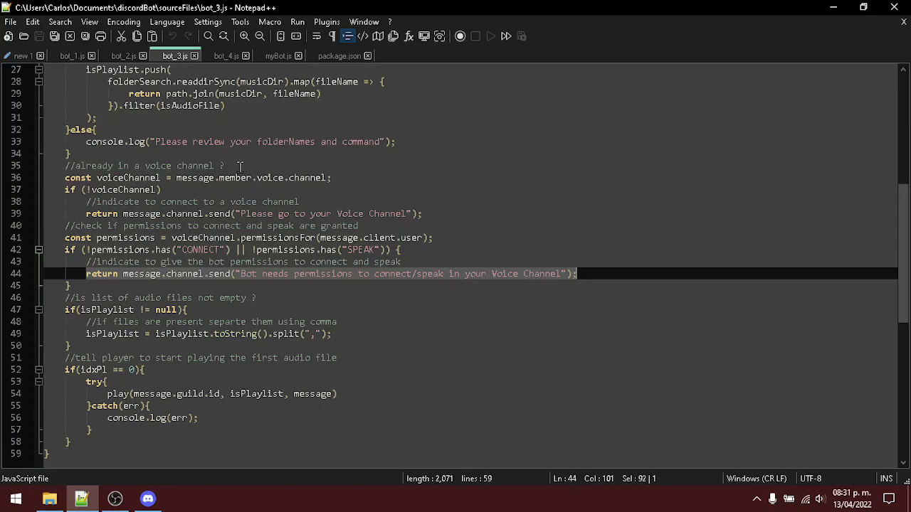
click(255, 297)
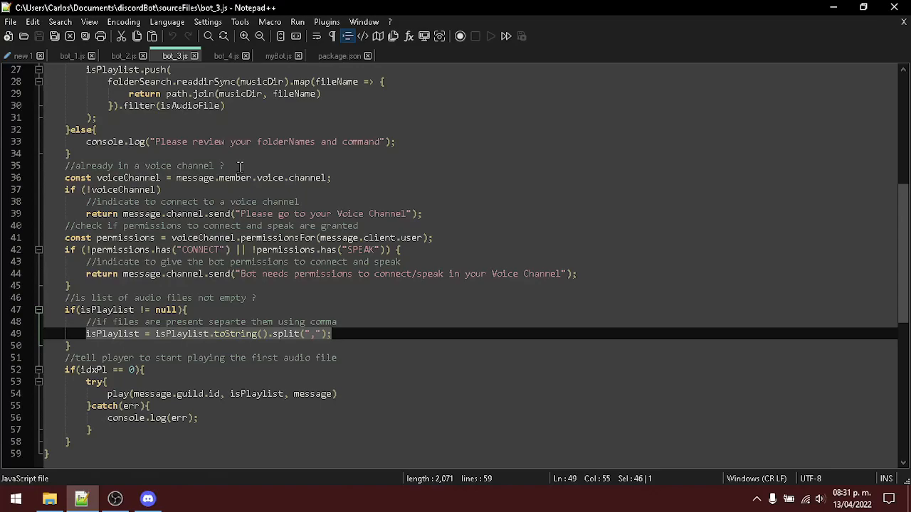
click(105, 370)
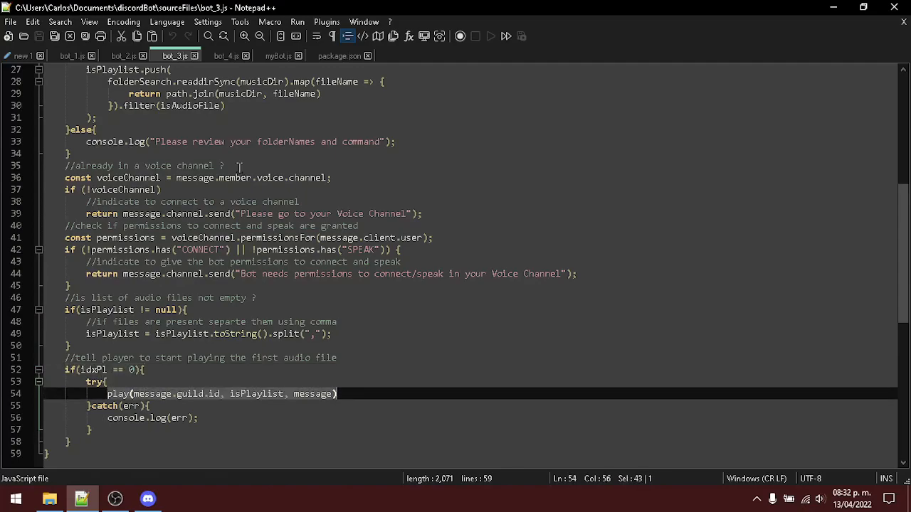
click(131, 370)
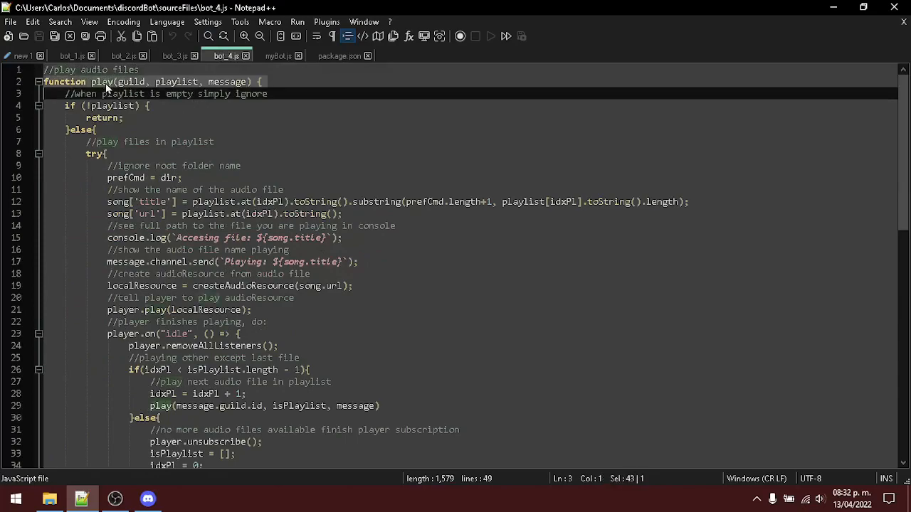
click(260, 165)
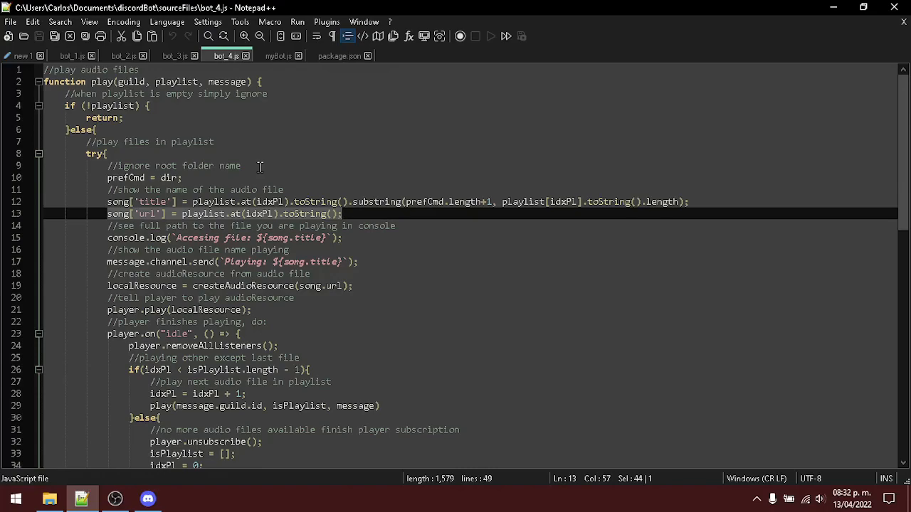
click(356, 262)
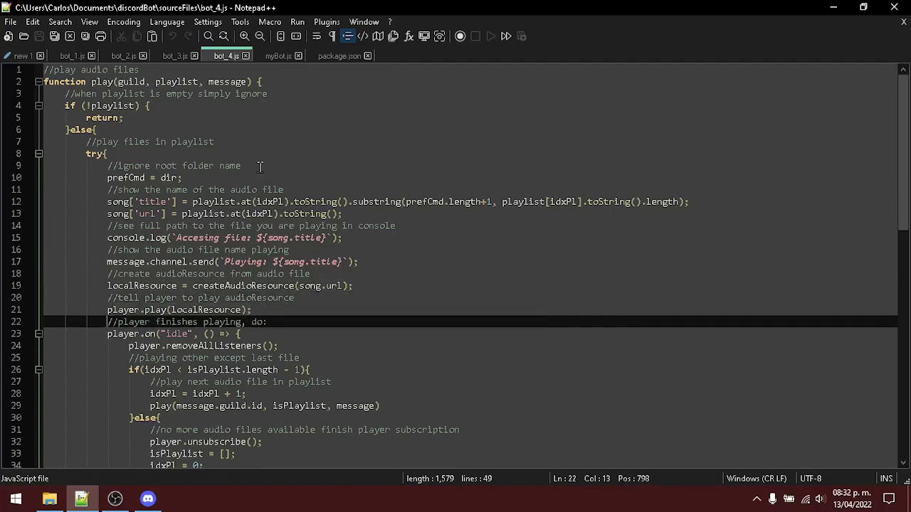
Step: Point out the idle handler, playlist reset, client.login and its token in bot_4.js, then switch to myBot.js
scroll(down, 3)
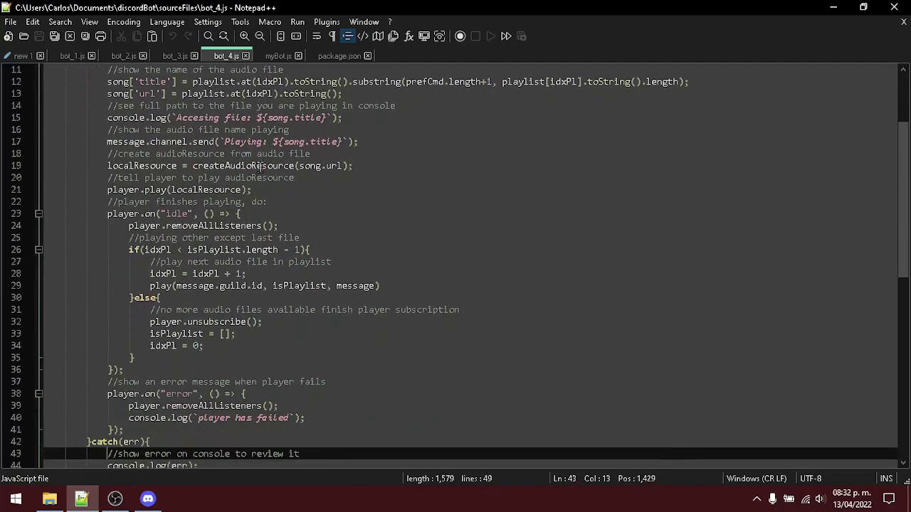
click(184, 214)
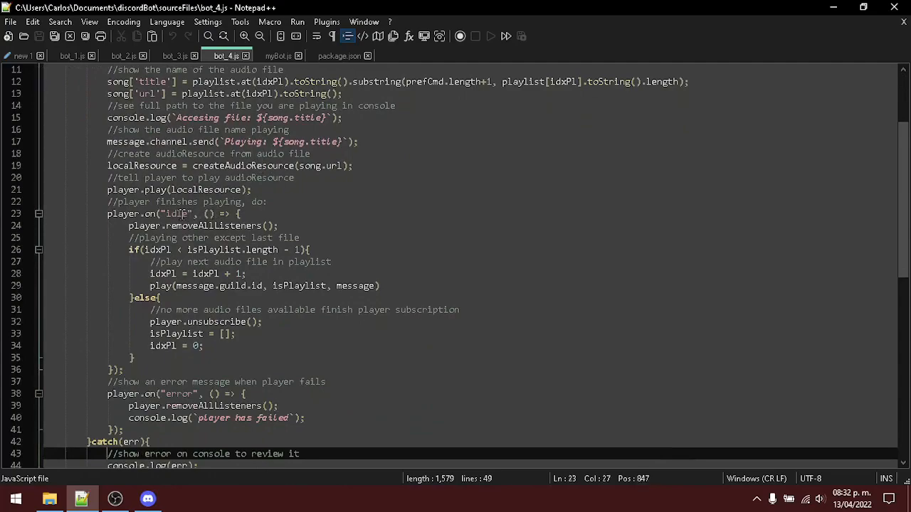
click(199, 237)
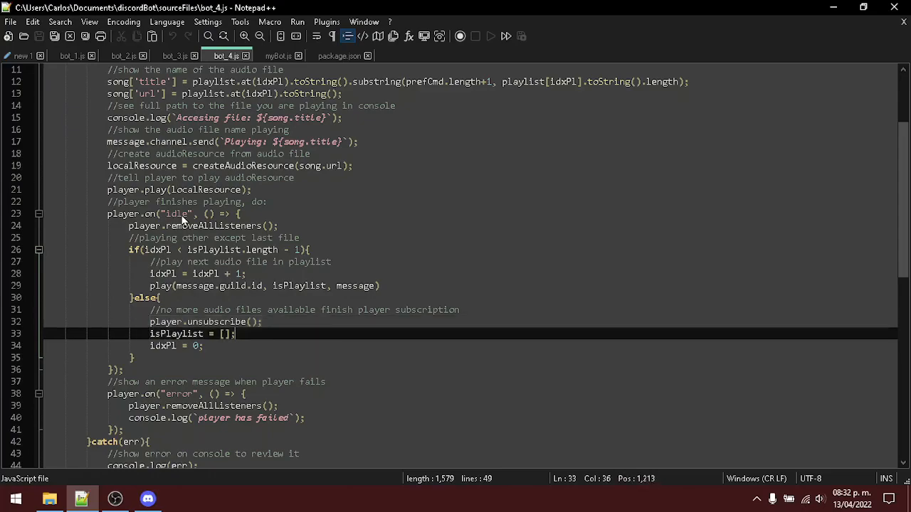
click(205, 346)
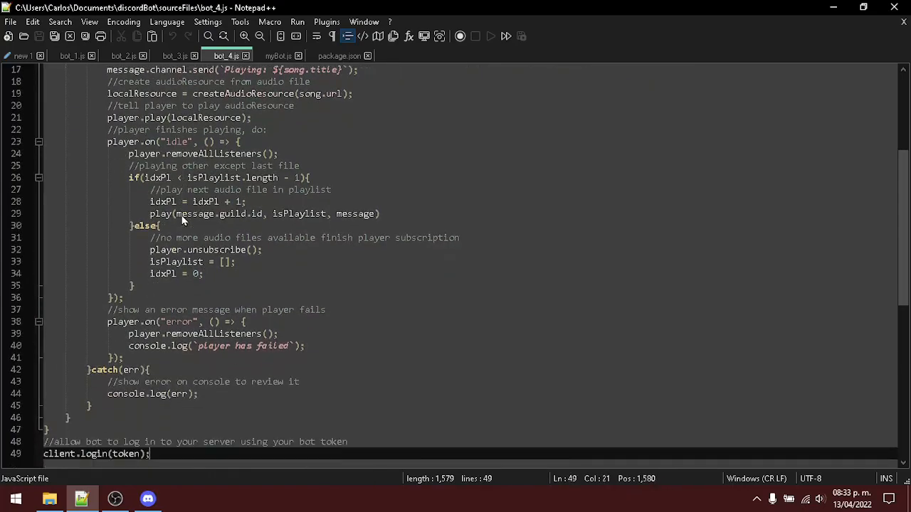
click(194, 346)
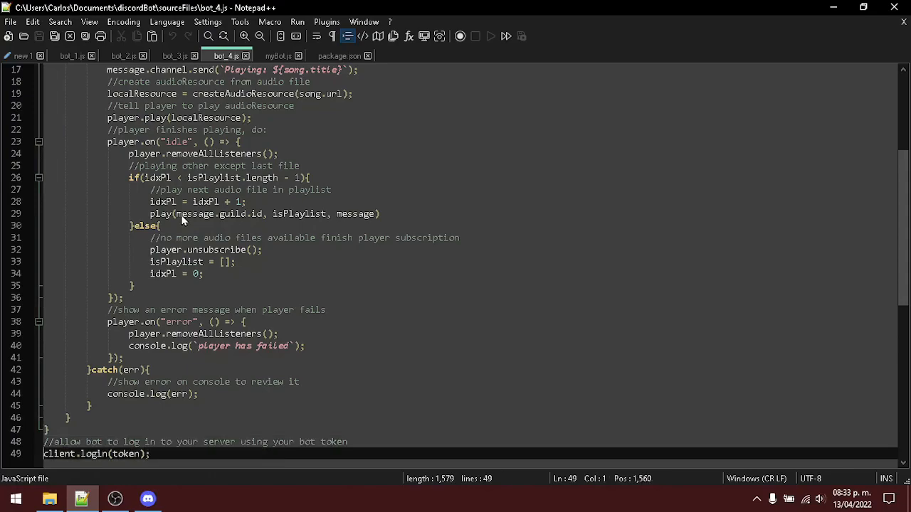
click(83, 454)
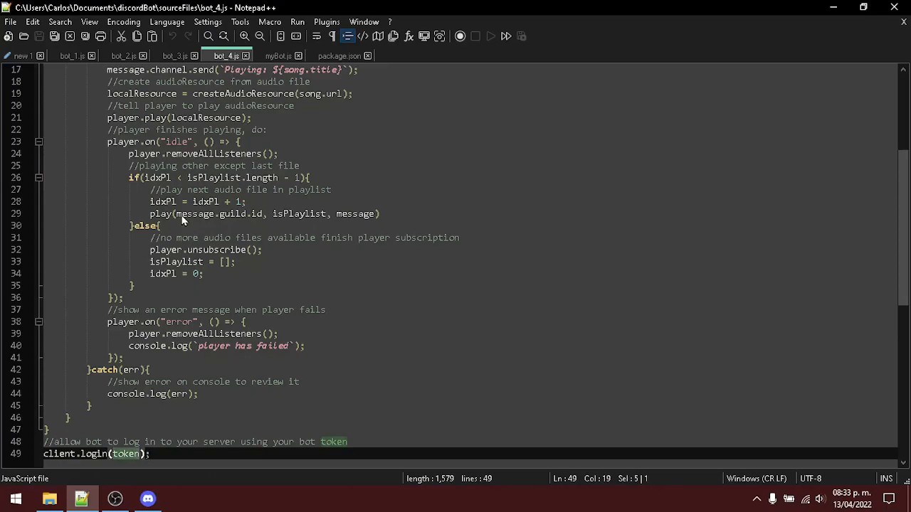
click(182, 214)
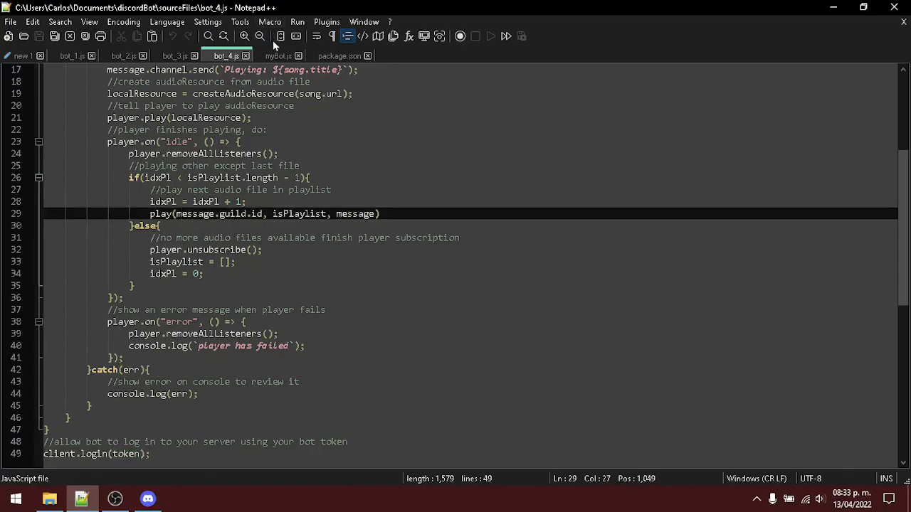
click(278, 55)
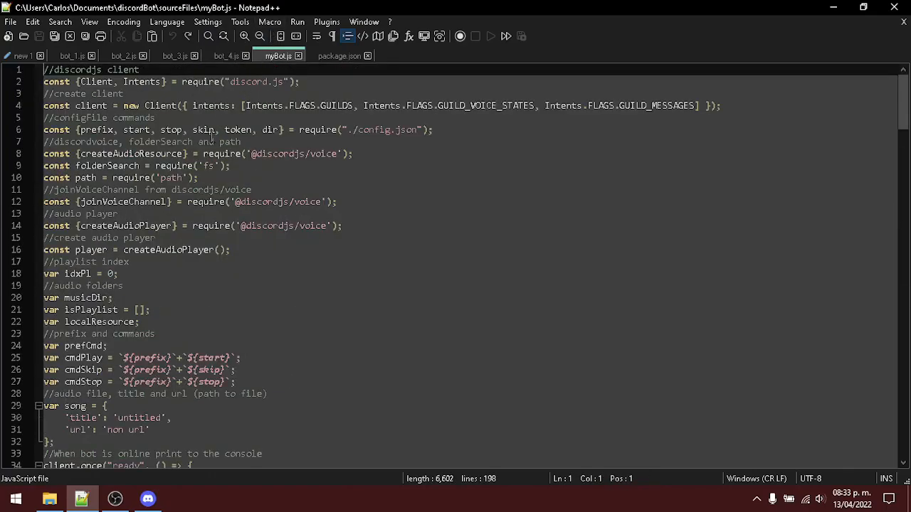
scroll(down, 3)
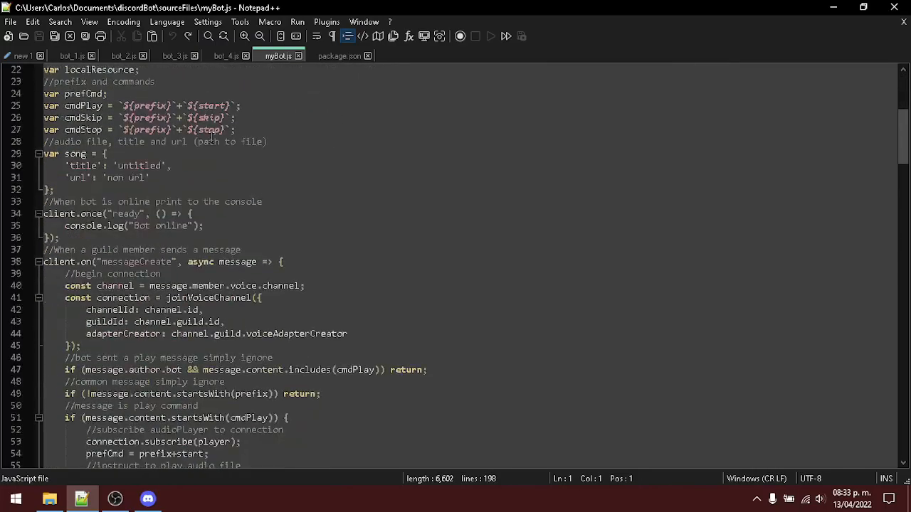
scroll(down, 3)
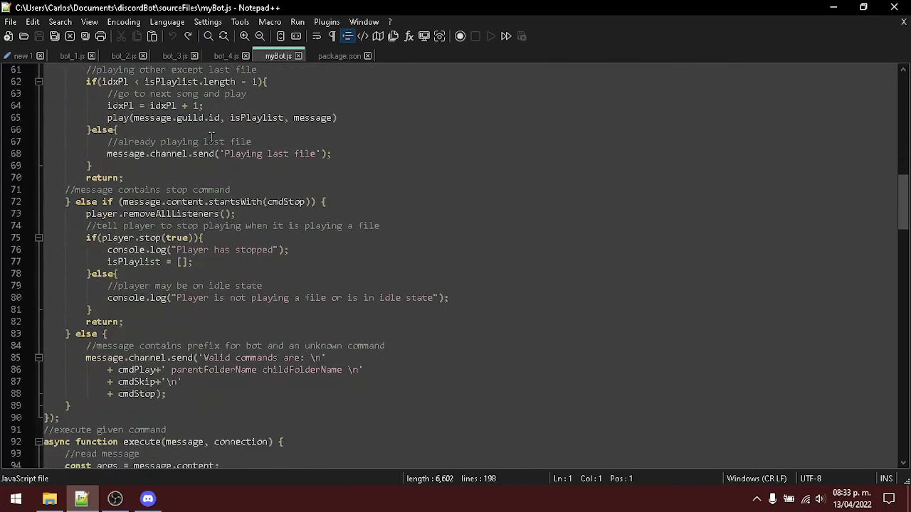
scroll(down, 3)
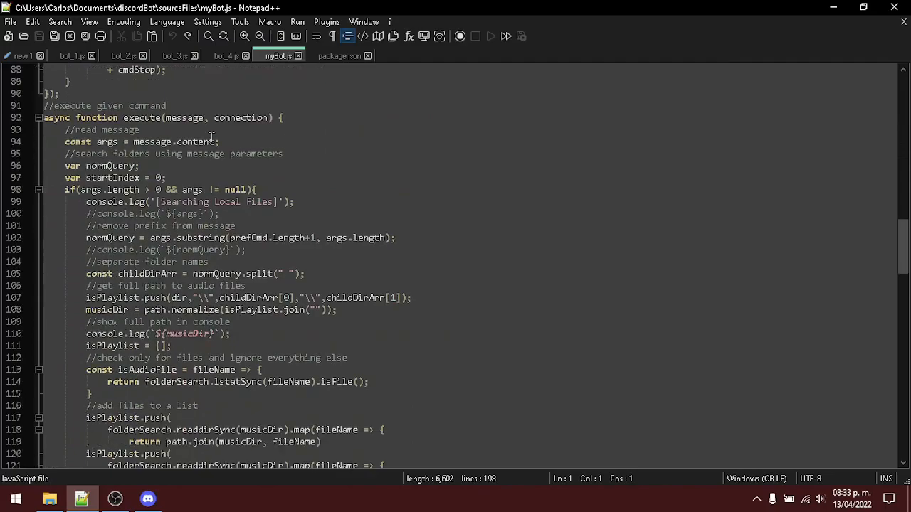
scroll(down, 3)
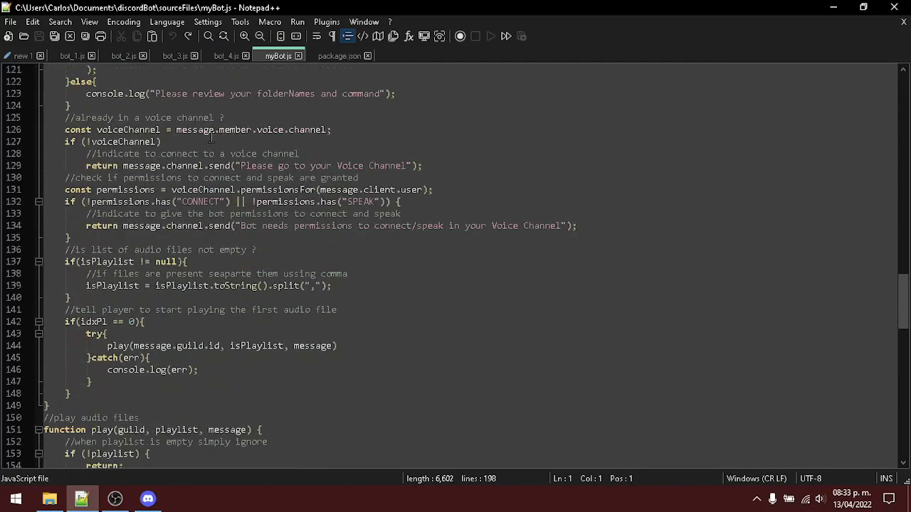
scroll(down, 3)
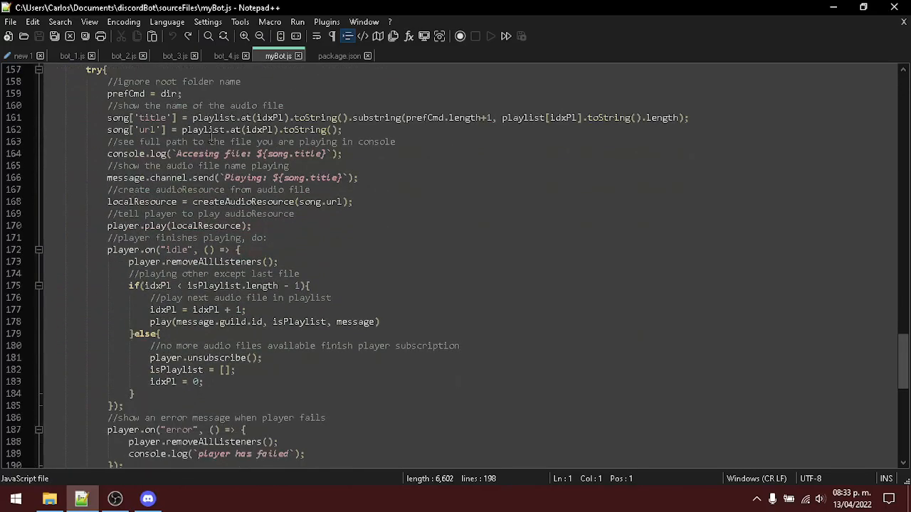
scroll(down, 3)
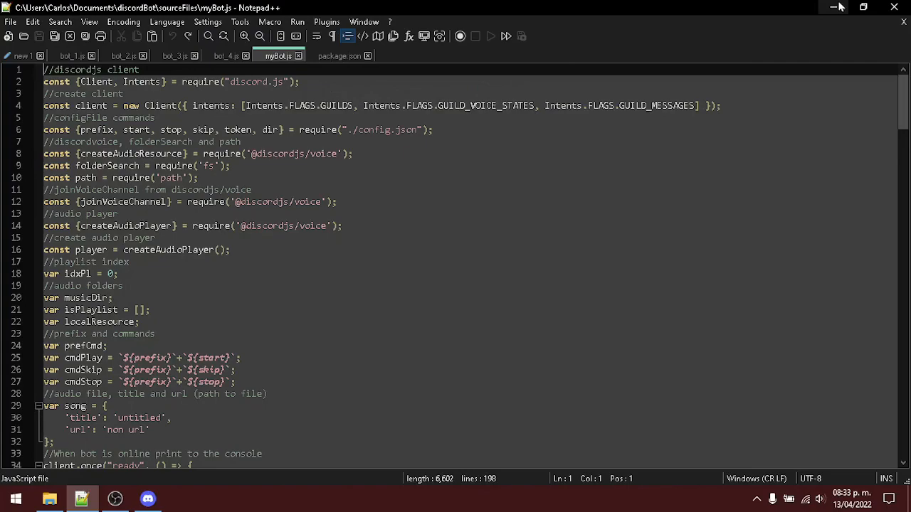
key(Win+r)
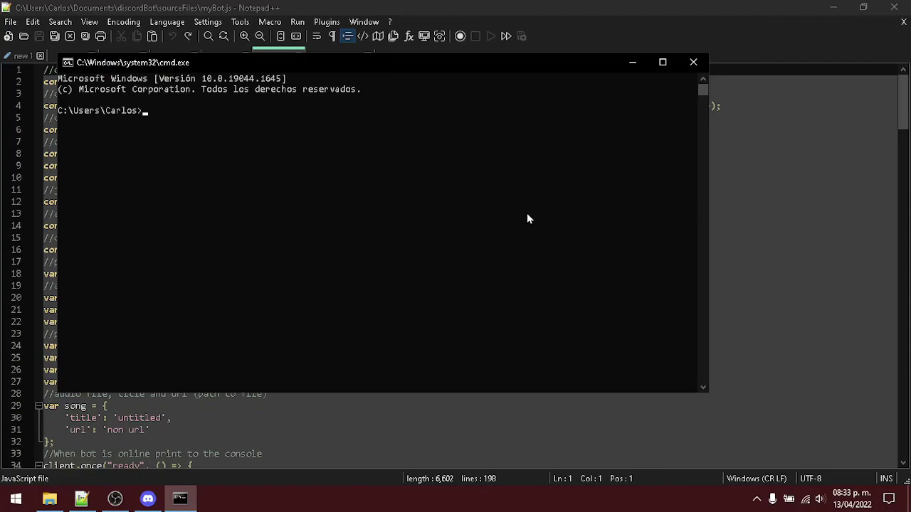
Step: Clear the console and run npm install discord.js@latest and npm install ffmpeg-static --save
text(cls)
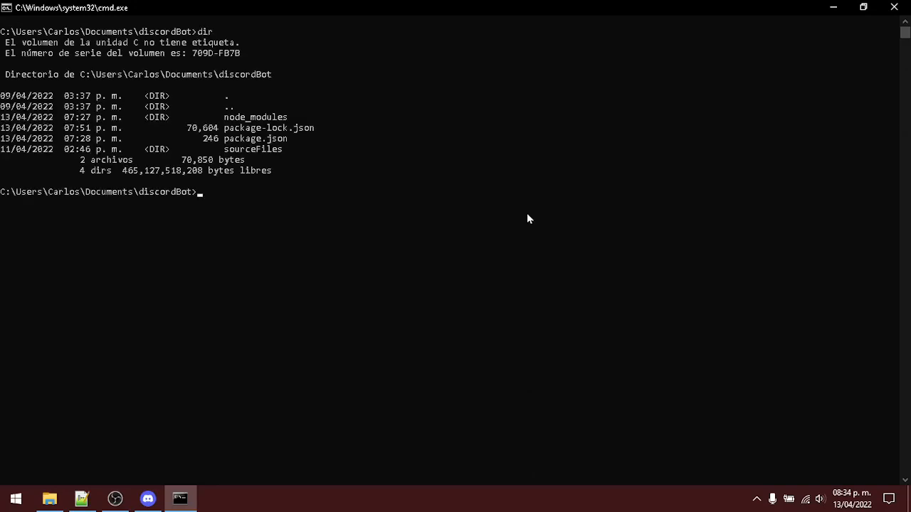
mouse_move(156, 196)
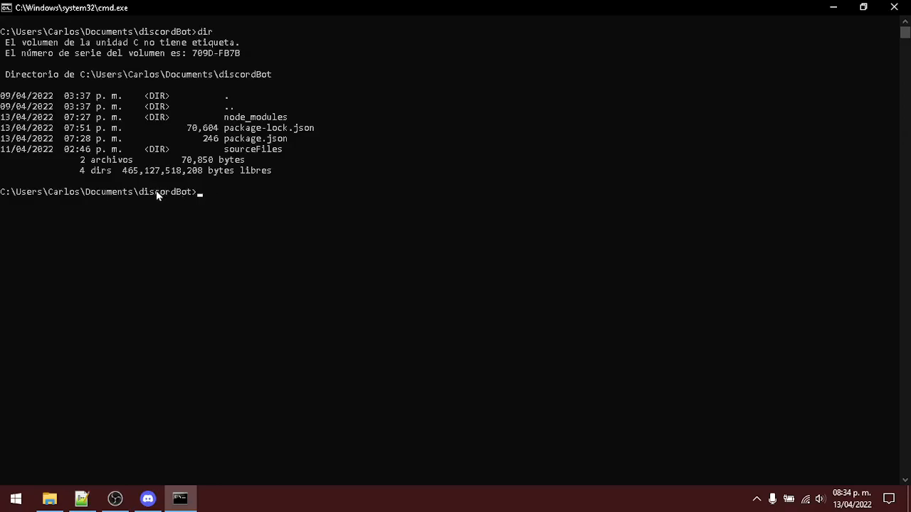
mouse_move(182, 196)
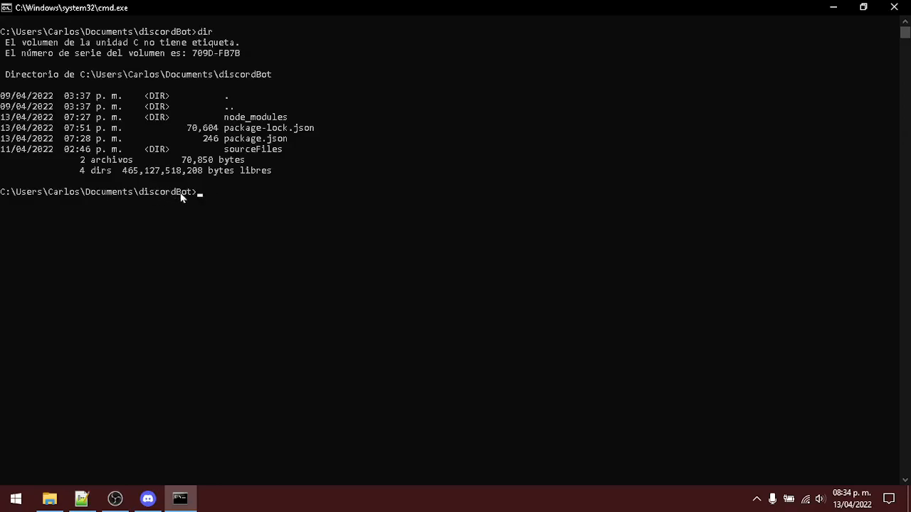
mouse_move(263, 125)
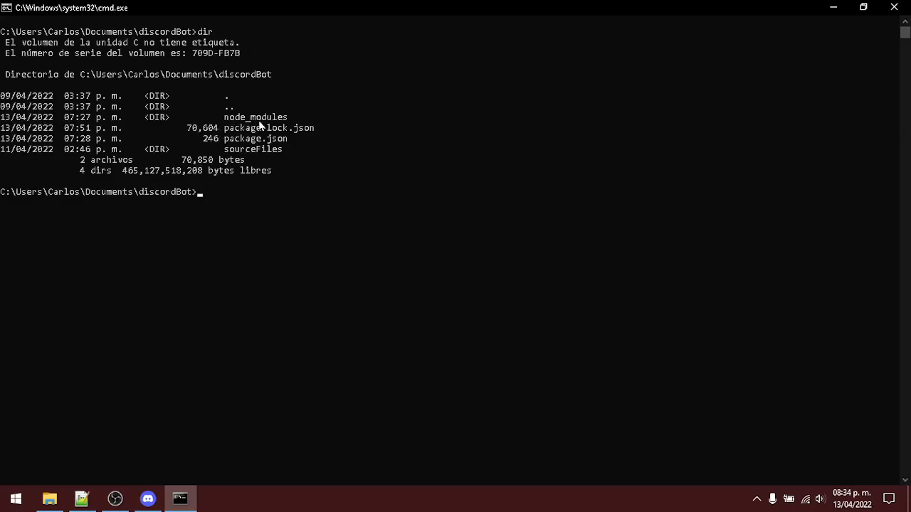
mouse_move(235, 216)
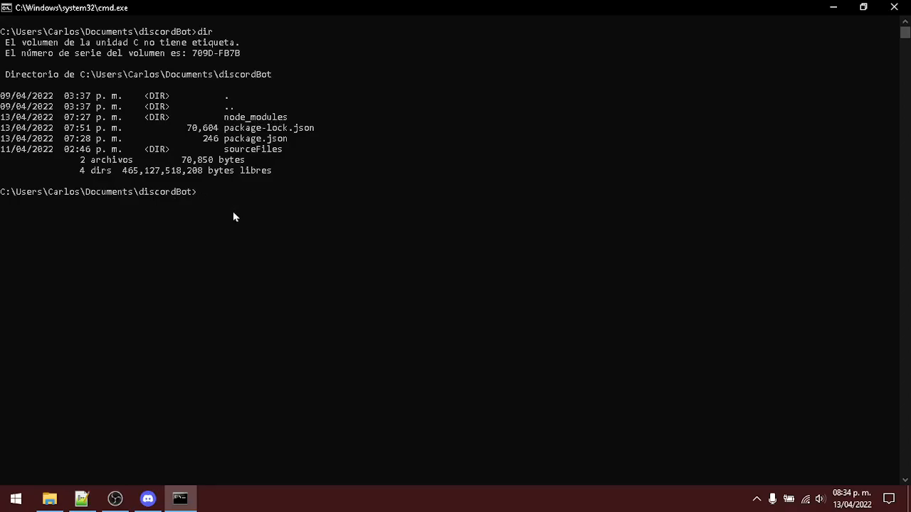
text(npm i)
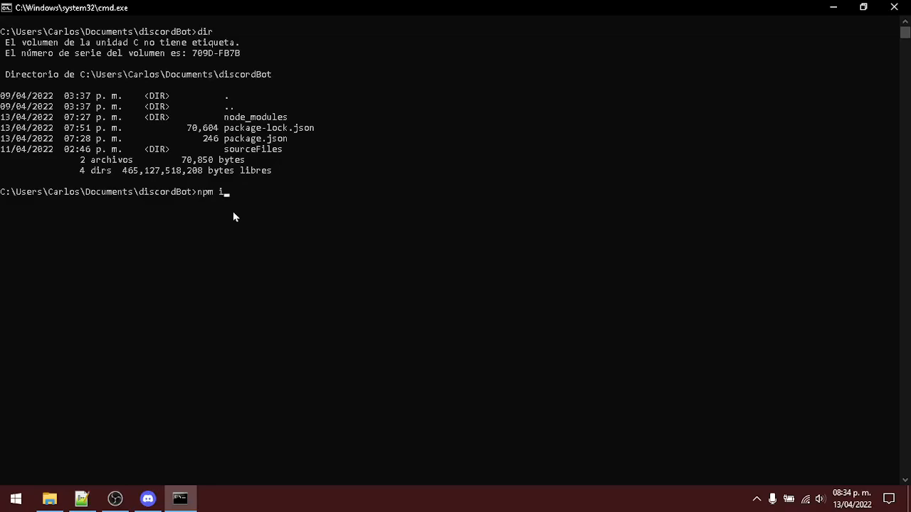
text(nstall)
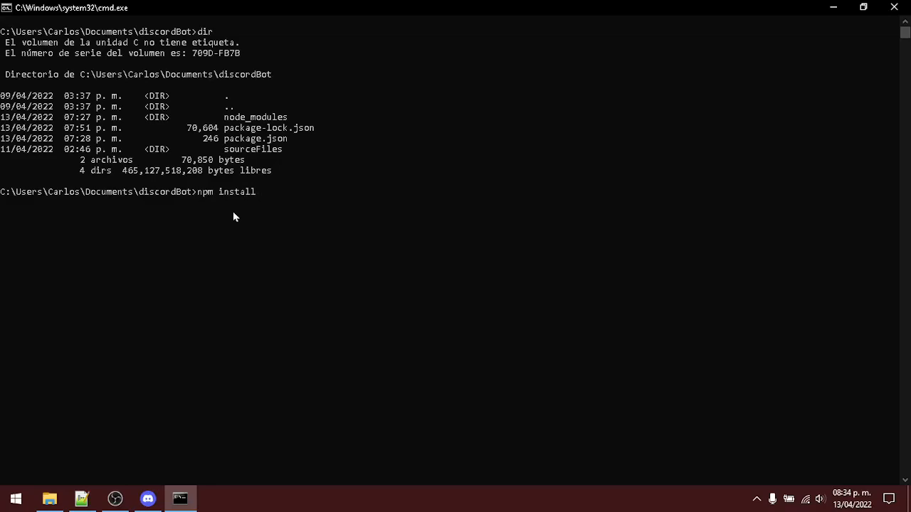
text(discord.j)
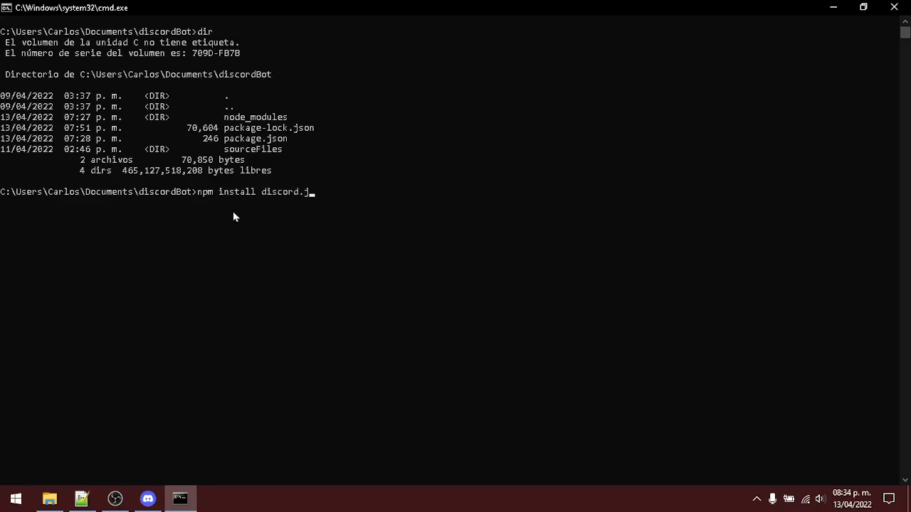
text(@latest)
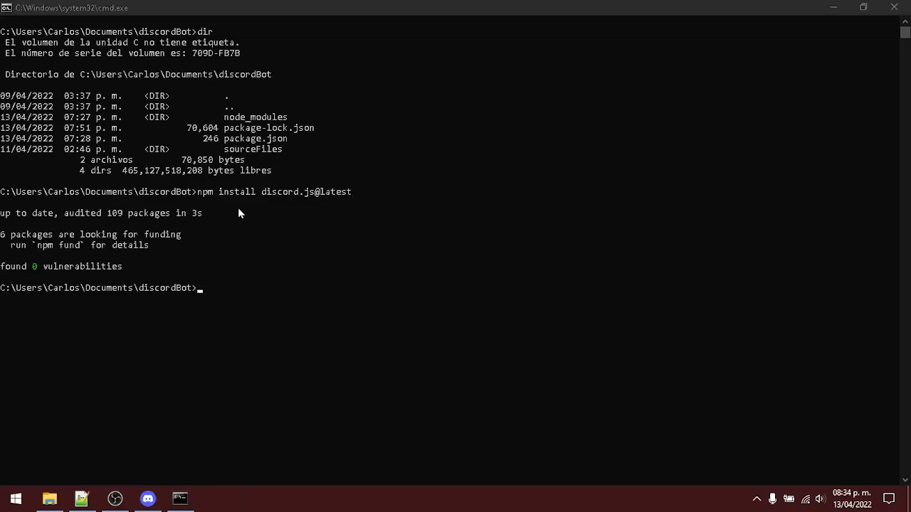
mouse_move(219, 305)
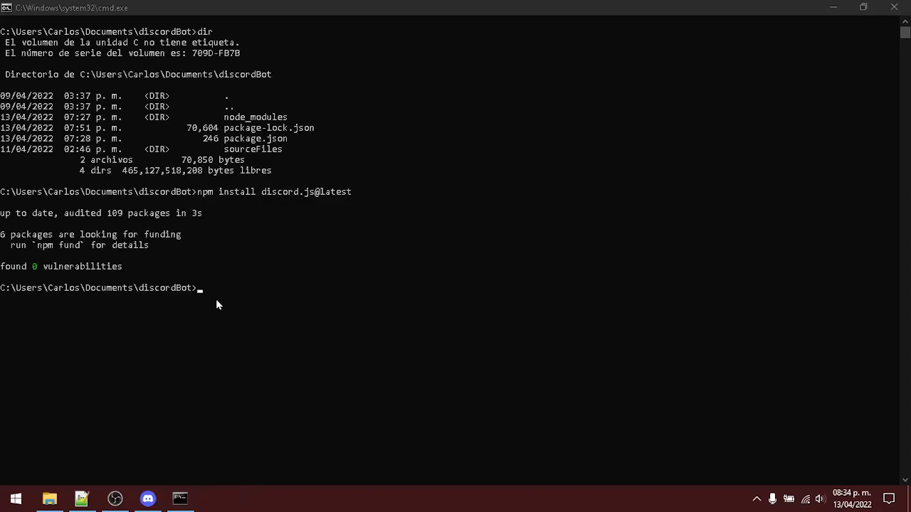
text(npm install ffmpeg-static --save)
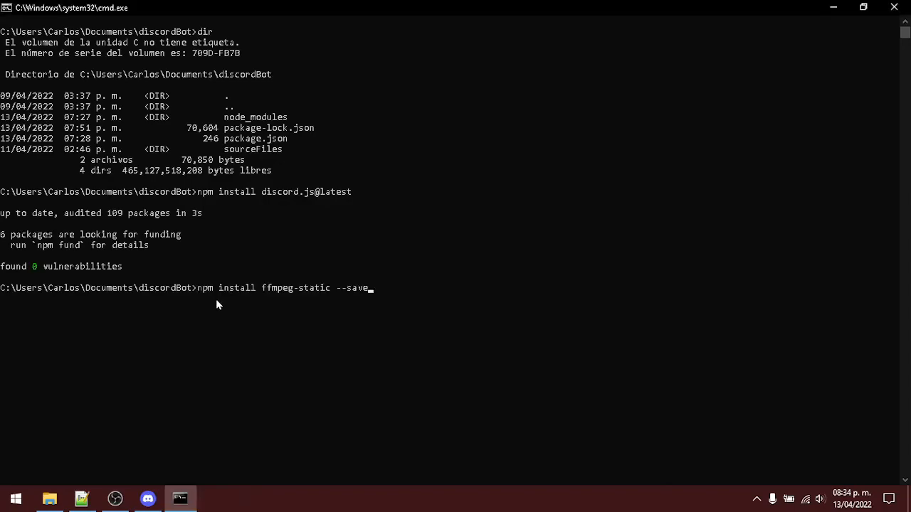
mouse_move(370, 309)
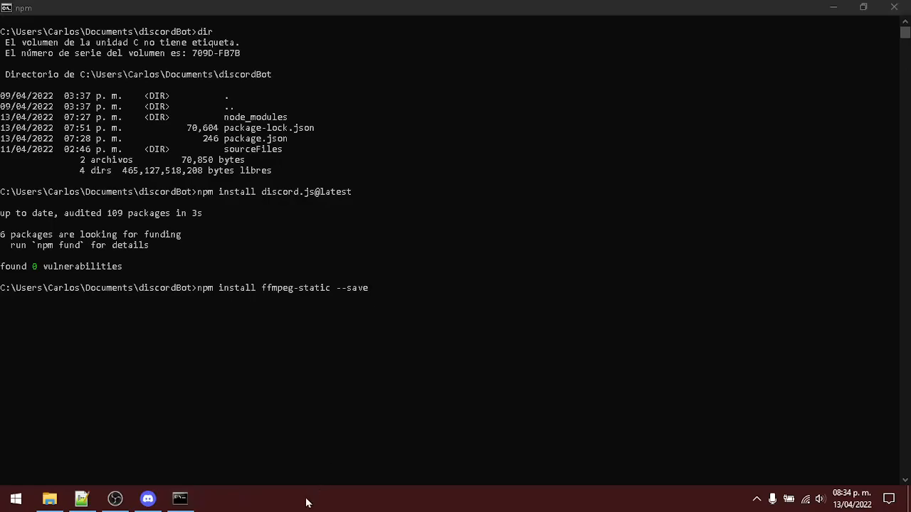
key(Return)
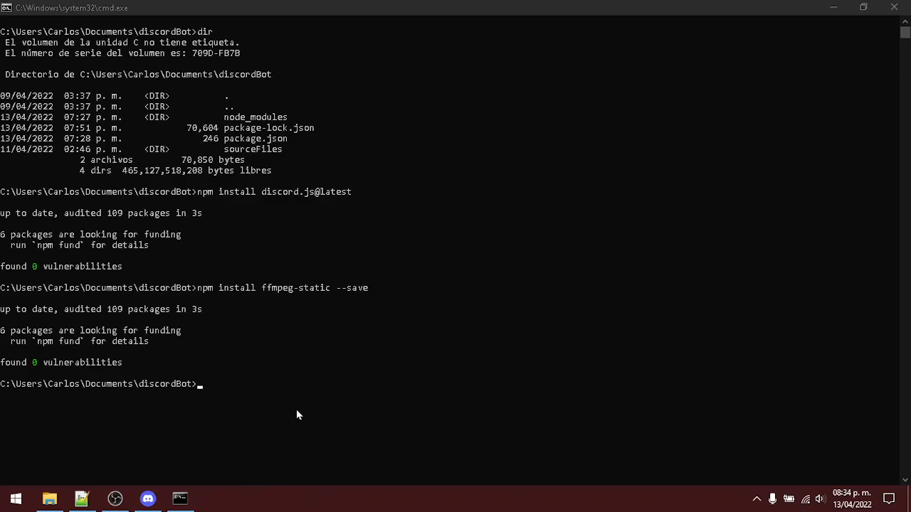
mouse_move(230, 141)
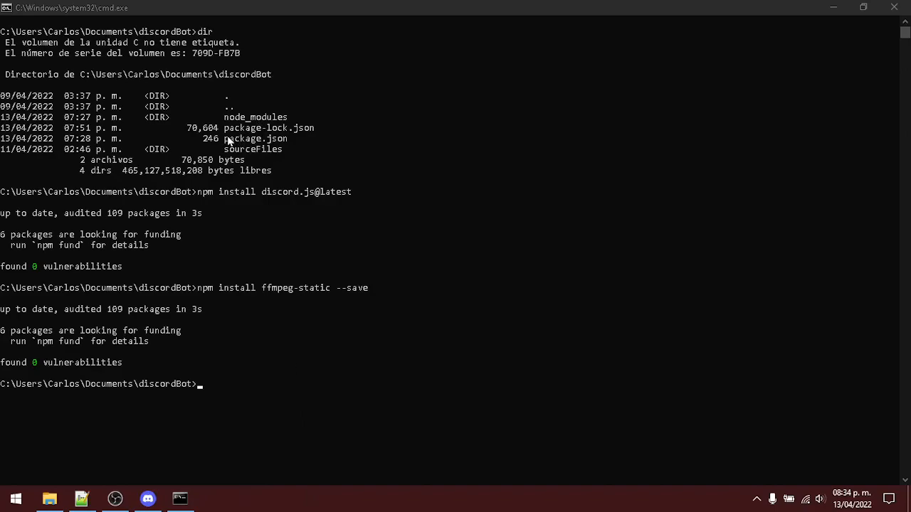
mouse_move(285, 147)
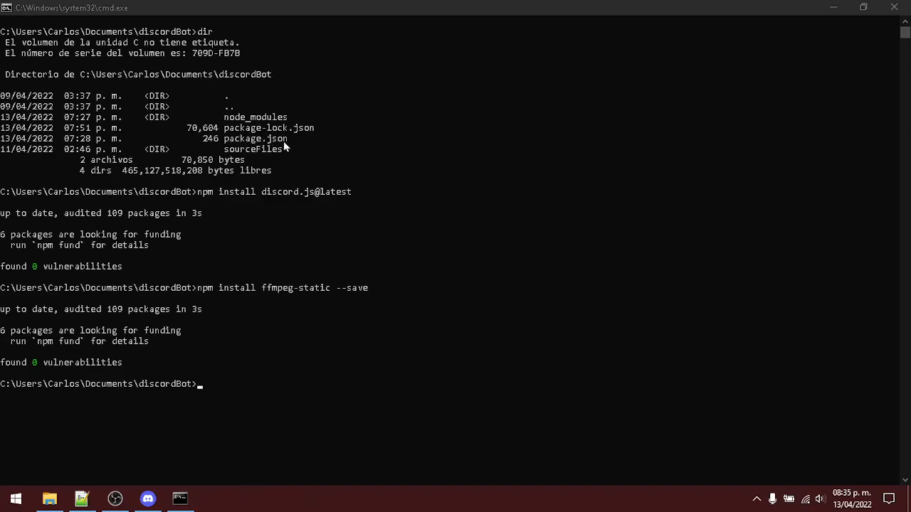
click(81, 498)
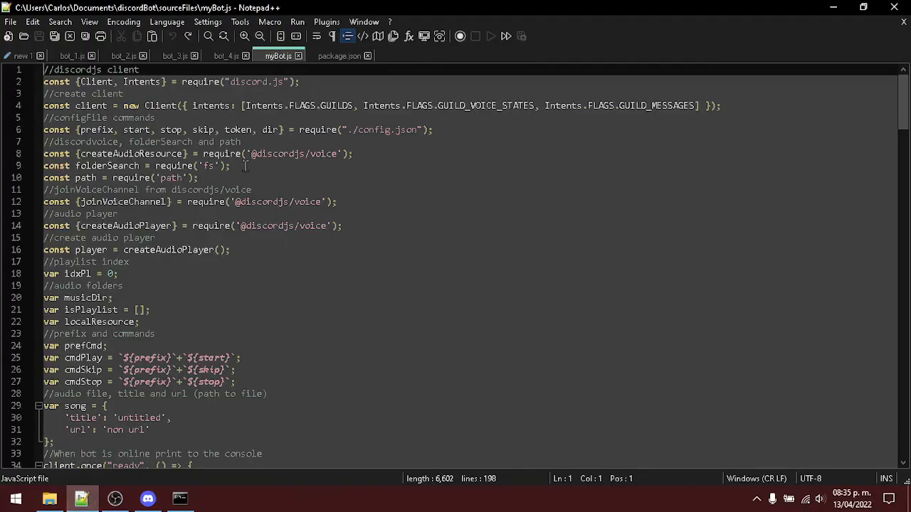
click(339, 56)
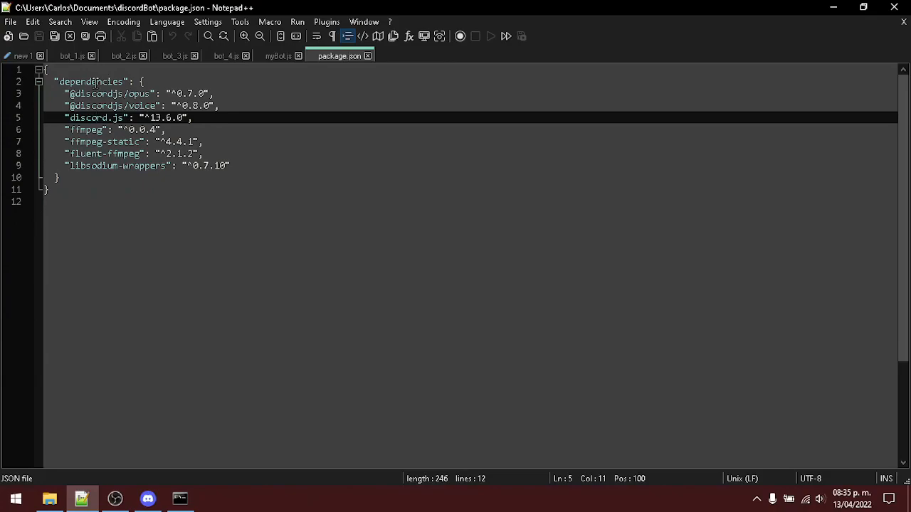
click(94, 105)
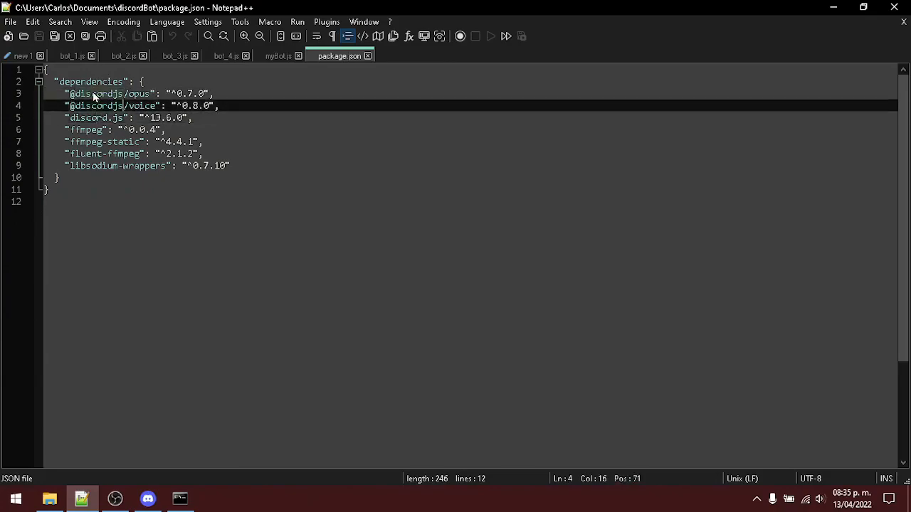
click(191, 117)
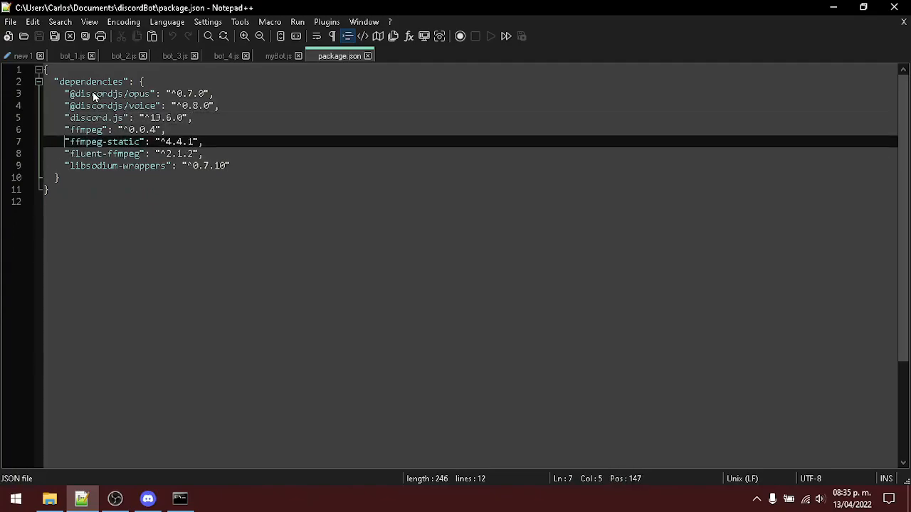
click(163, 129)
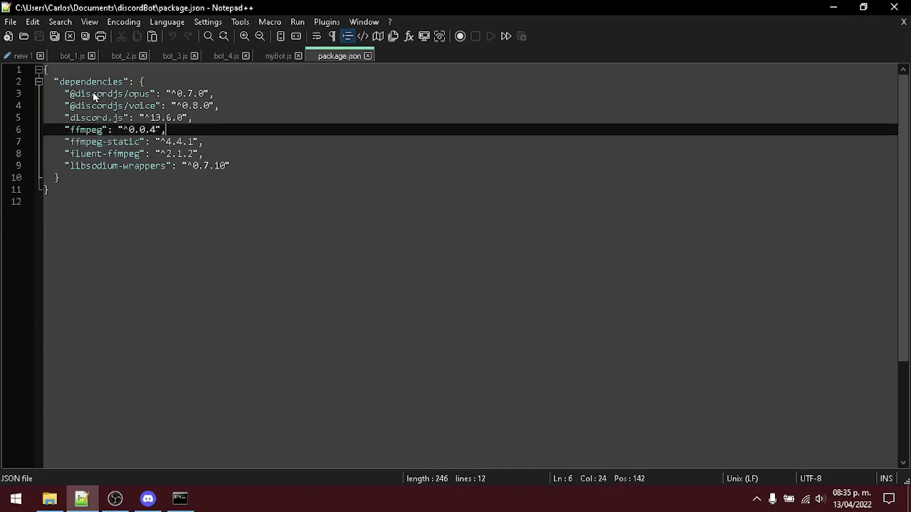
click(187, 94)
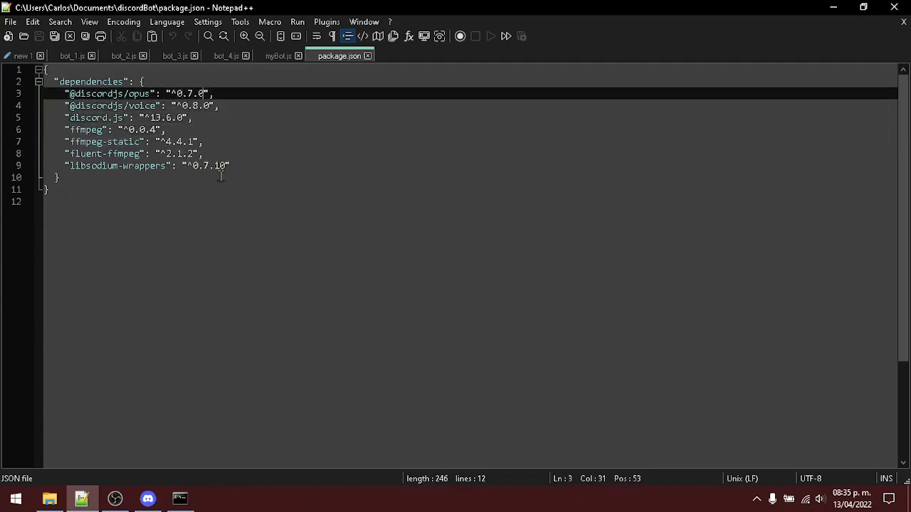
mouse_move(235, 166)
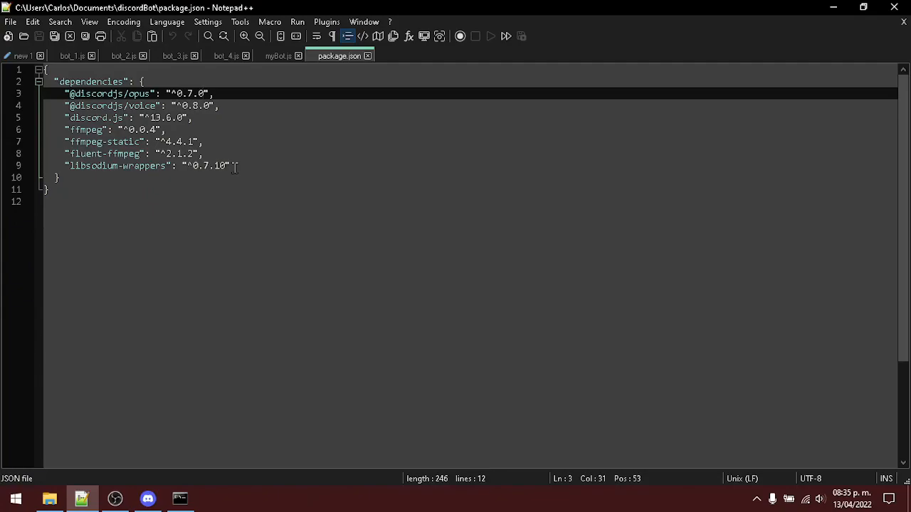
mouse_move(349, 139)
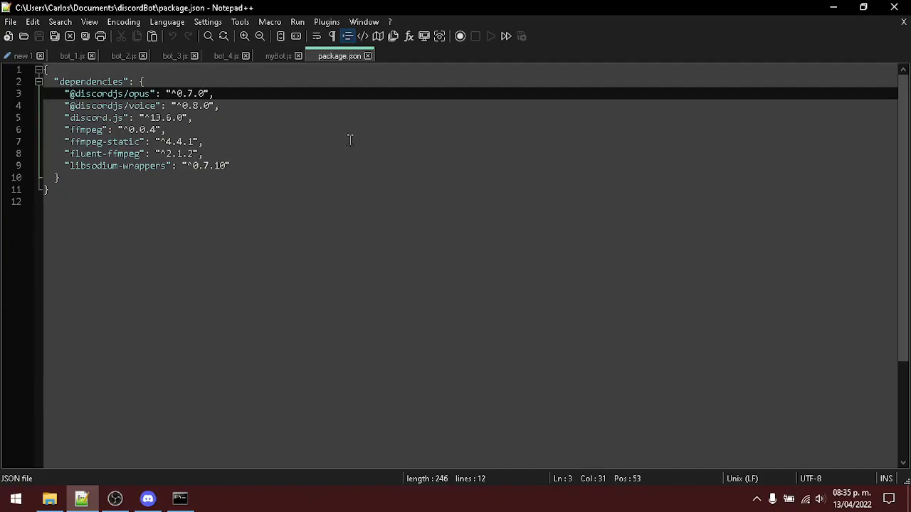
mouse_move(277, 55)
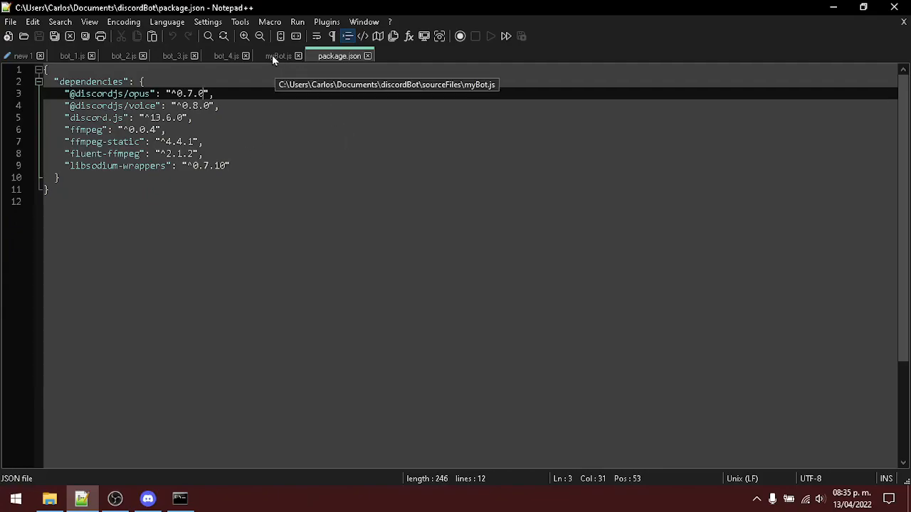
click(278, 57)
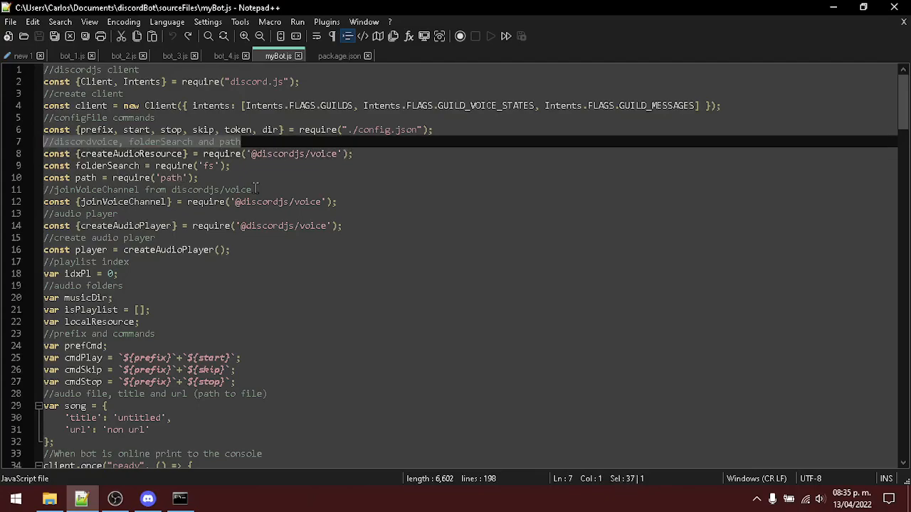
key(Delete)
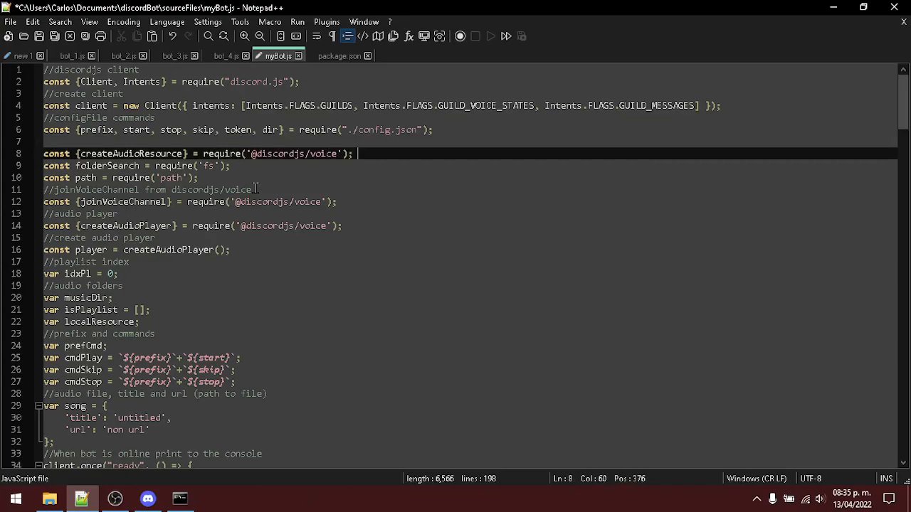
text(//discordvoice, folderSearch and path)
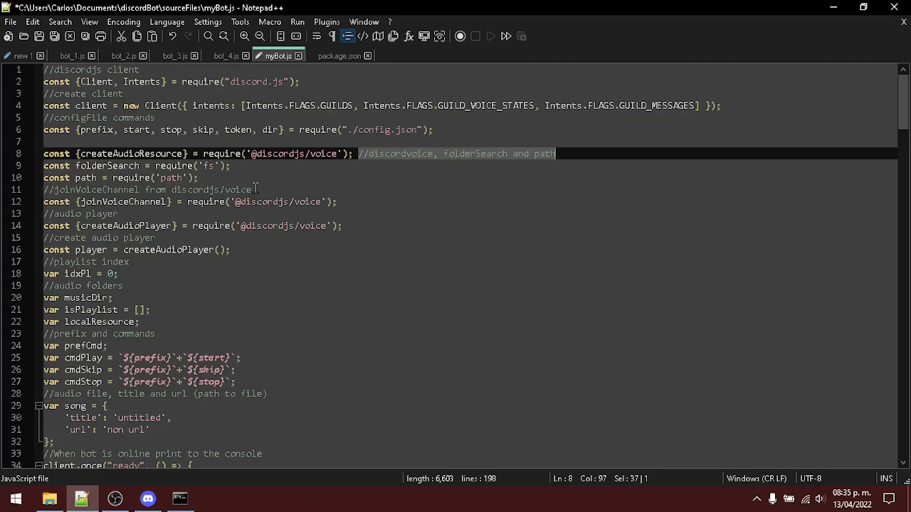
key(Delete)
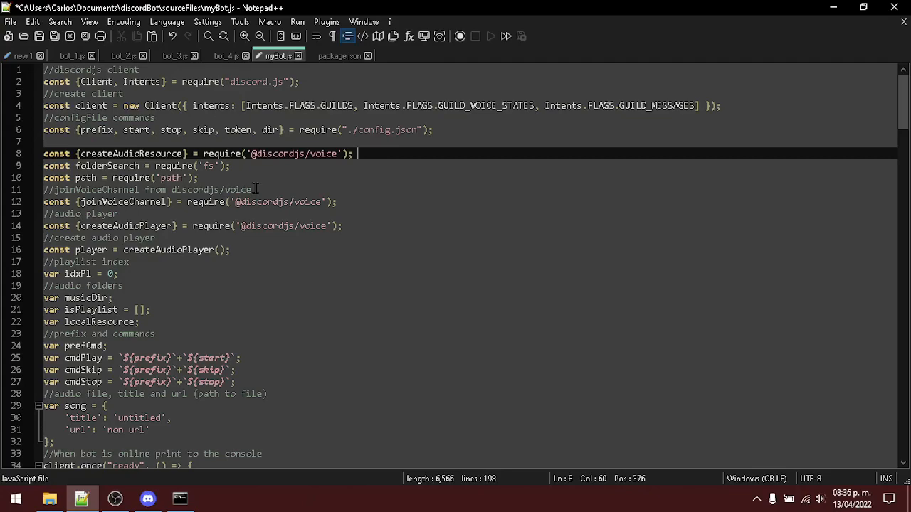
text(//discordvoice, folderSearch and path)
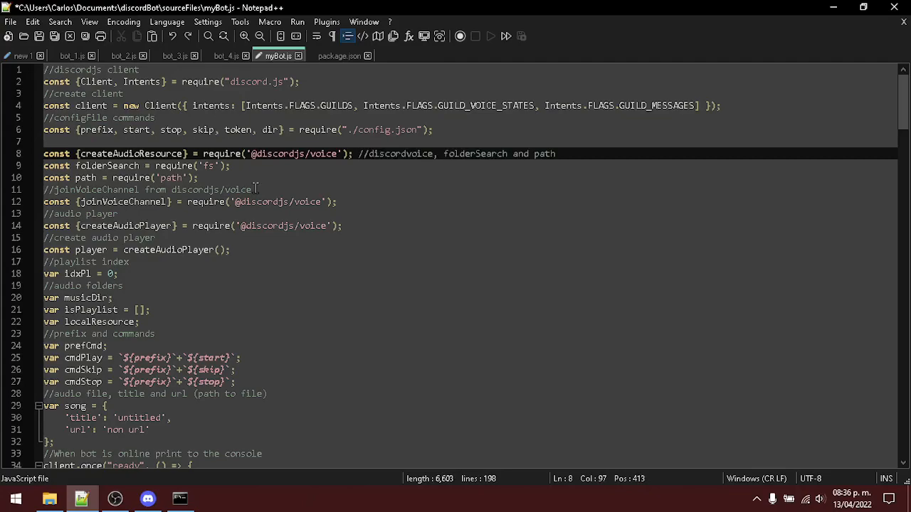
click(441, 154)
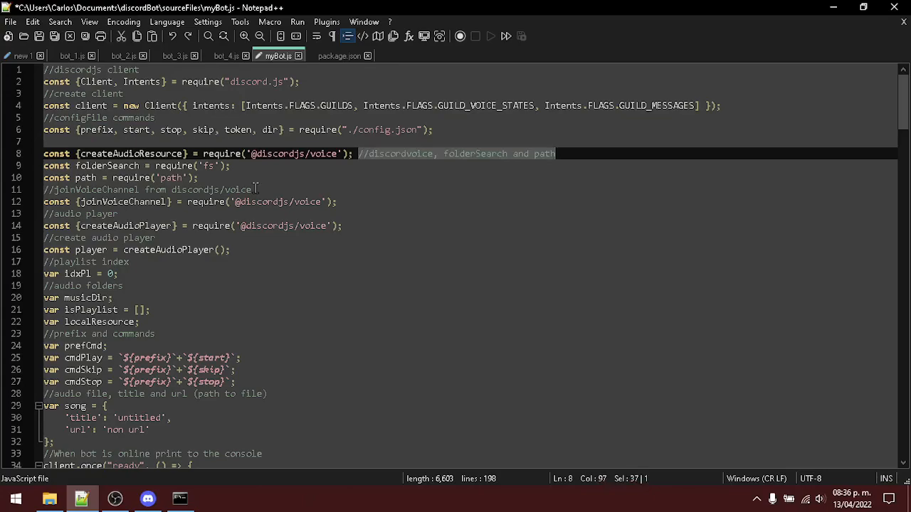
key(Delete)
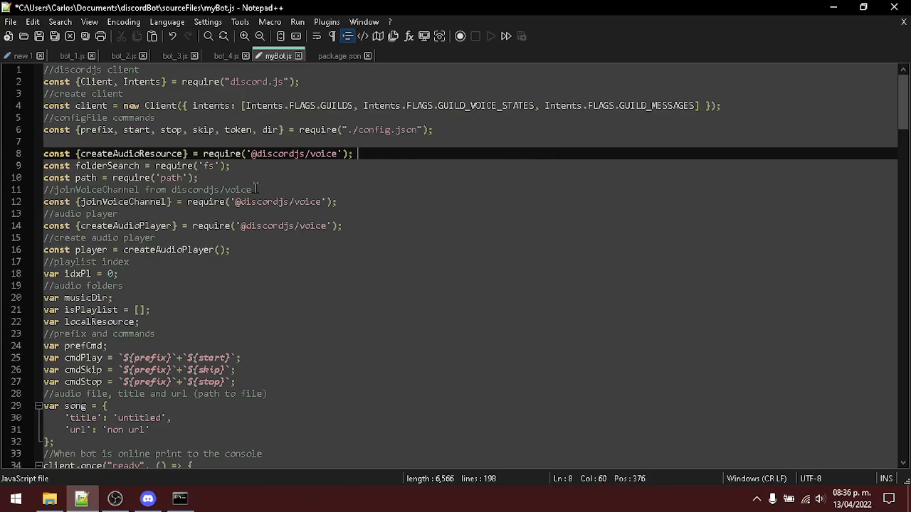
text(//discordvoice, folderSearch and path)
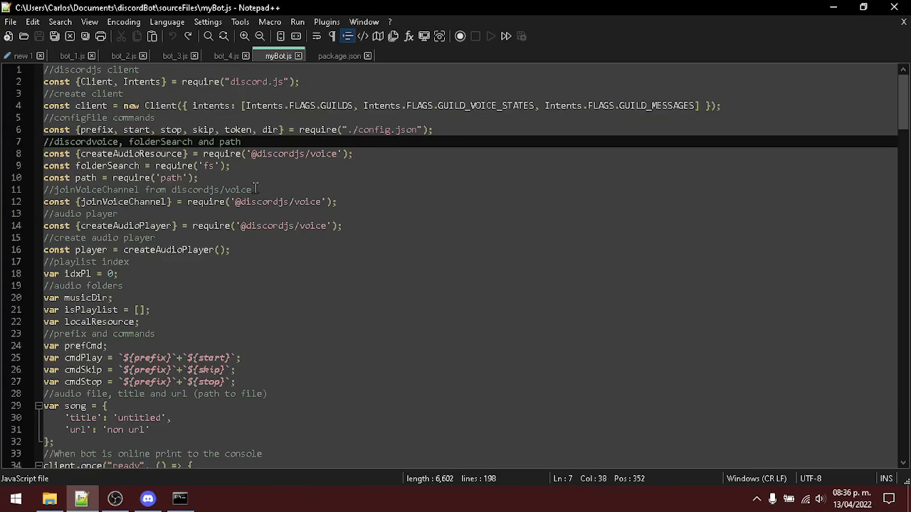
triple_click(143, 143)
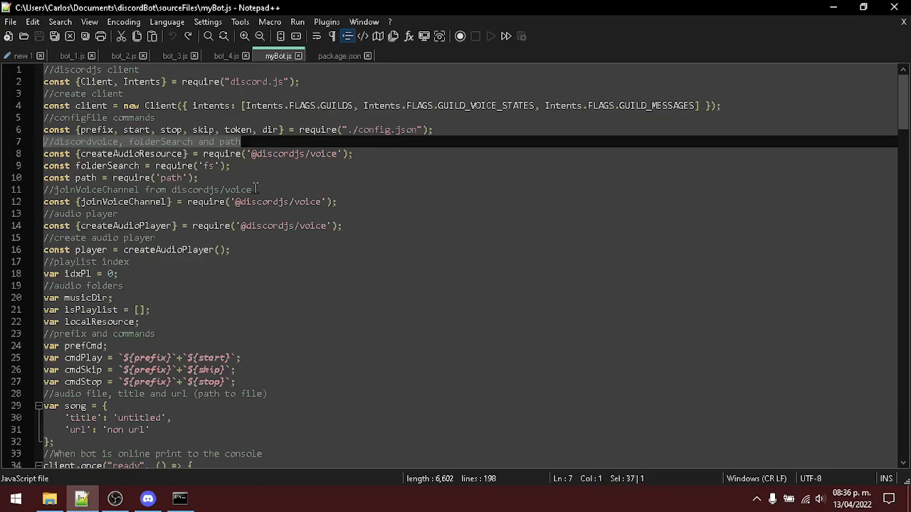
key(Delete)
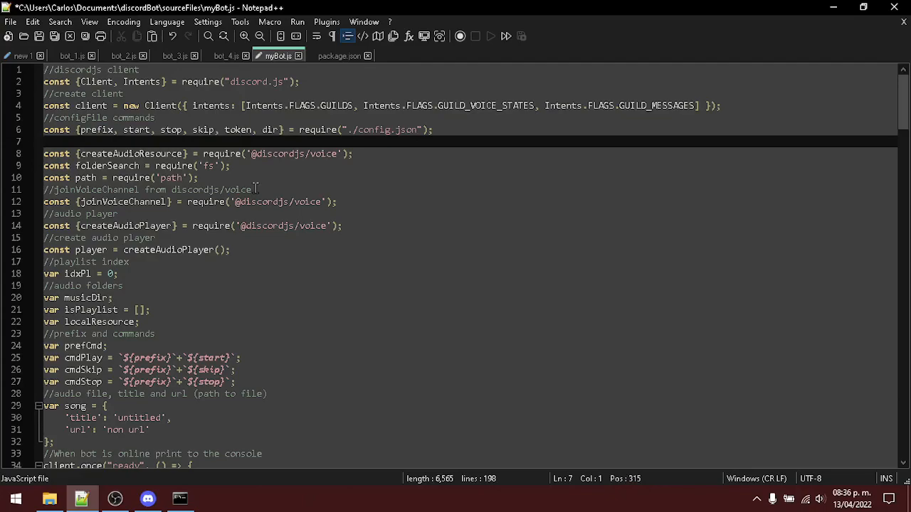
click(44, 142)
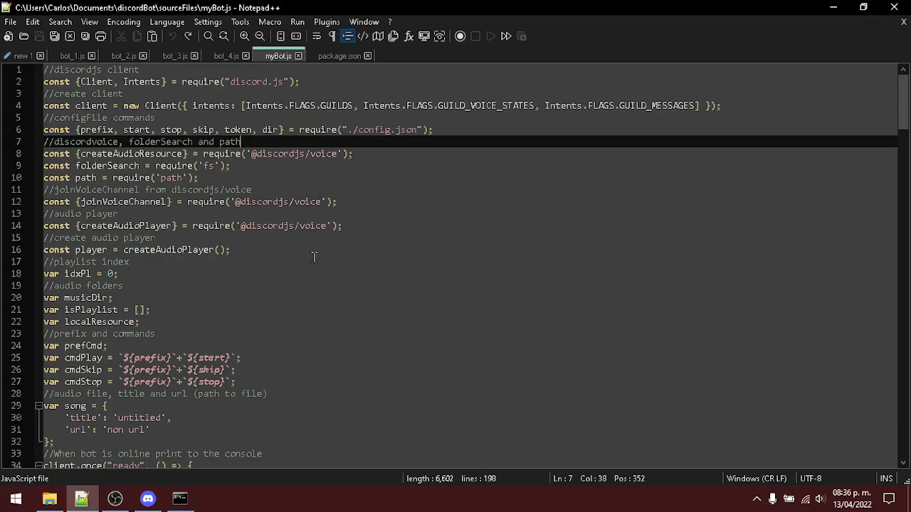
mouse_move(447, 267)
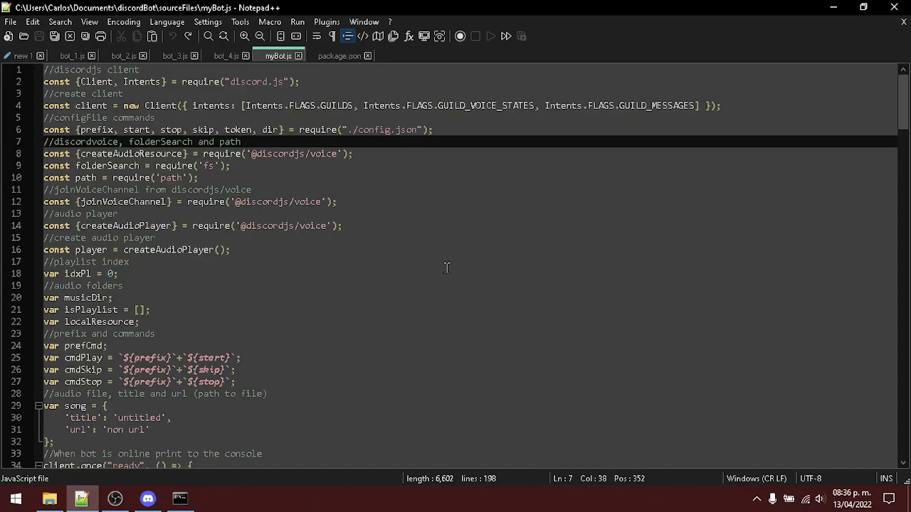
click(148, 498)
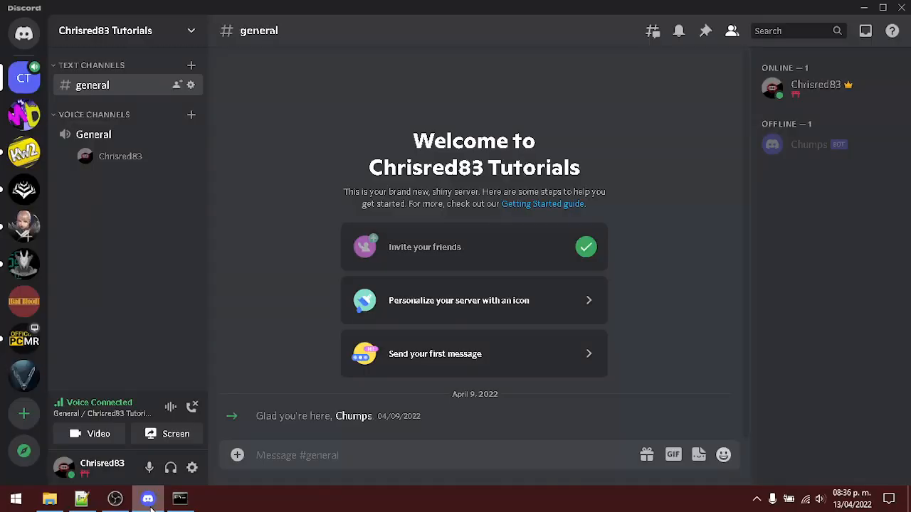
mouse_move(220, 236)
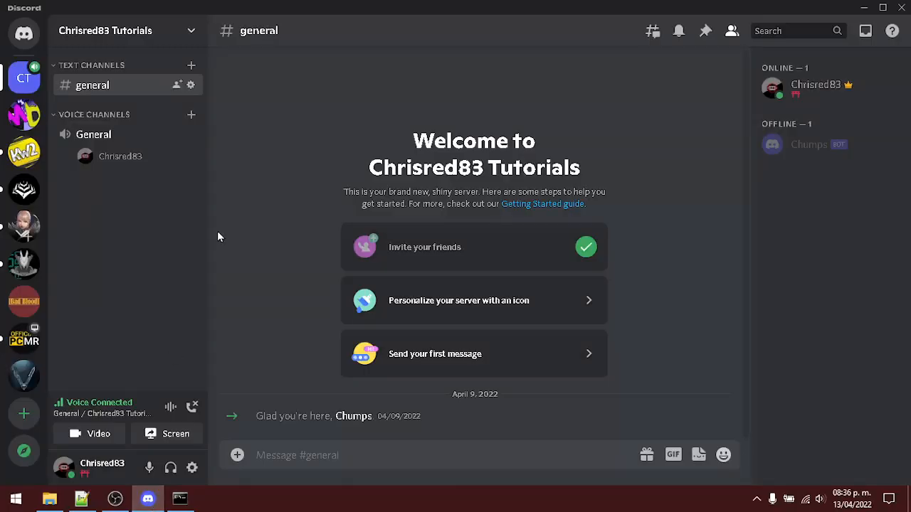
mouse_move(168, 306)
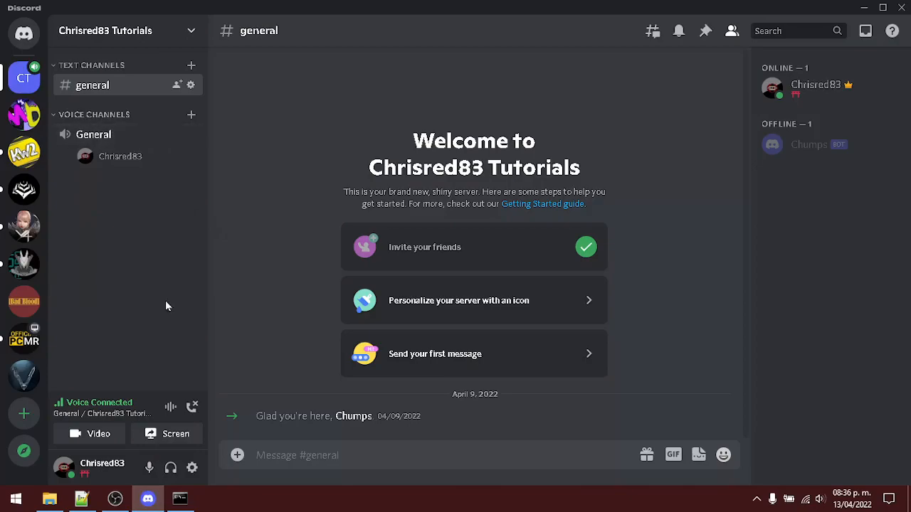
mouse_move(101, 177)
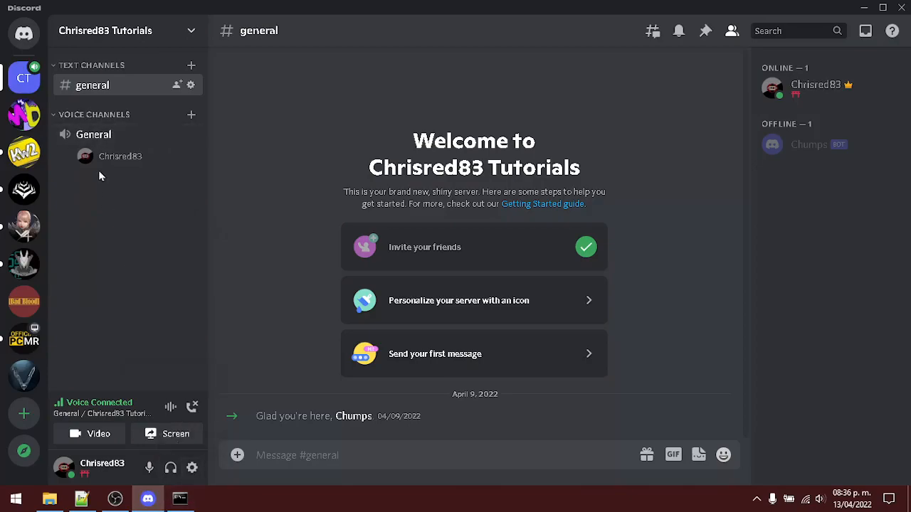
Step: Bring Command Prompt forward and clear the old install output with cls
click(180, 499)
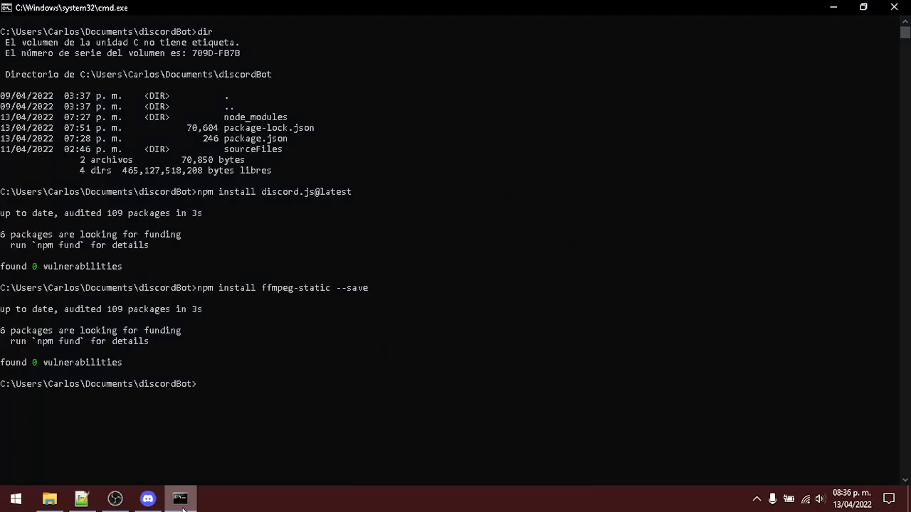
text(cls)
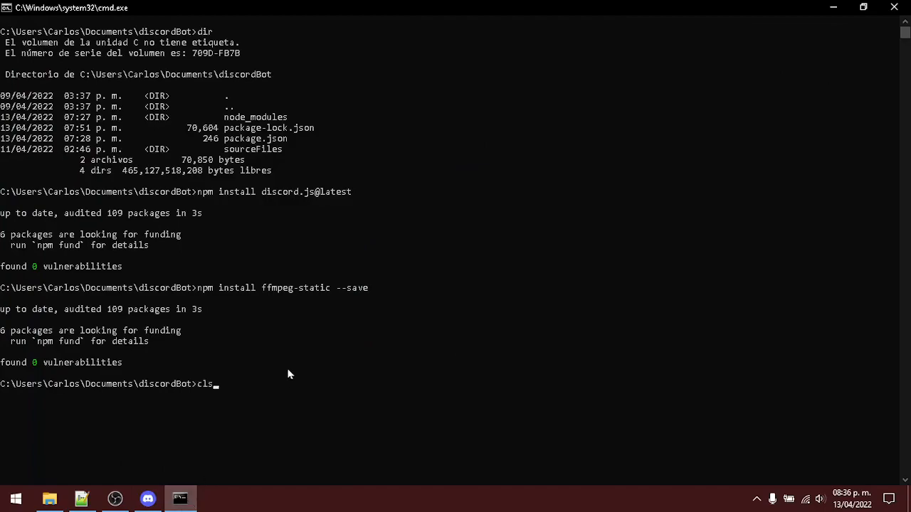
key(Return)
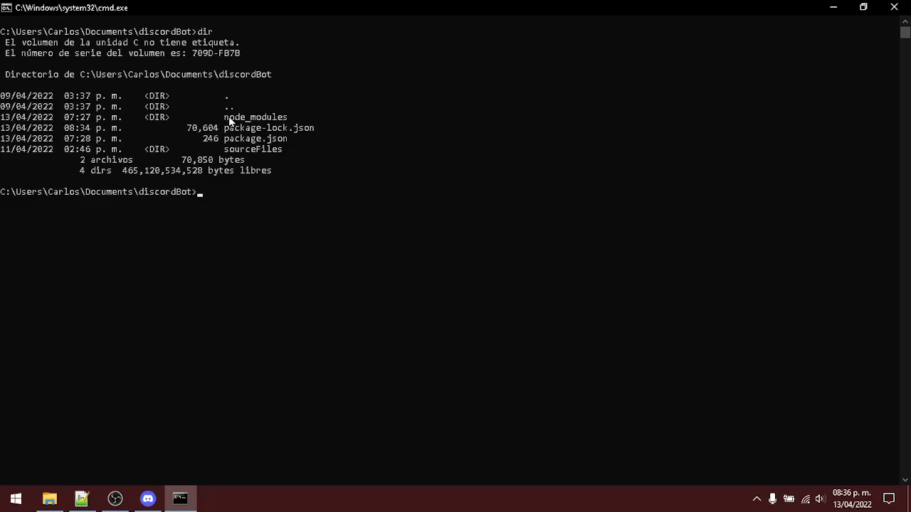
mouse_move(239, 228)
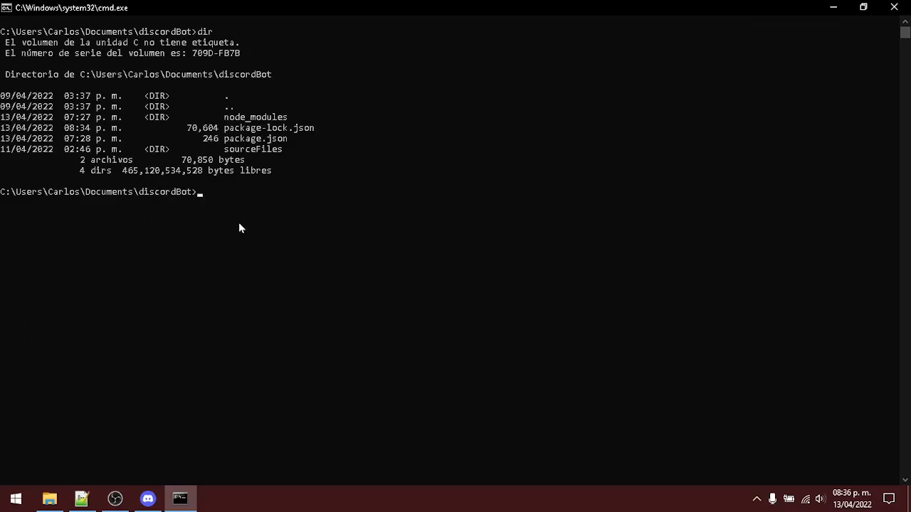
Step: Enter the command node --trace-warnings sourceFiles/myBot.js without running it yet
text(n)
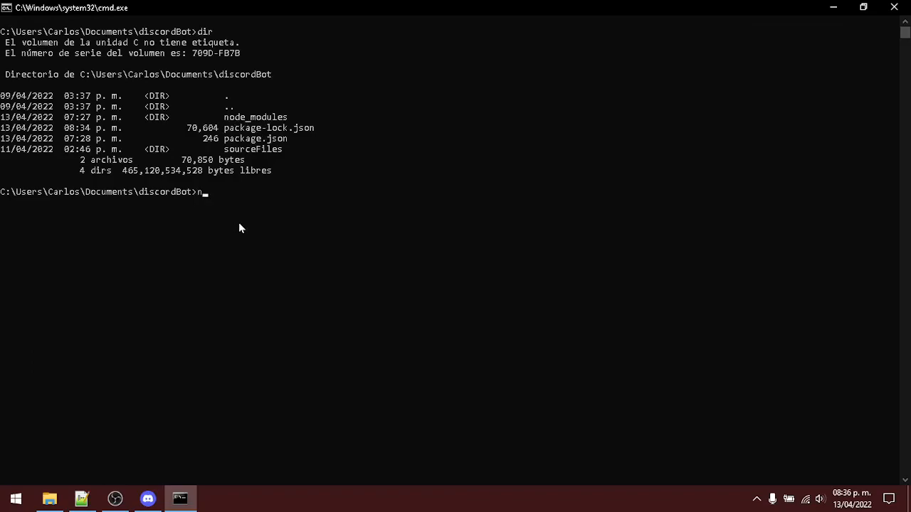
text(ode --)
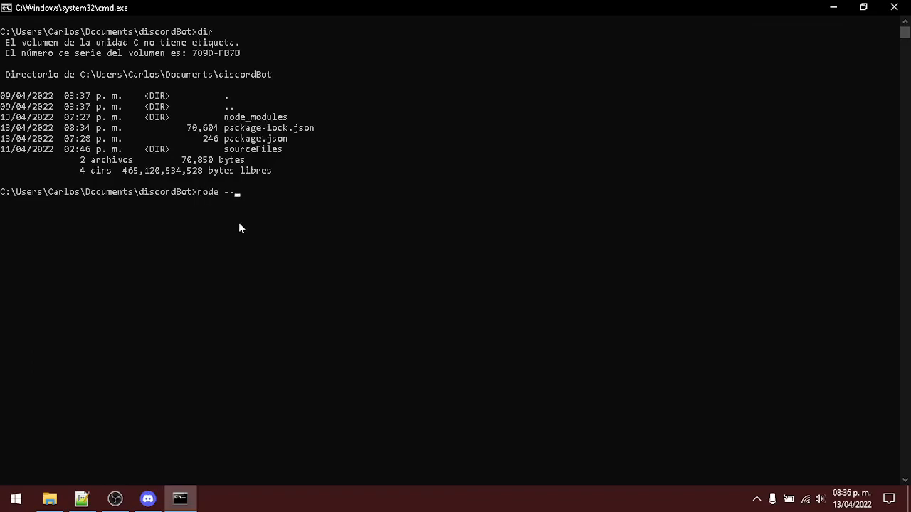
text(trace-warn)
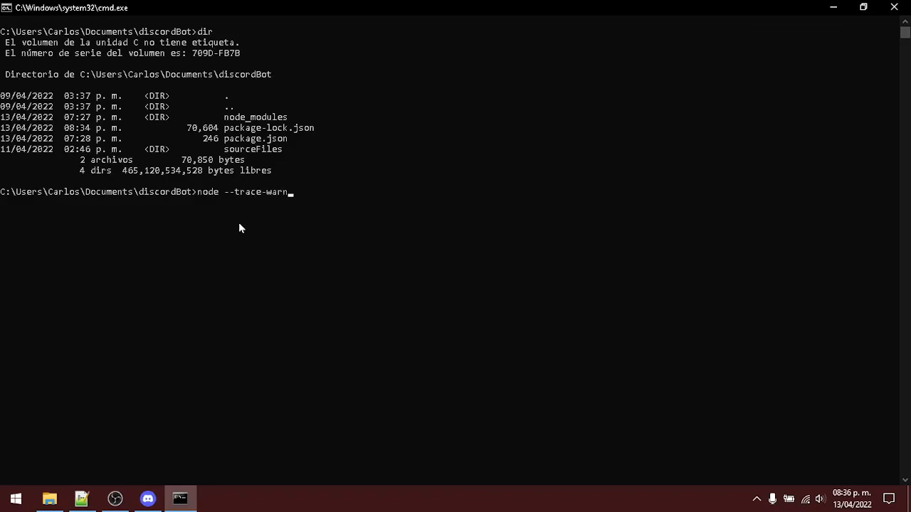
text(ings)
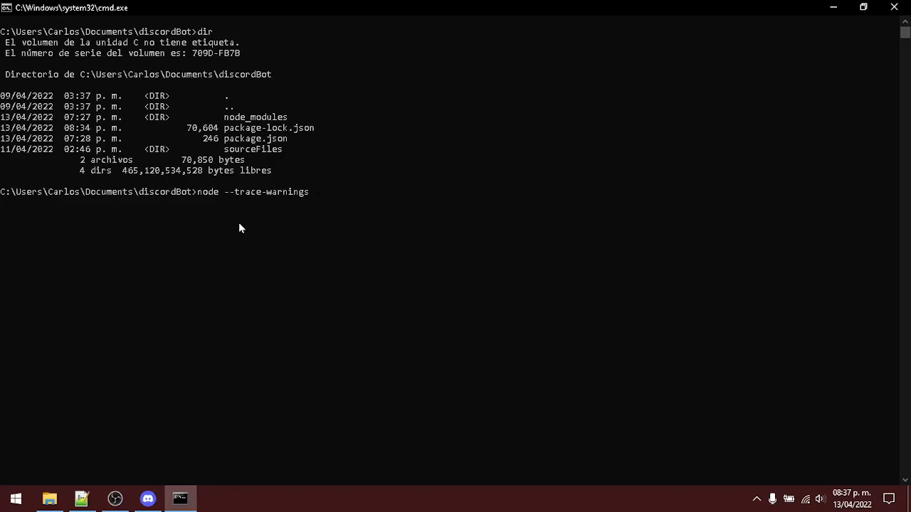
text(sourceF)
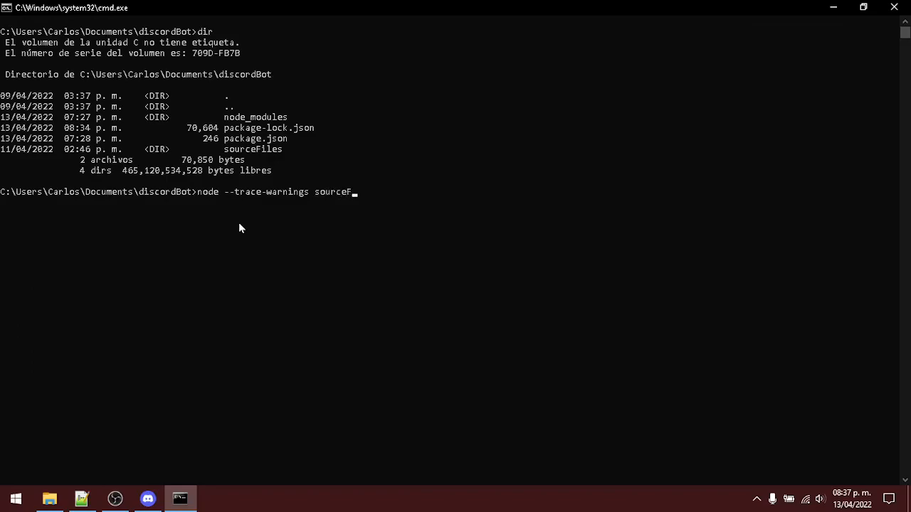
text(iles/)
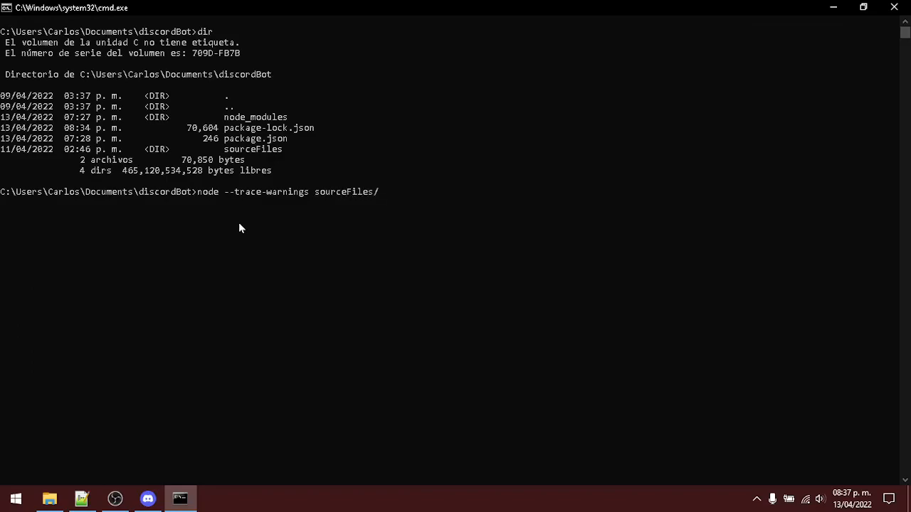
text(myBot)
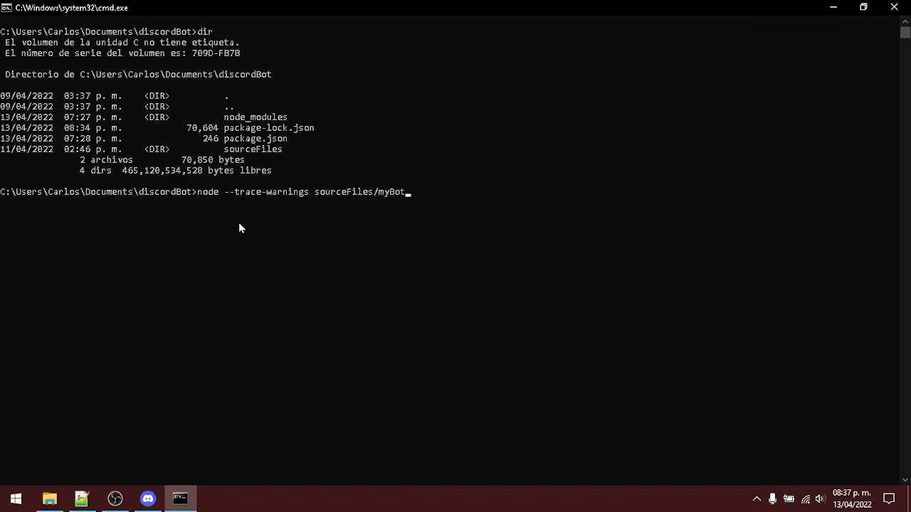
text(.js)
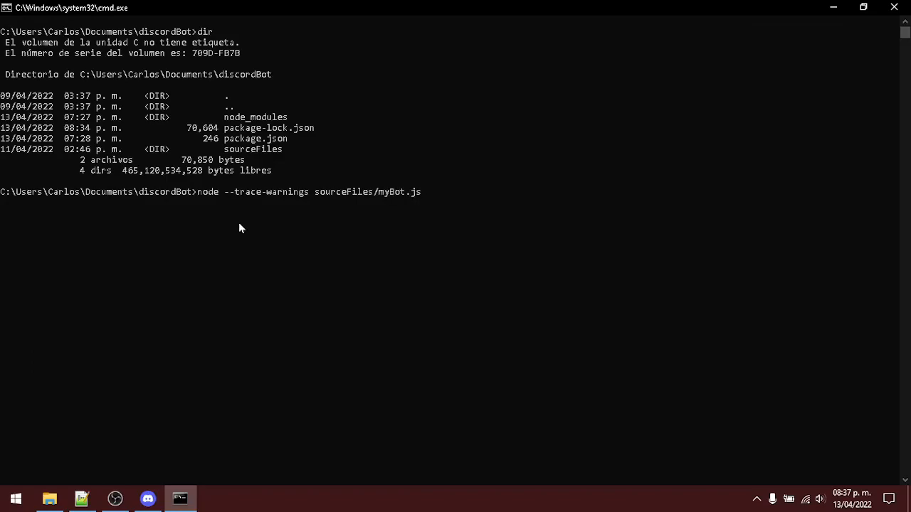
mouse_move(410, 202)
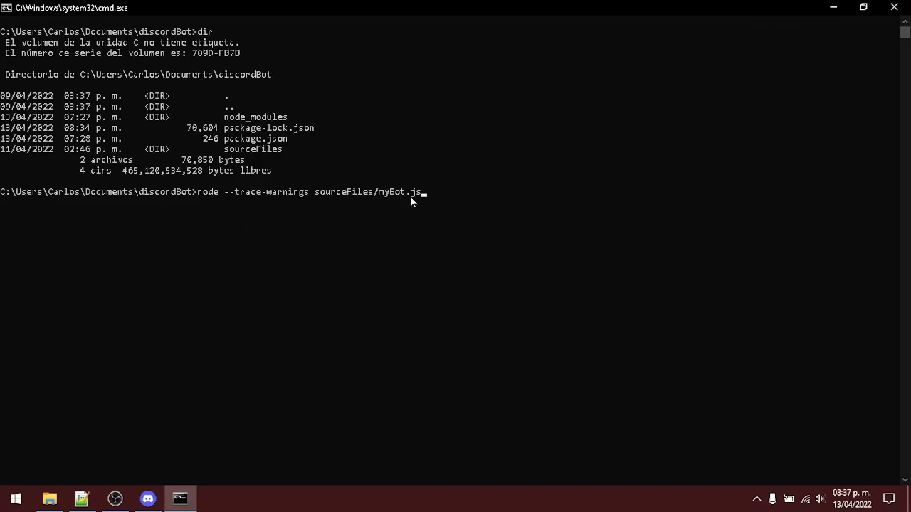
mouse_move(437, 276)
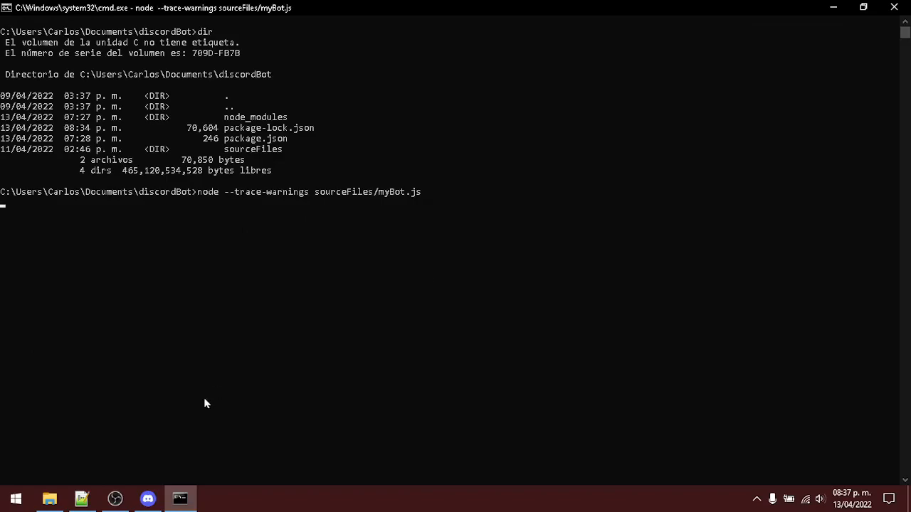
Step: Check Chumps online in Discord's member list and 'Bot online' in the console, then return to Discord
click(148, 498)
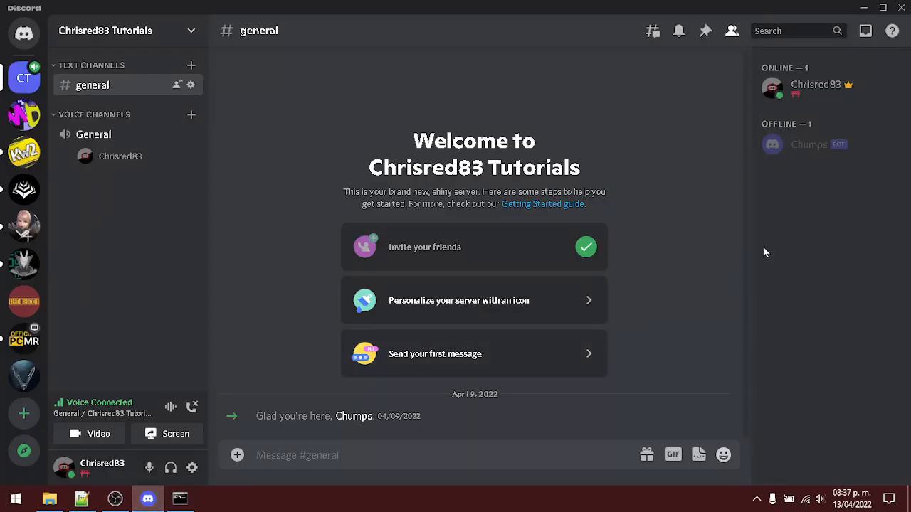
mouse_move(780, 150)
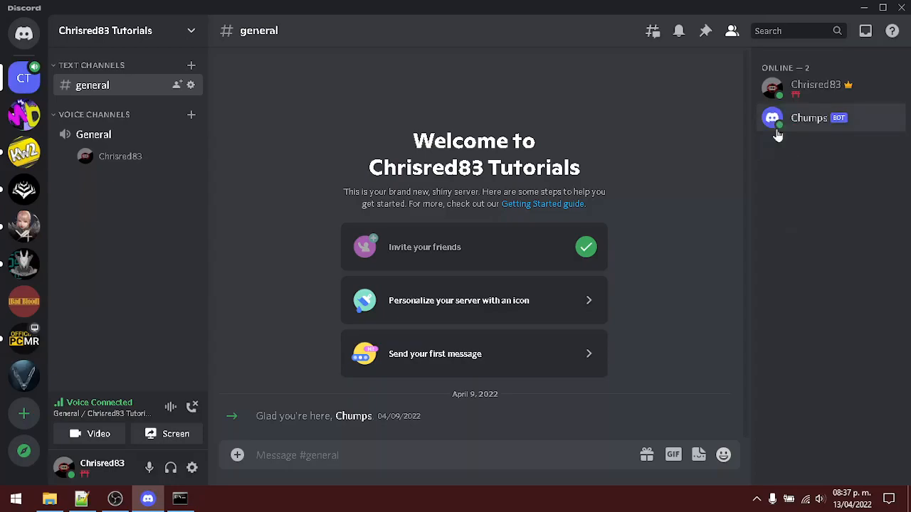
click(180, 498)
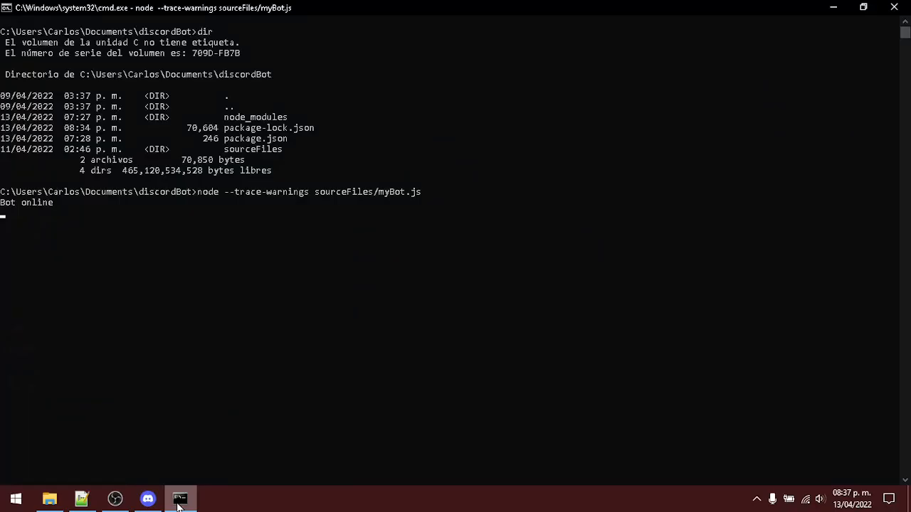
mouse_move(118, 231)
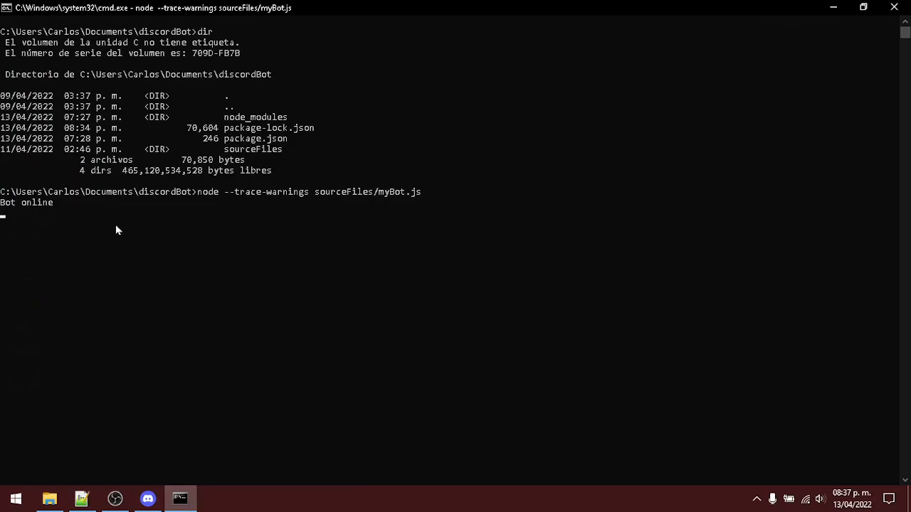
mouse_move(49, 205)
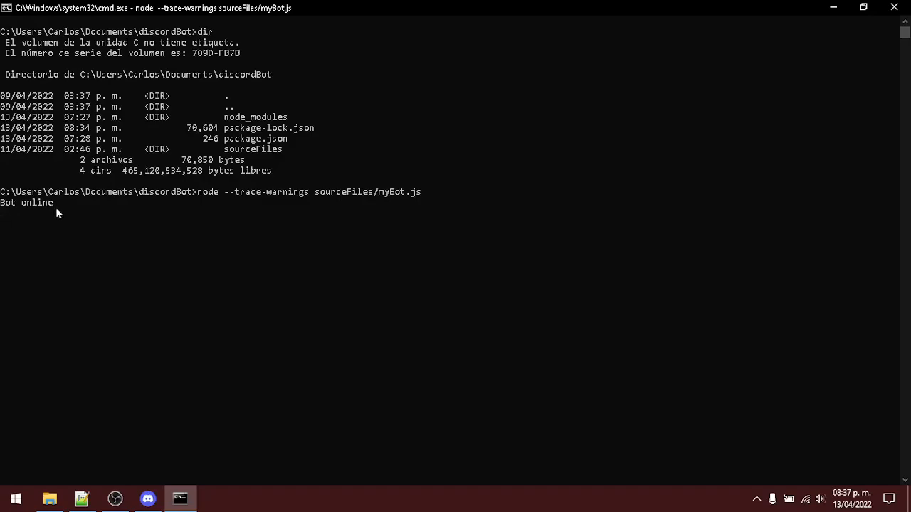
click(136, 276)
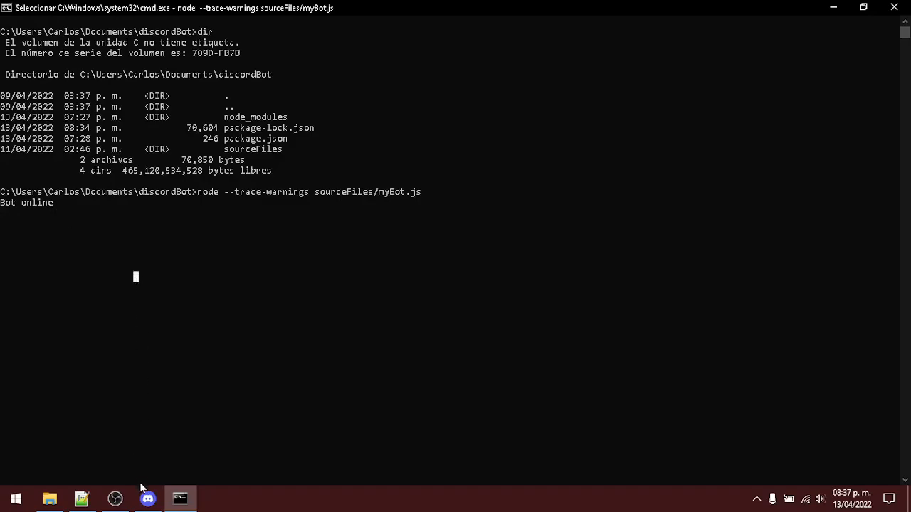
mouse_move(179, 498)
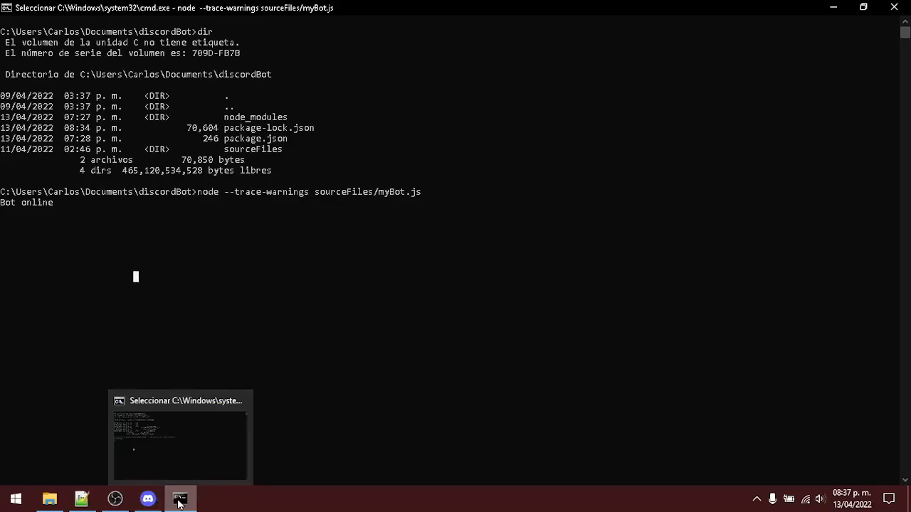
click(148, 498)
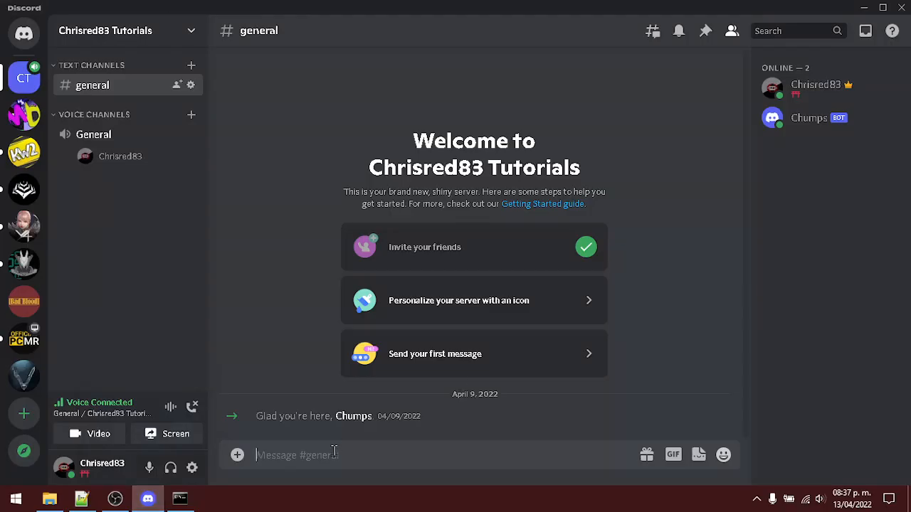
Step: Send $drunk to get the bot's valid-command list, then draft $botPlay parentFolderName childFolderName
text($)
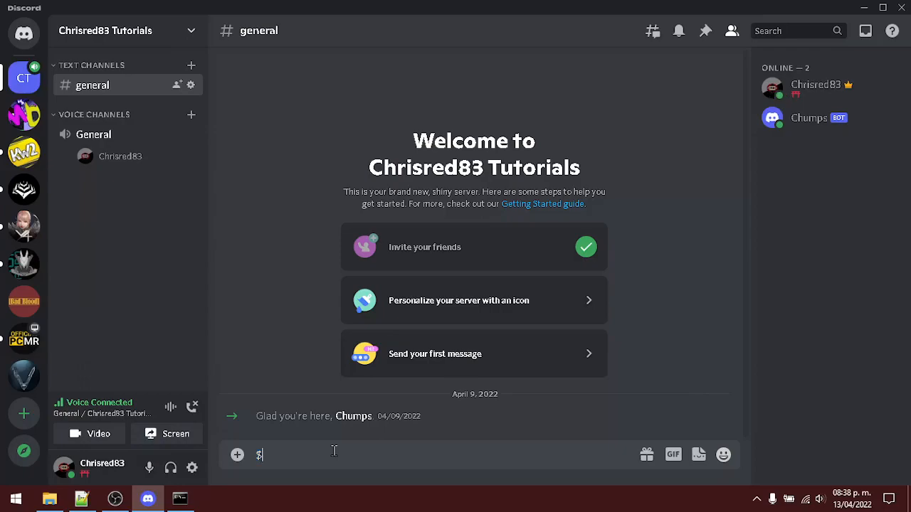
text(drunk)
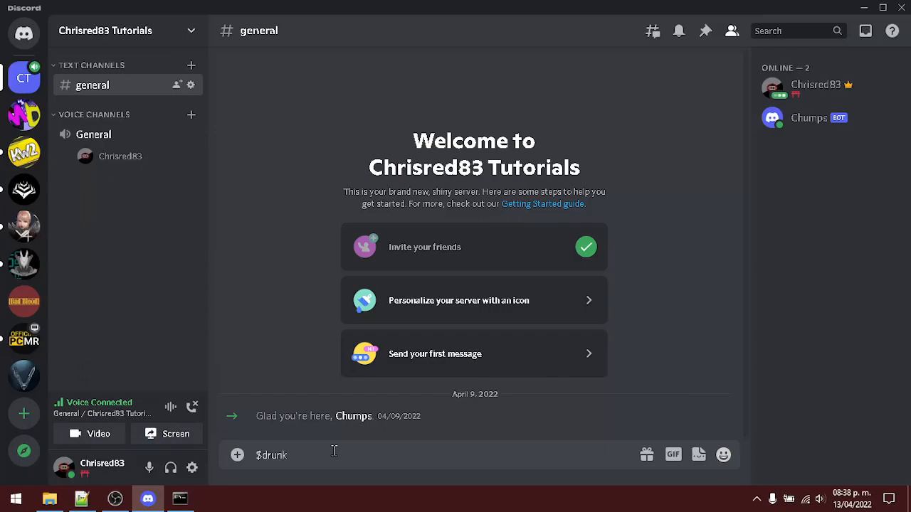
key(Return)
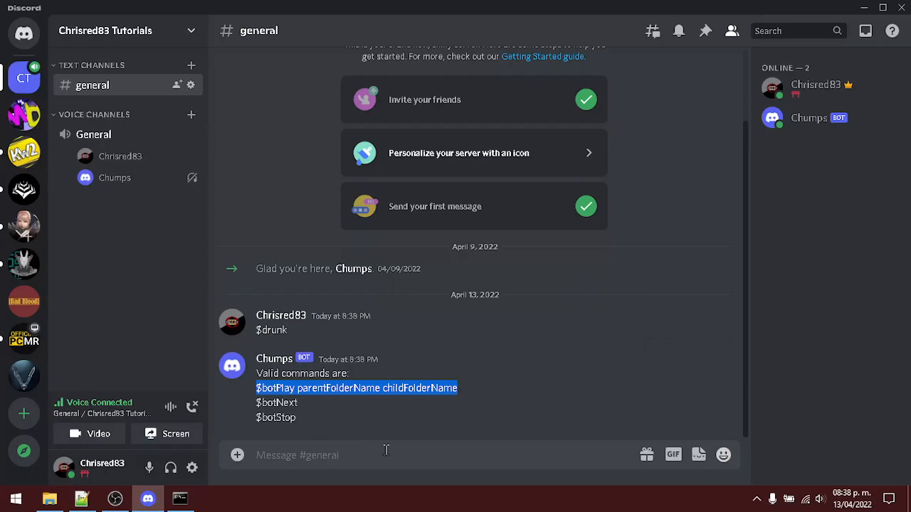
text($botPlay parentFolderName childFolderName)
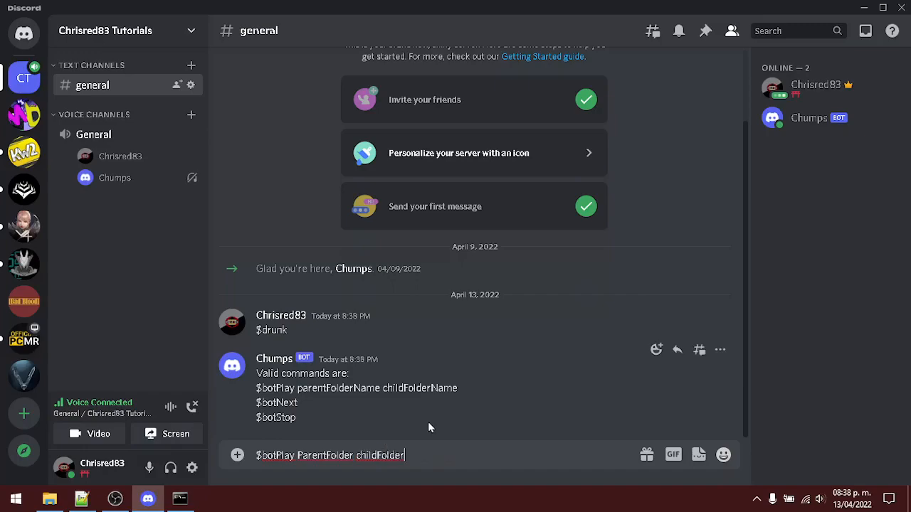
mouse_move(226, 477)
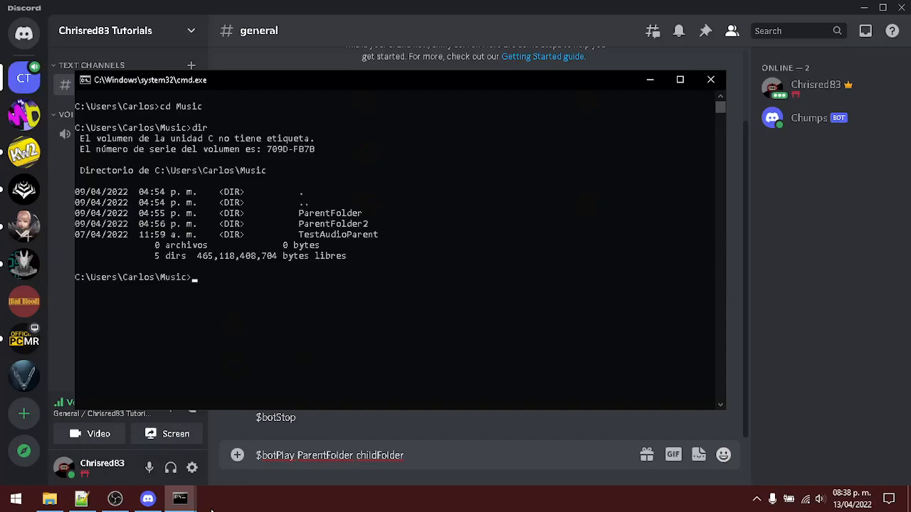
mouse_move(309, 323)
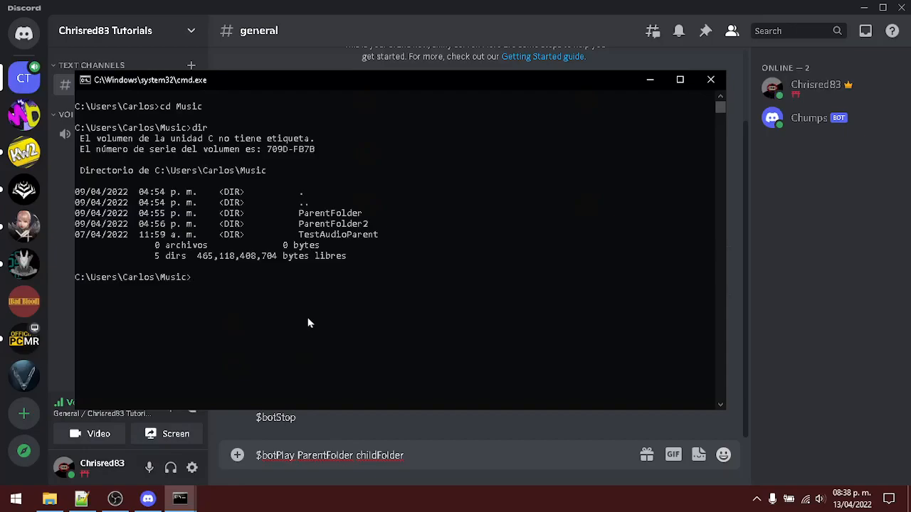
Step: Change directory into ParentFolder then childFolder to list its testAudio mp3 files
text(cd ParentFolder)
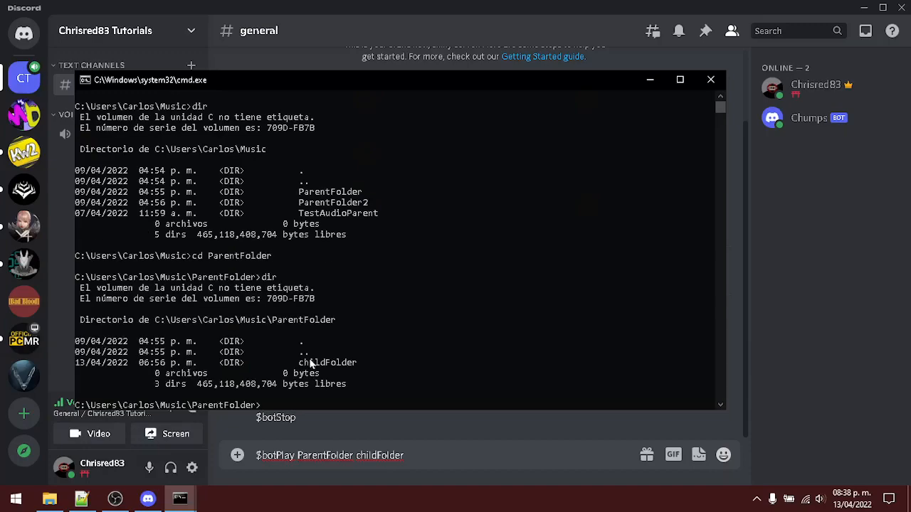
text(cd childFolder)
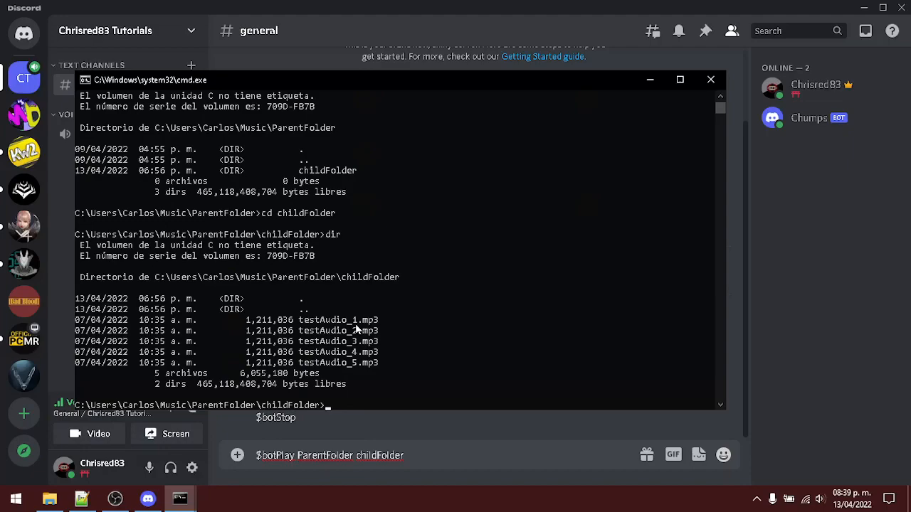
mouse_move(605, 143)
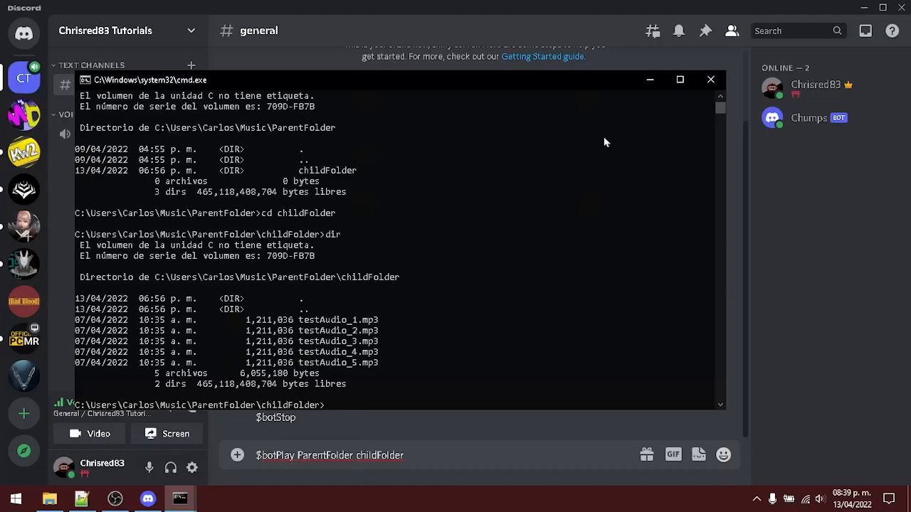
mouse_move(300, 363)
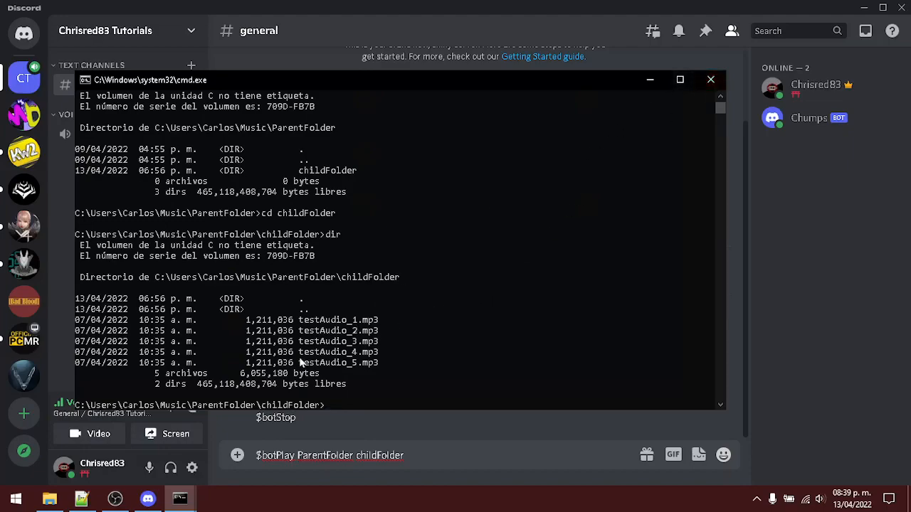
mouse_move(287, 131)
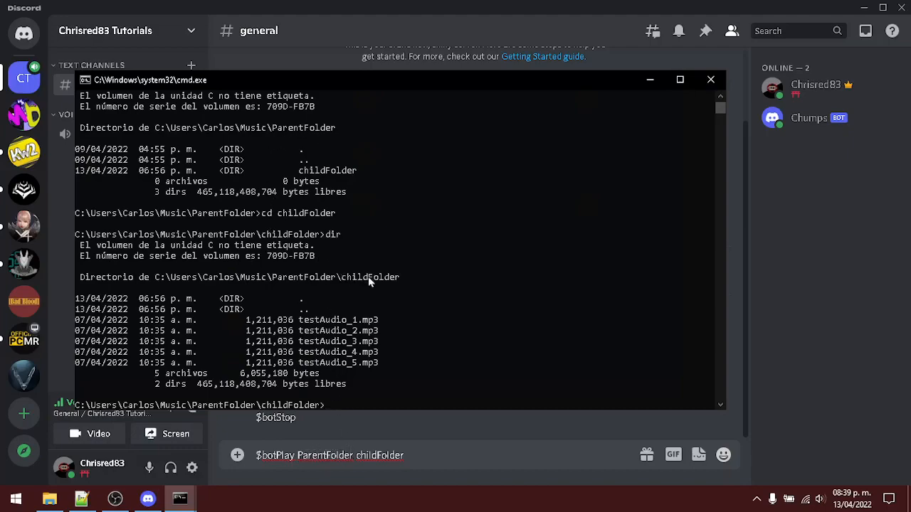
mouse_move(595, 185)
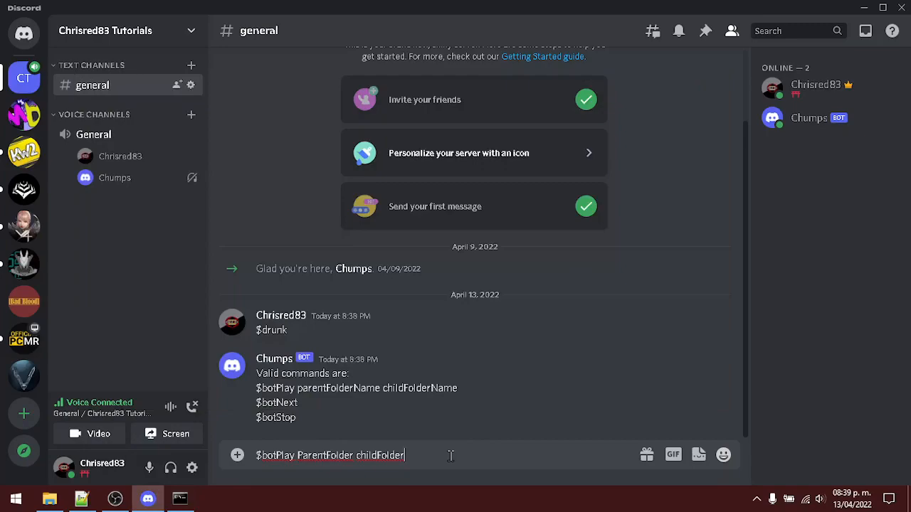
Step: Send $botPlay ParentFolder childFolder so the bot plays testAudio_1.mp3, and check its console
key(Return)
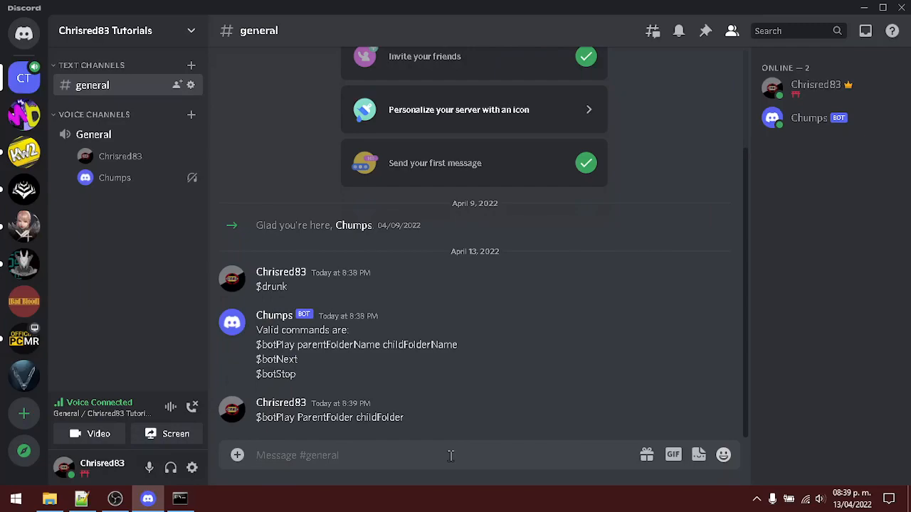
mouse_move(270, 481)
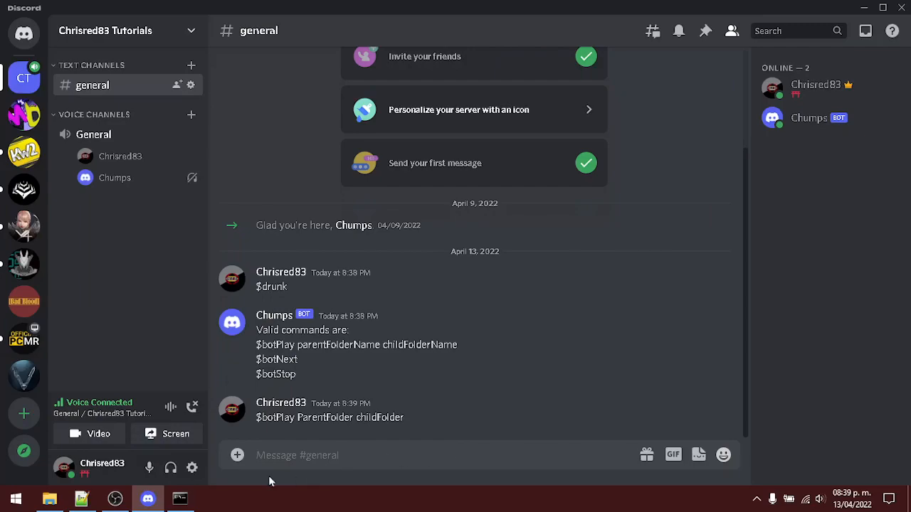
click(179, 498)
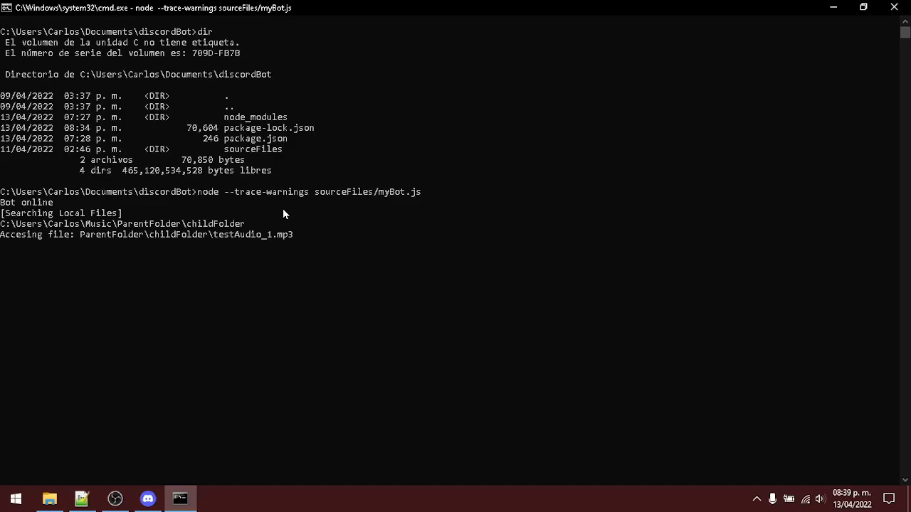
click(148, 498)
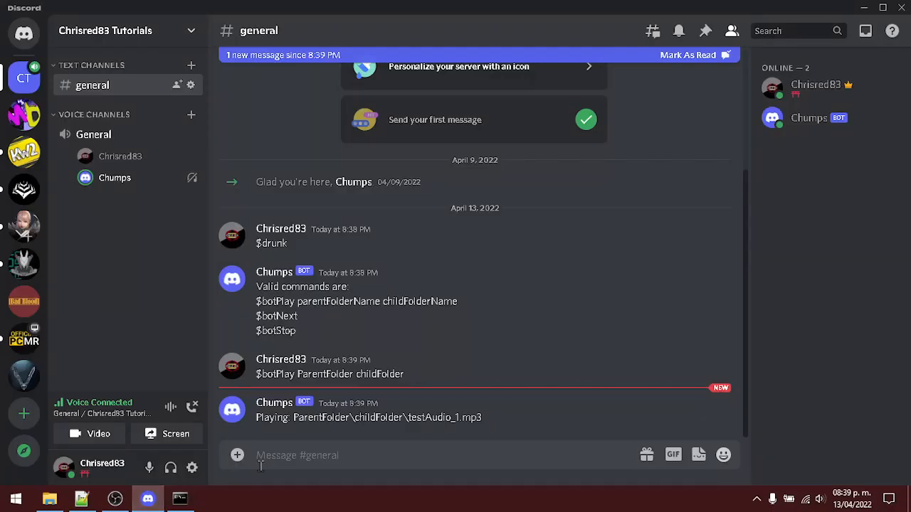
Step: Send a mistyped command the bot rejects, then $botStop to halt playback, confirmed in the console
text($)
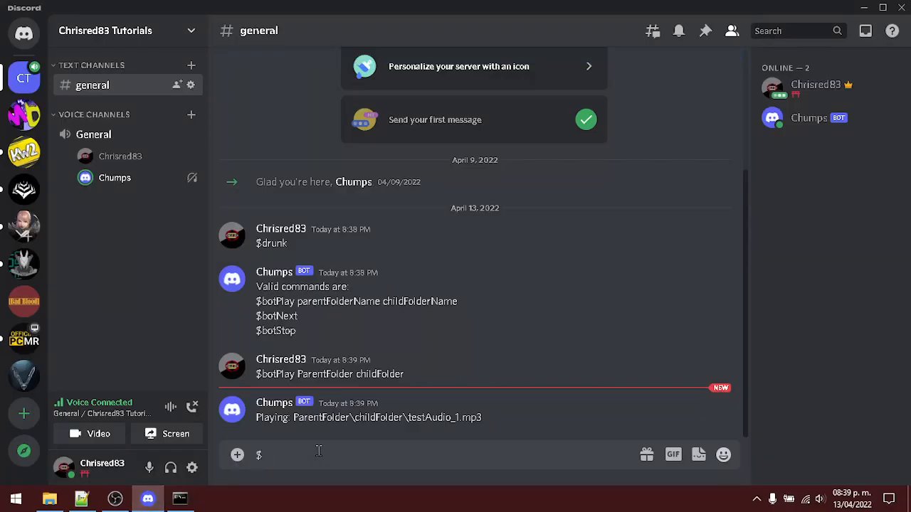
key(Return)
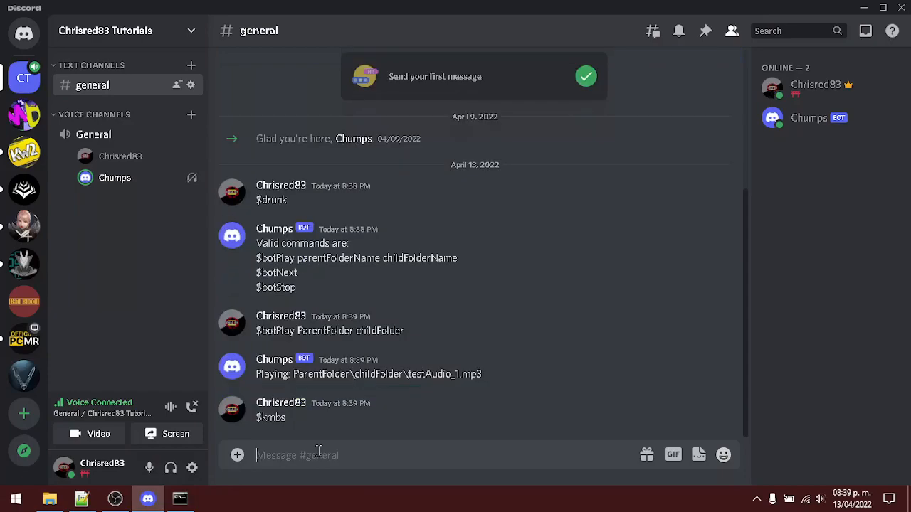
scroll(down, 3)
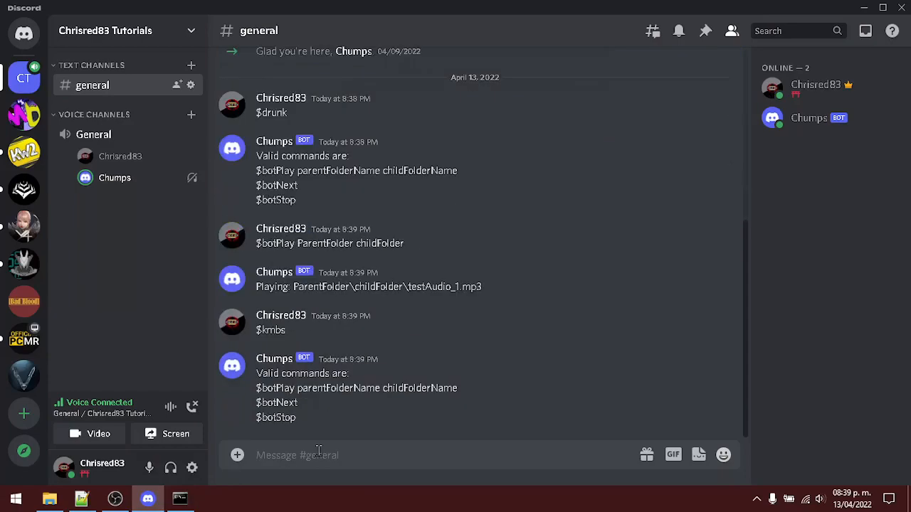
text($bot)
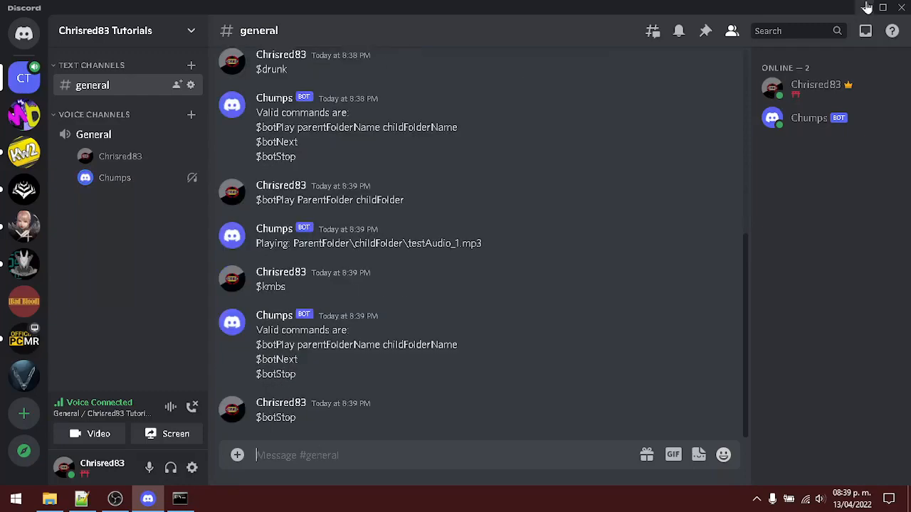
click(179, 498)
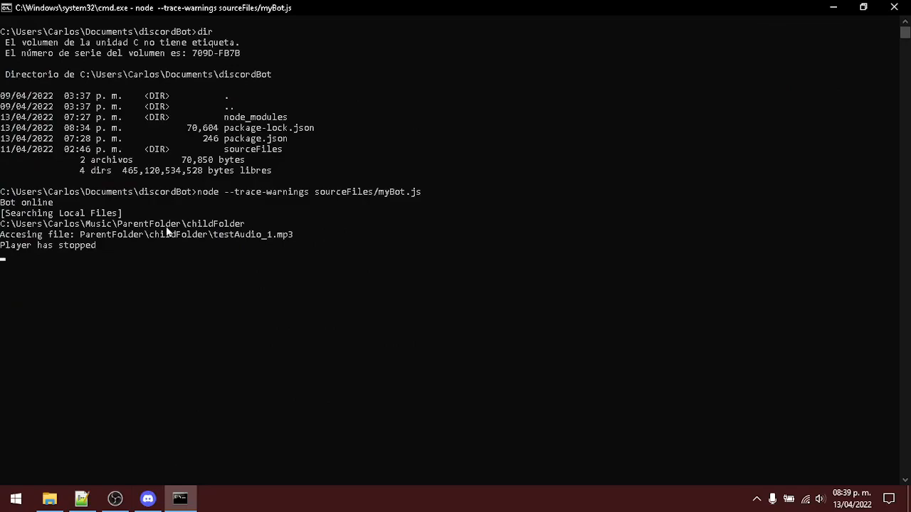
click(148, 499)
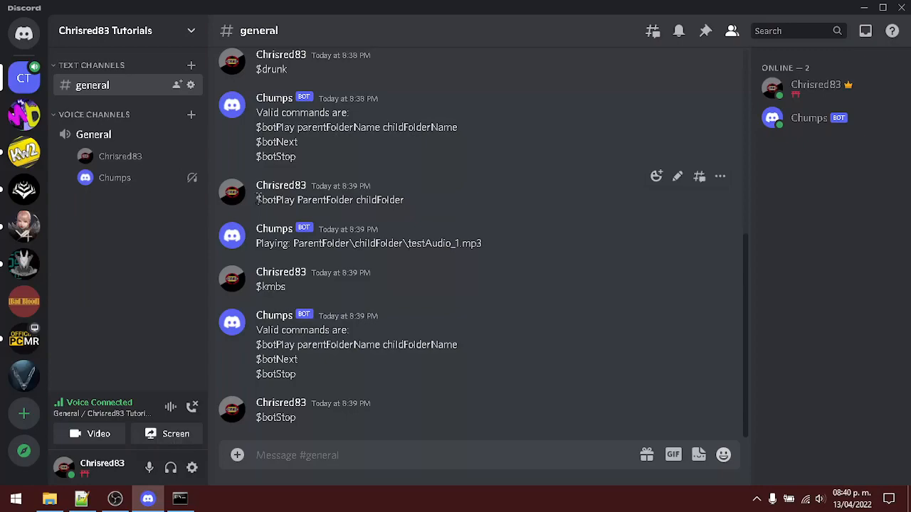
Step: Select the earlier $botPlay command text in chat for reuse, glancing at the console
triple_click(330, 199)
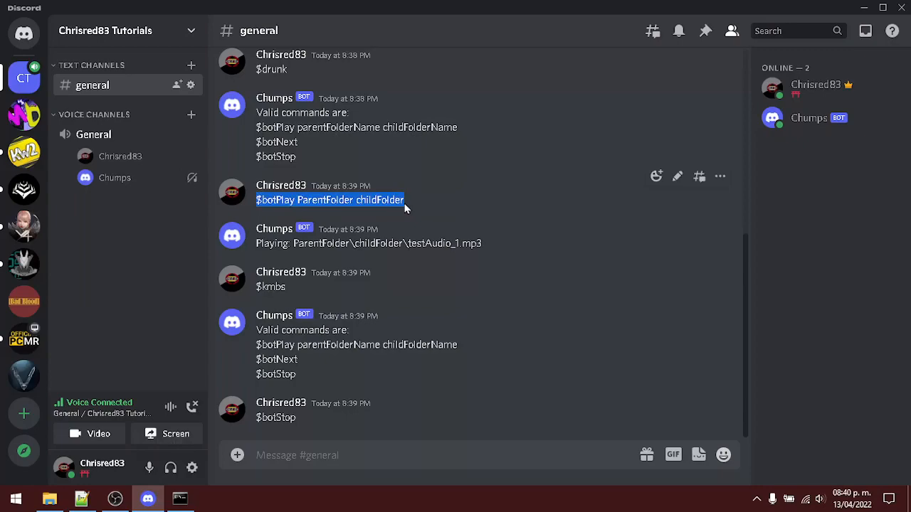
mouse_move(857, 6)
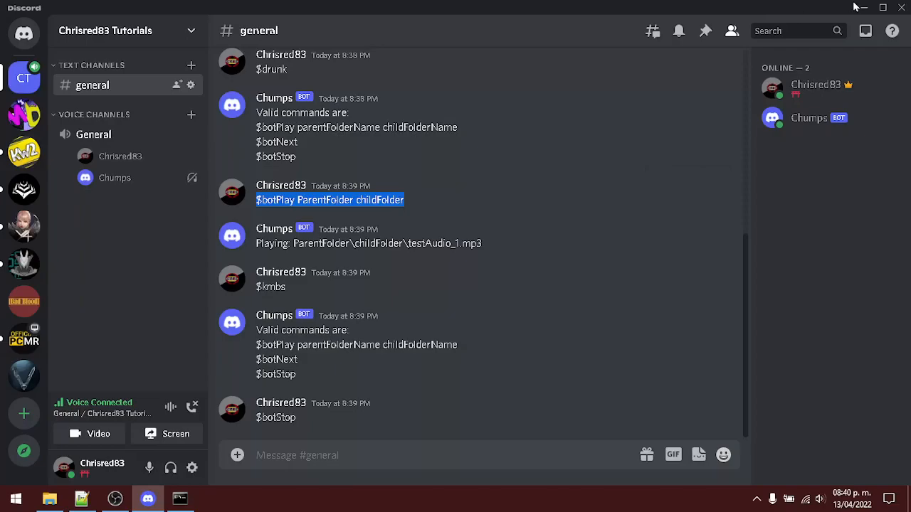
click(179, 498)
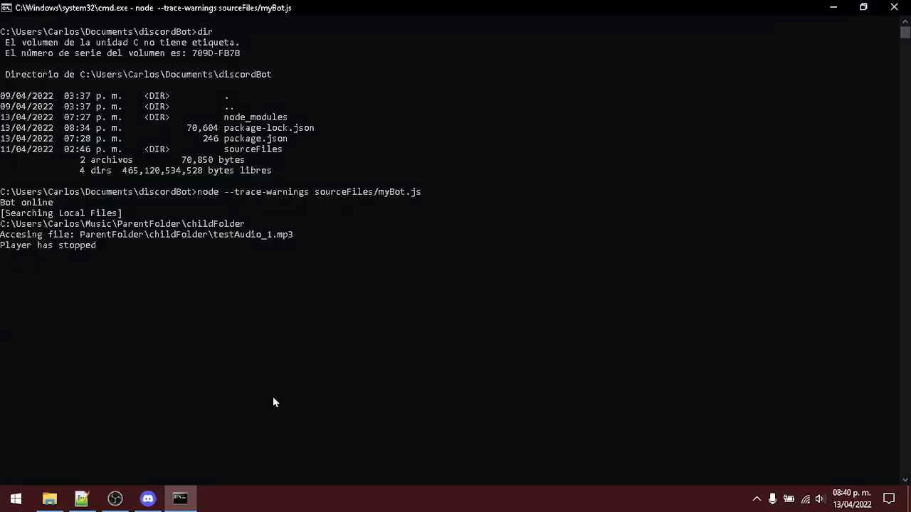
click(148, 498)
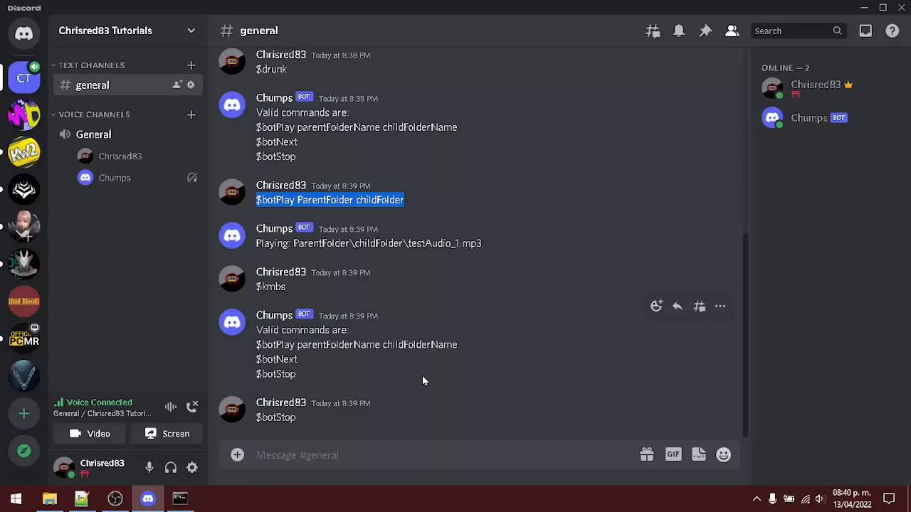
mouse_move(723, 455)
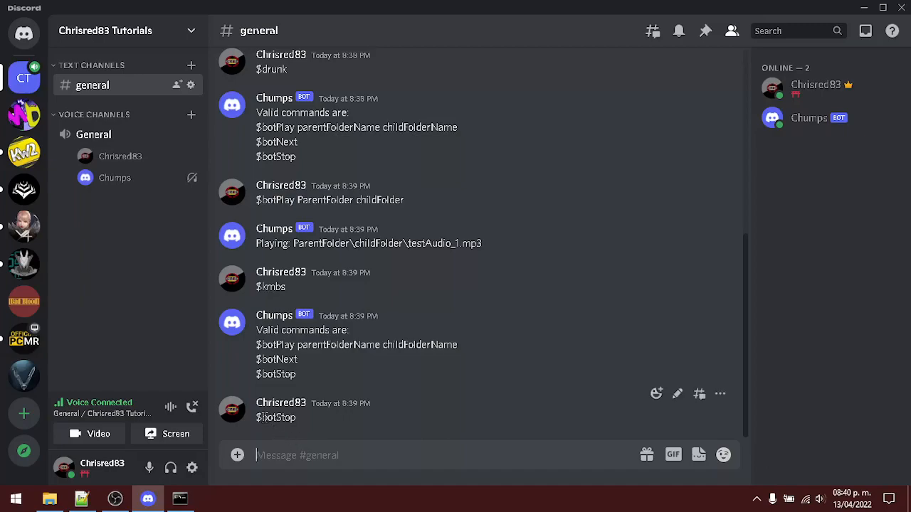
double_click(276, 417)
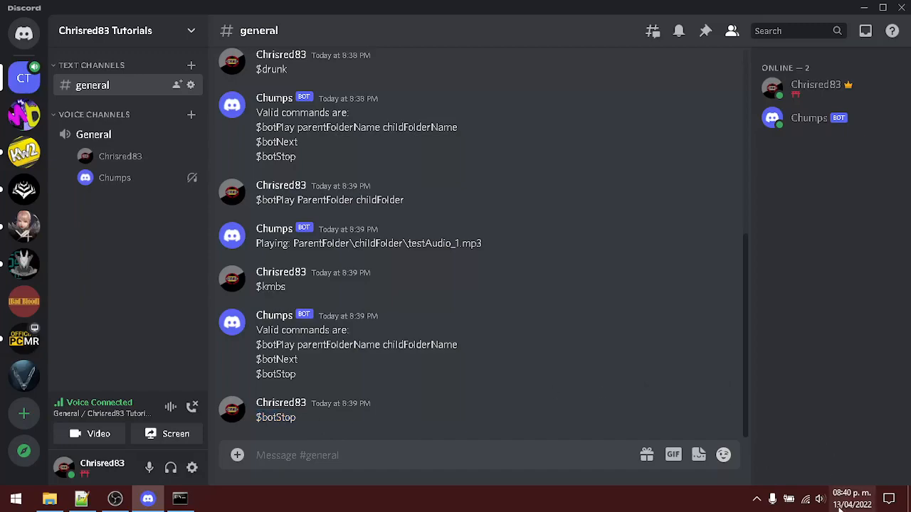
mouse_move(326, 434)
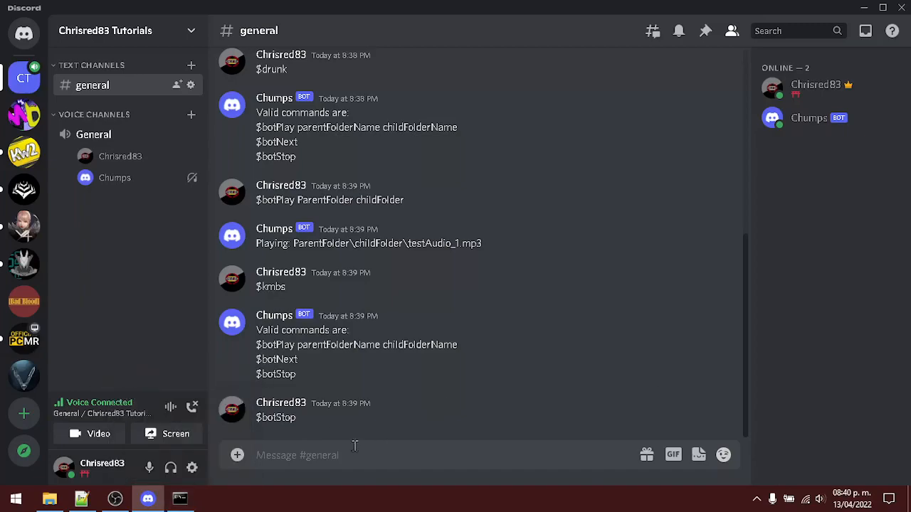
mouse_move(351, 449)
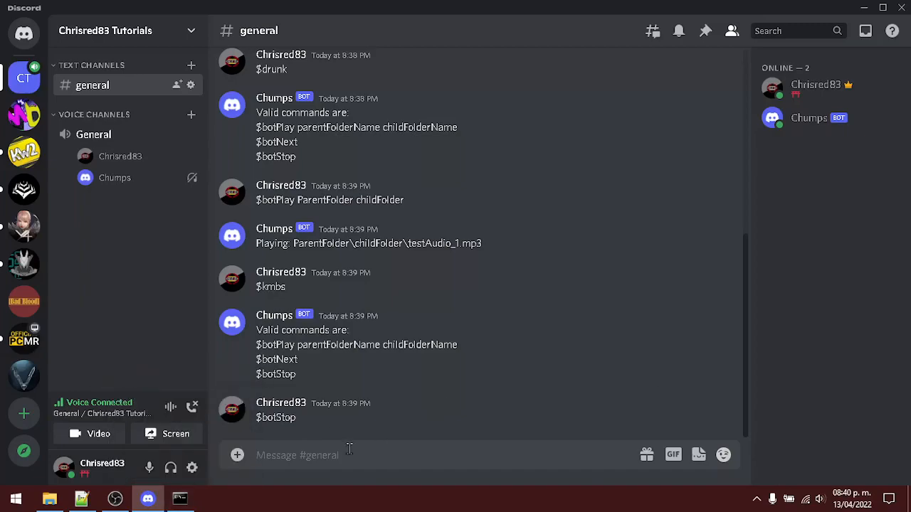
Step: Resend $botPlay ParentFolder childFolder and confirm the console shows testAudio_1.mp3 being accessed
text($botPlay ParentFolder childFolder)
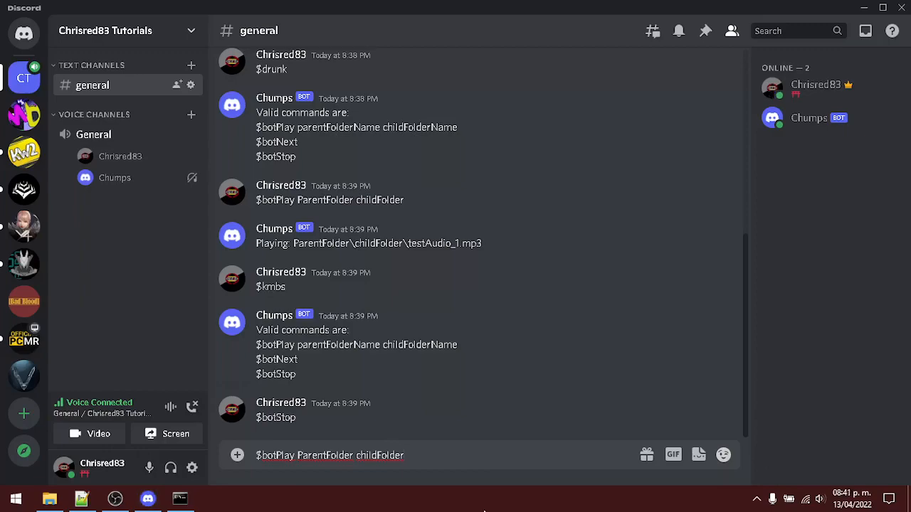
click(179, 498)
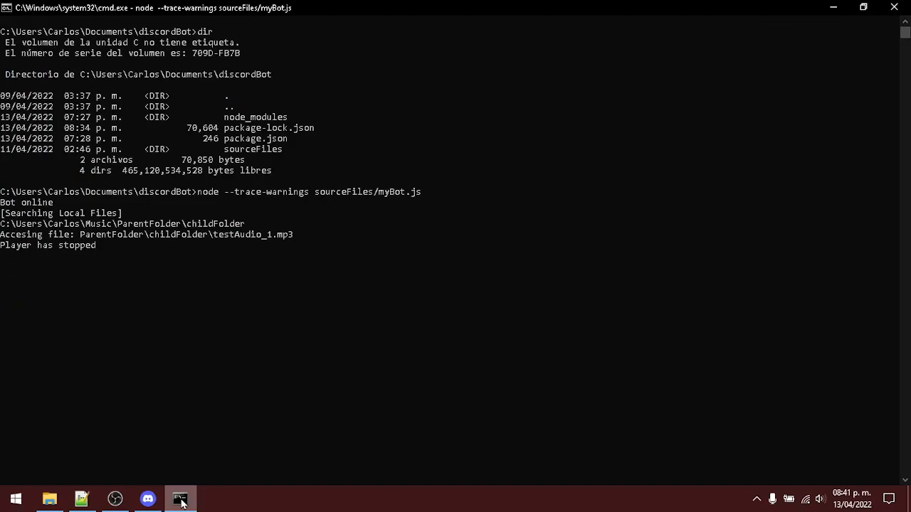
click(148, 498)
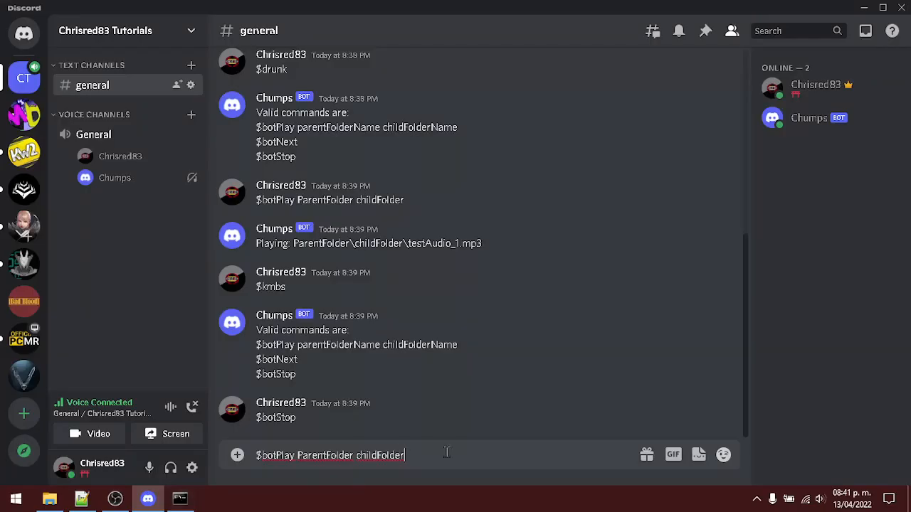
key(Return)
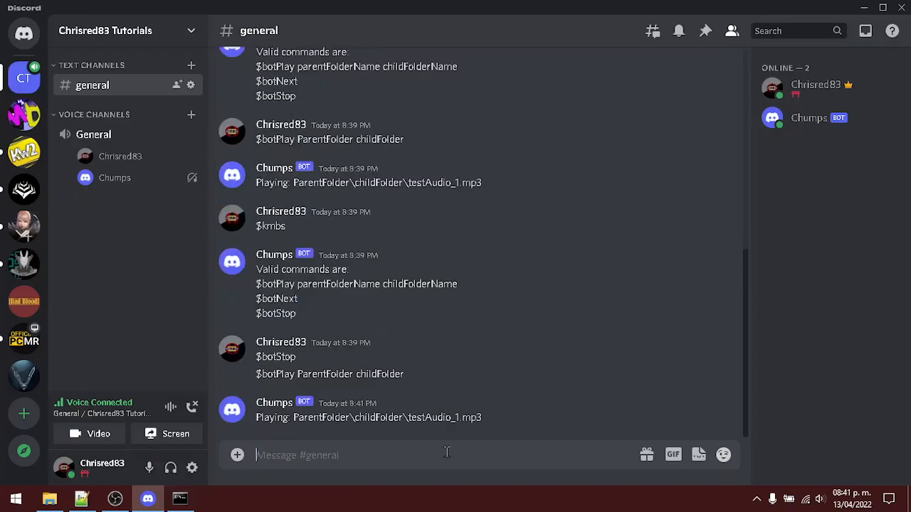
click(179, 498)
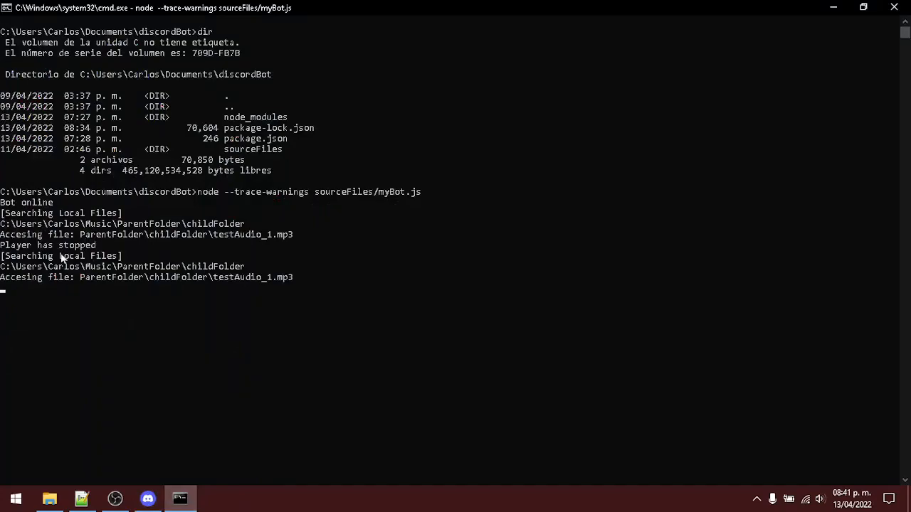
mouse_move(176, 493)
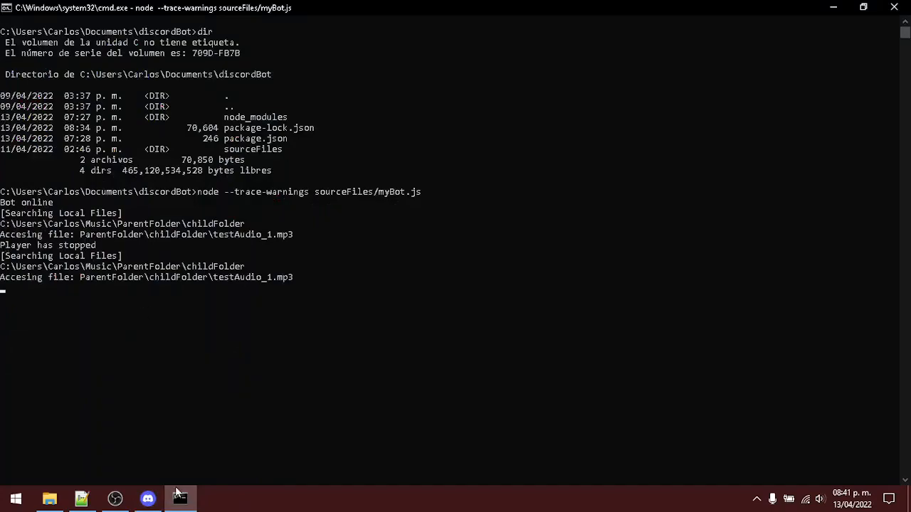
Step: Send $botNext so the bot moves to testAudio_2.mp3, and confirm it in the console log
click(148, 499)
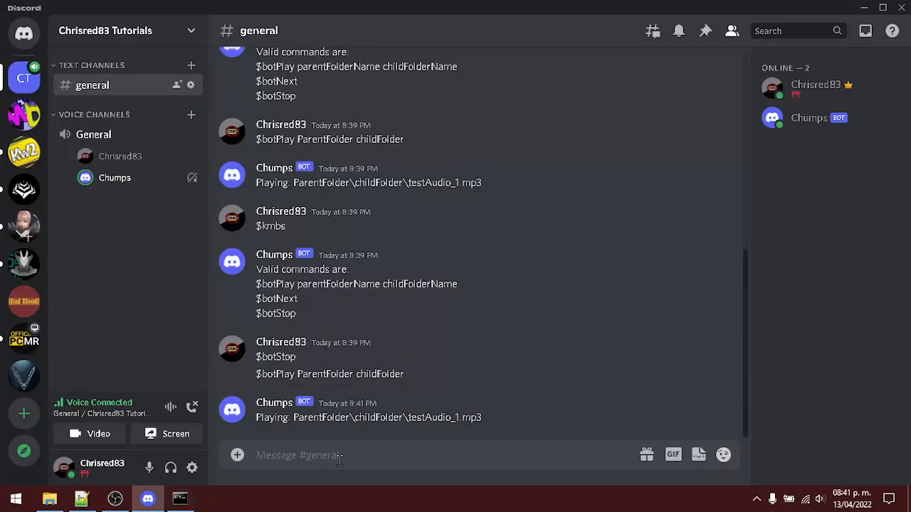
text(using t)
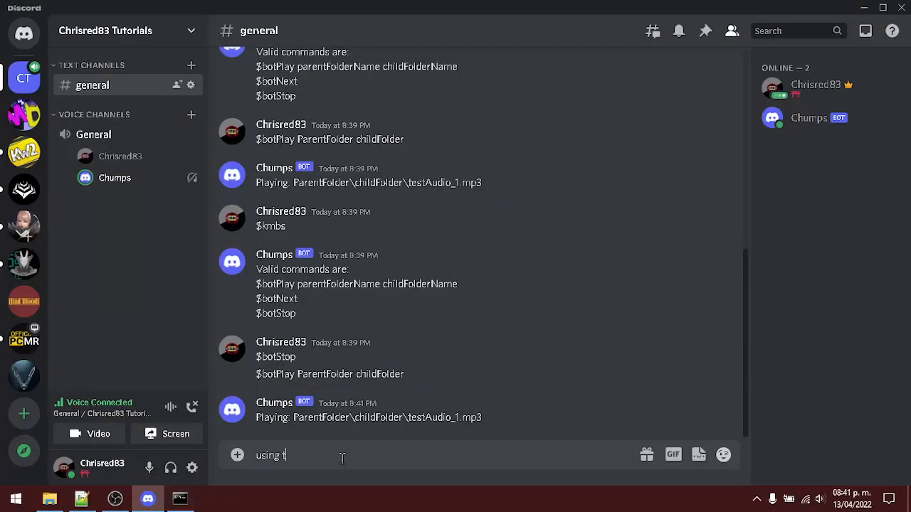
text(he skip)
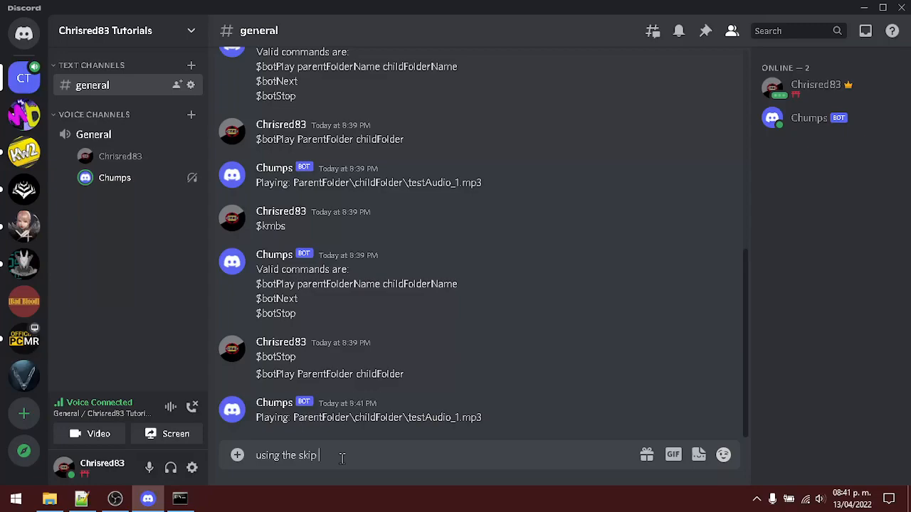
text(command)
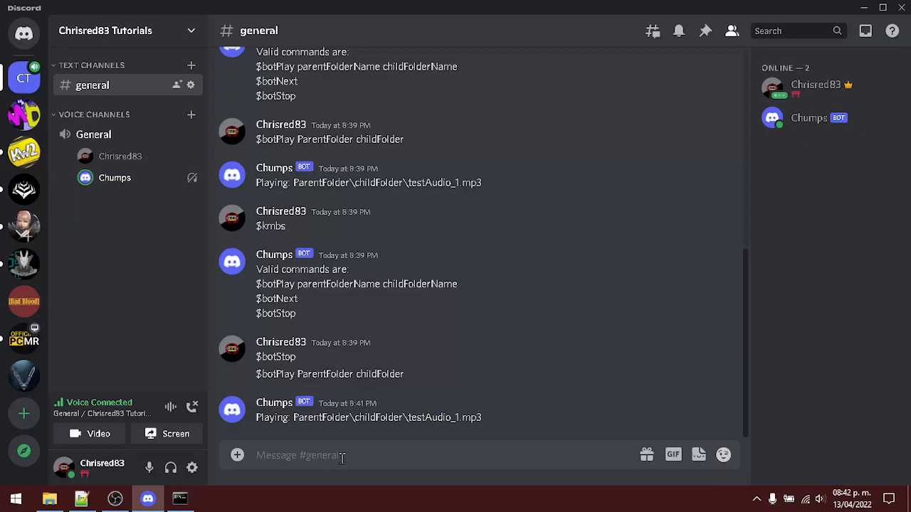
text($botNext)
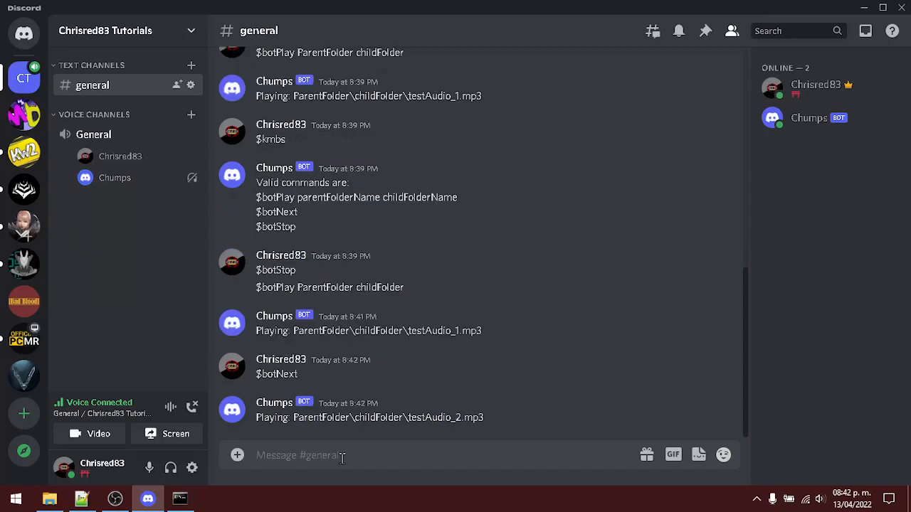
click(179, 499)
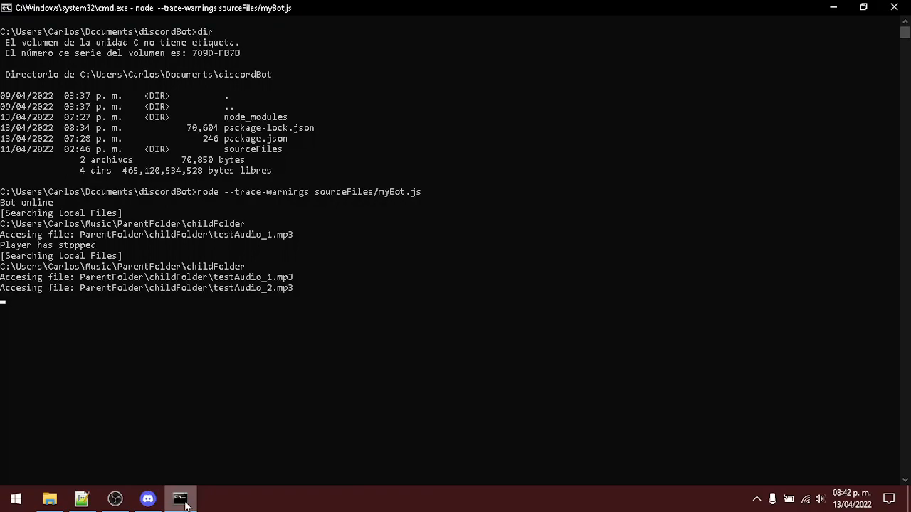
mouse_move(202, 421)
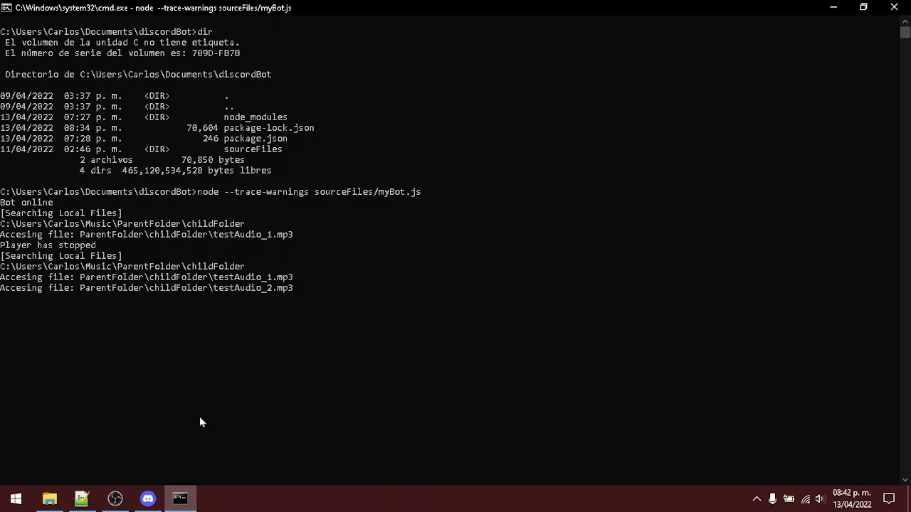
click(148, 498)
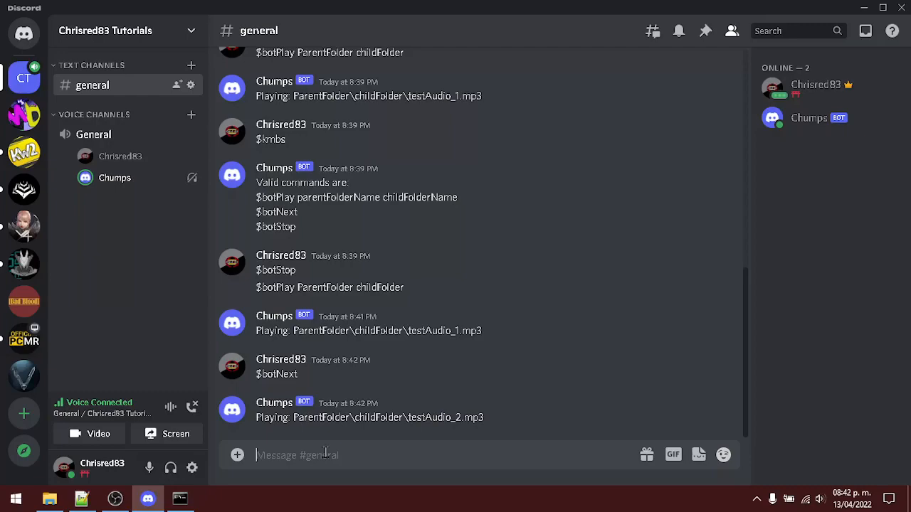
Step: Send $botStop and see 'Player has stopped' after testAudio_2.mp3 in the console
text($botStop)
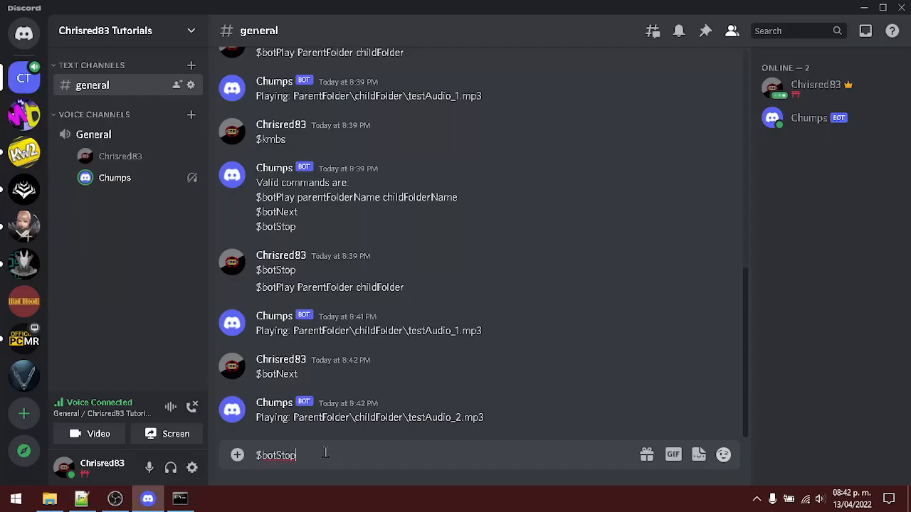
click(179, 498)
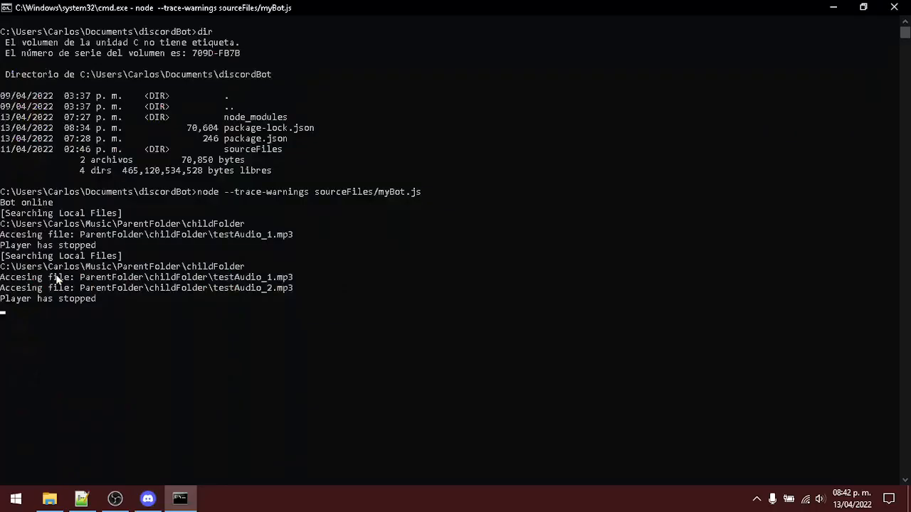
mouse_move(88, 268)
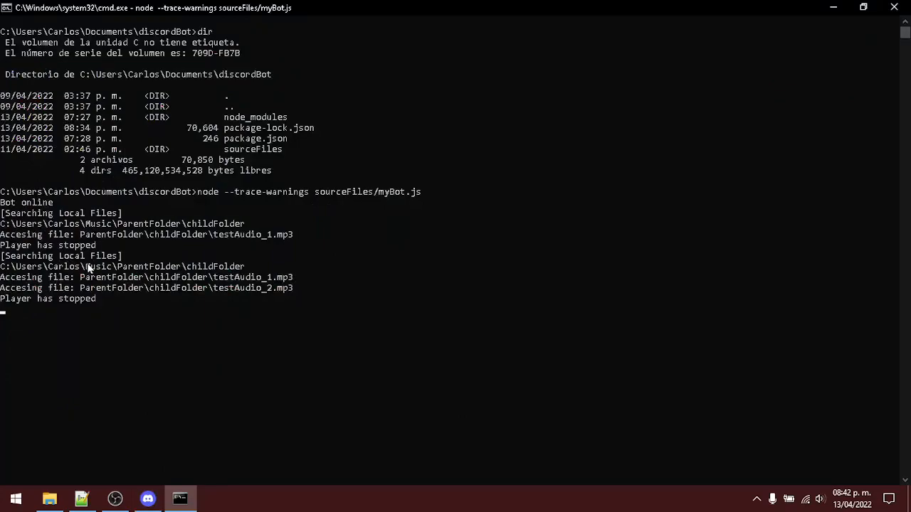
mouse_move(242, 272)
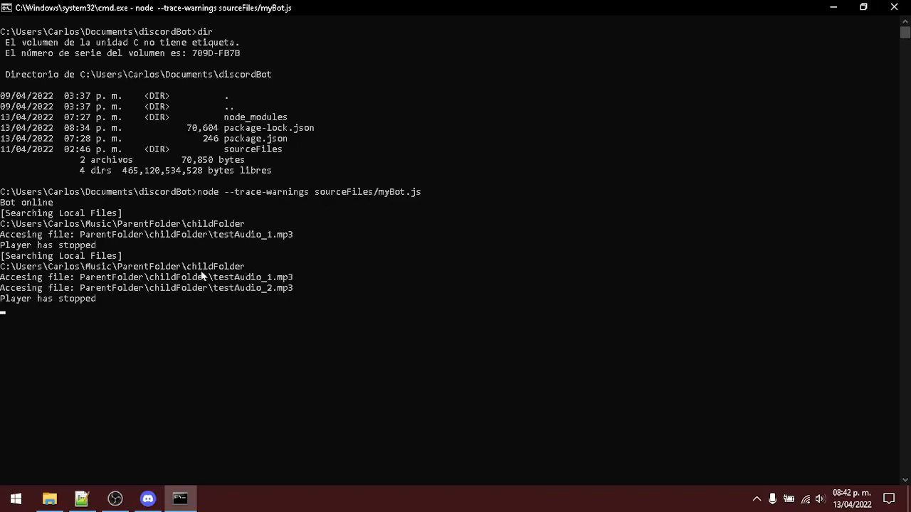
mouse_move(57, 279)
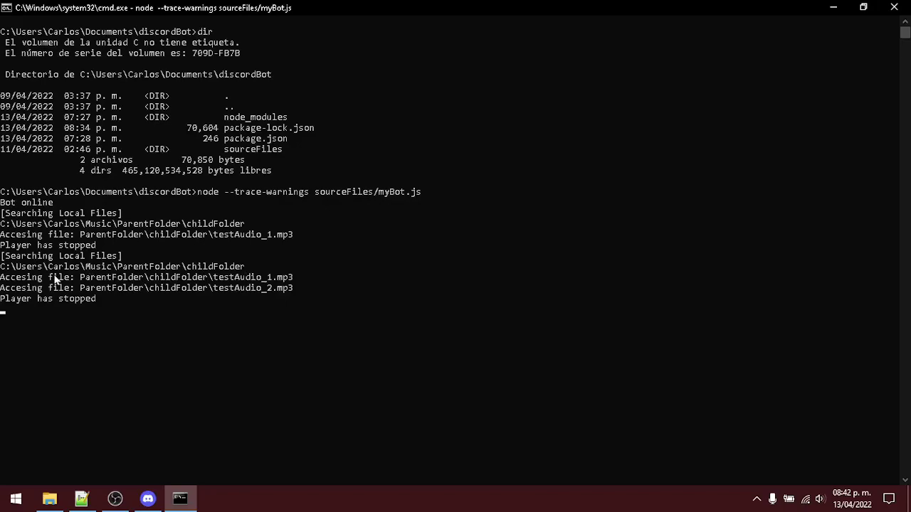
mouse_move(40, 283)
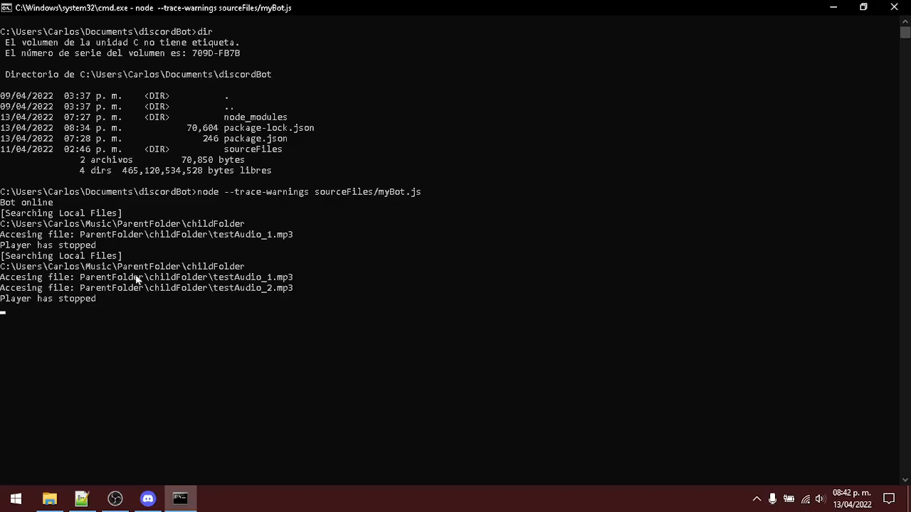
mouse_move(159, 279)
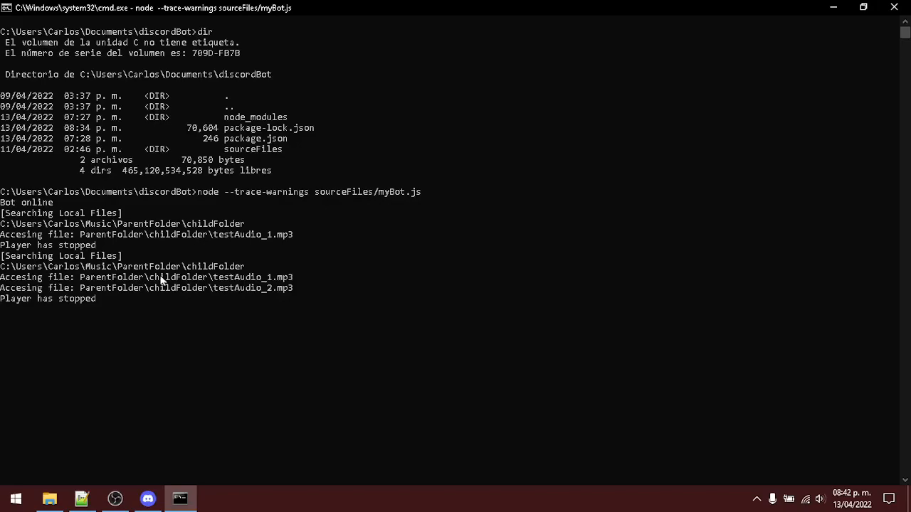
mouse_move(279, 295)
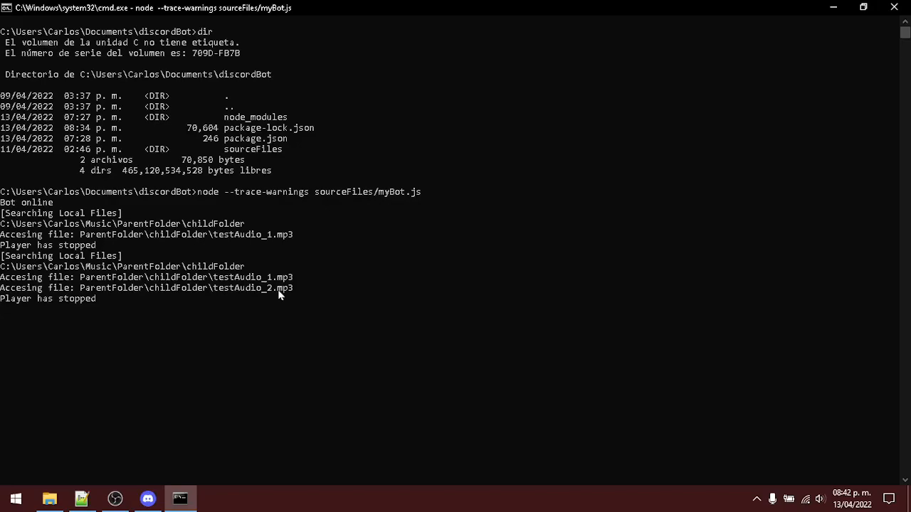
mouse_move(170, 295)
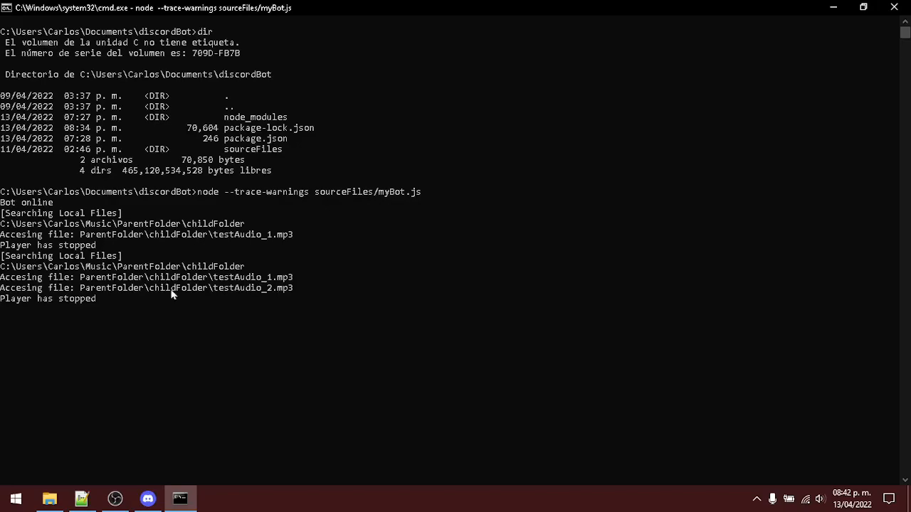
mouse_move(100, 306)
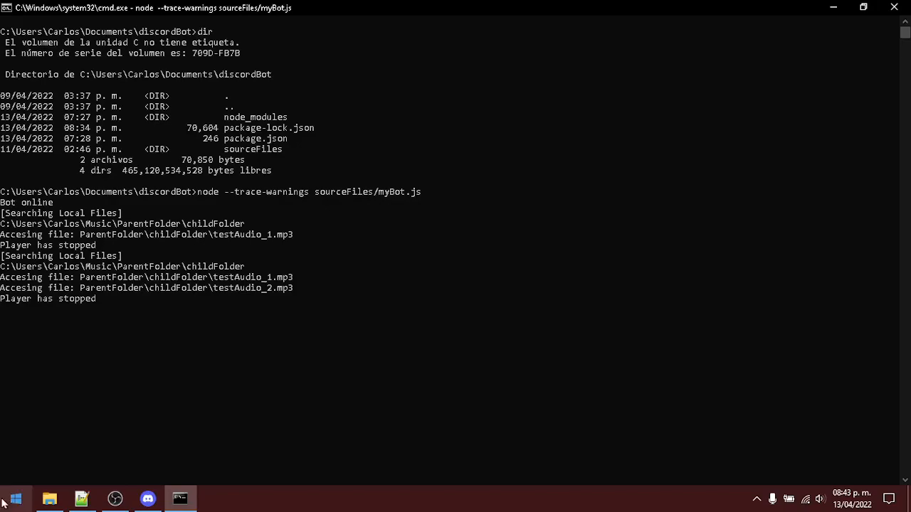
mouse_move(287, 366)
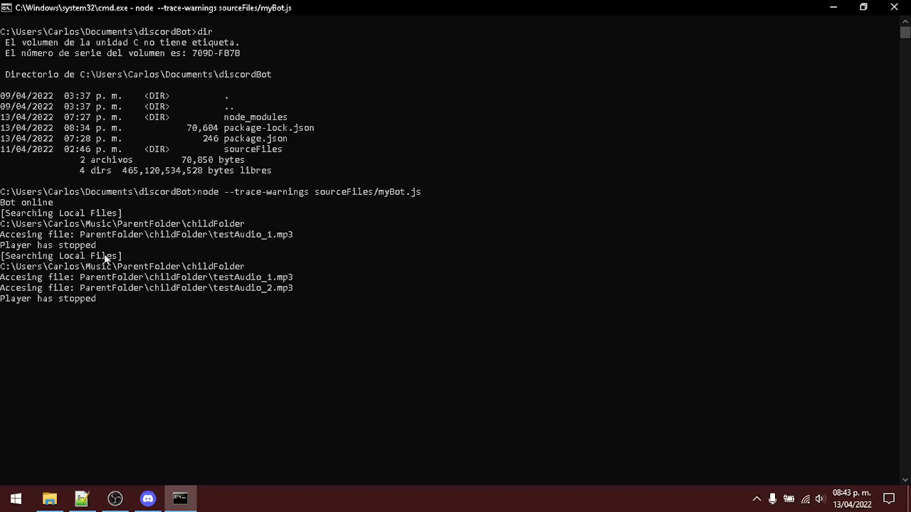
mouse_move(259, 278)
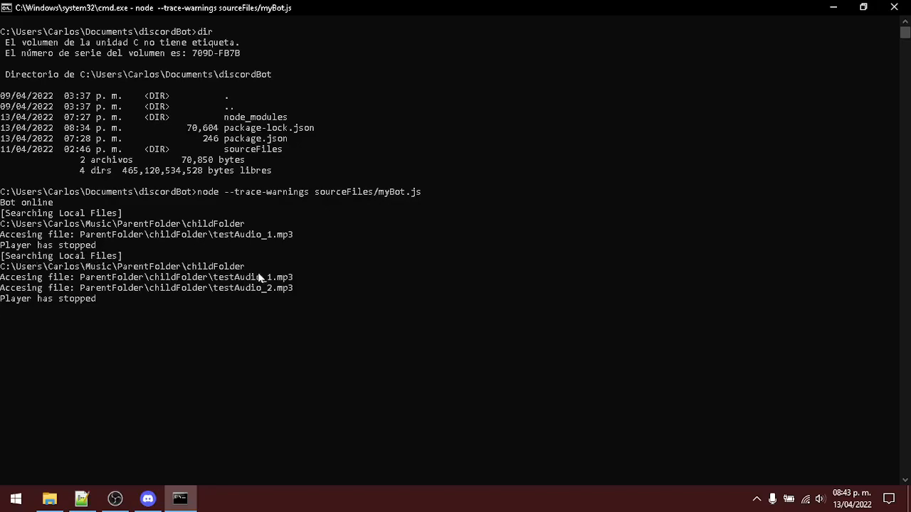
mouse_move(293, 296)
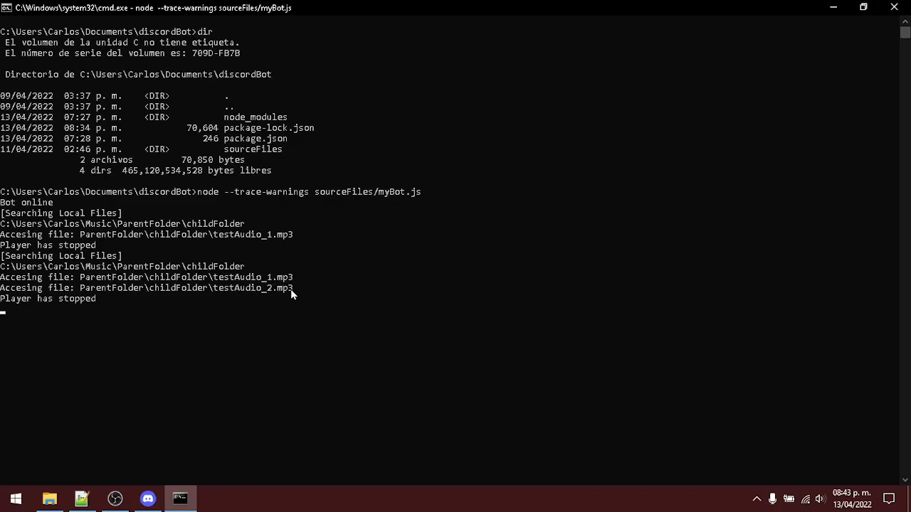
mouse_move(131, 346)
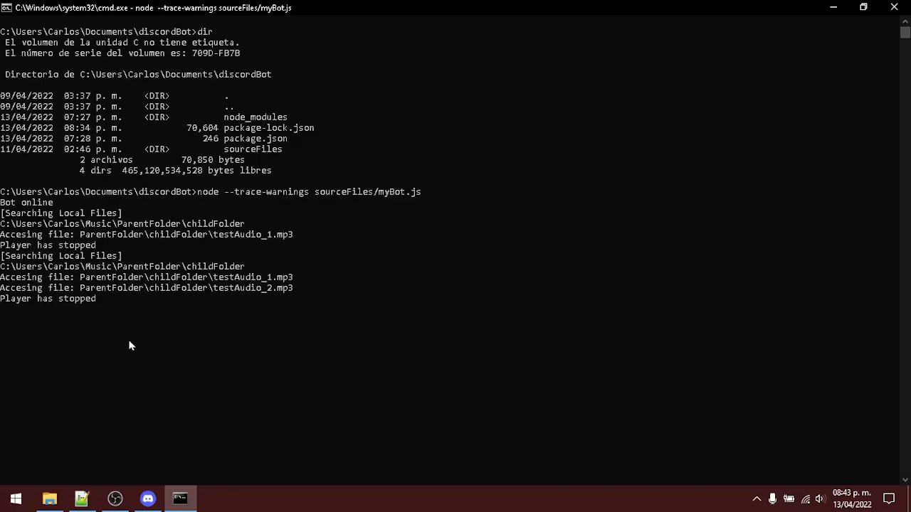
mouse_move(157, 449)
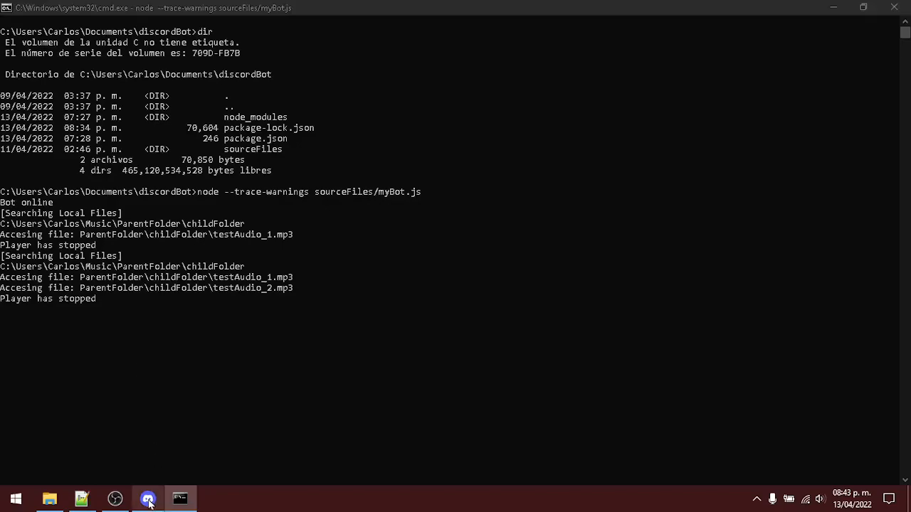
Step: Return to the #general channel and open Discord's User Settings
click(148, 498)
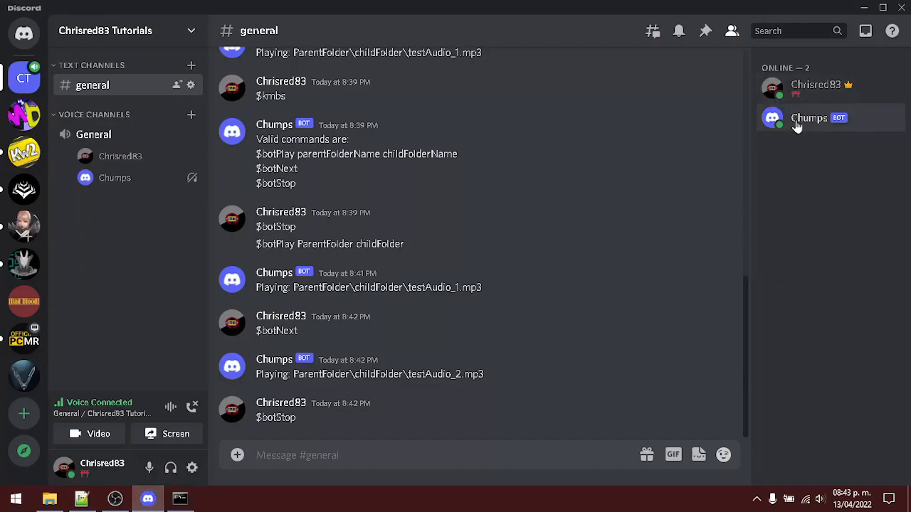
mouse_move(114, 177)
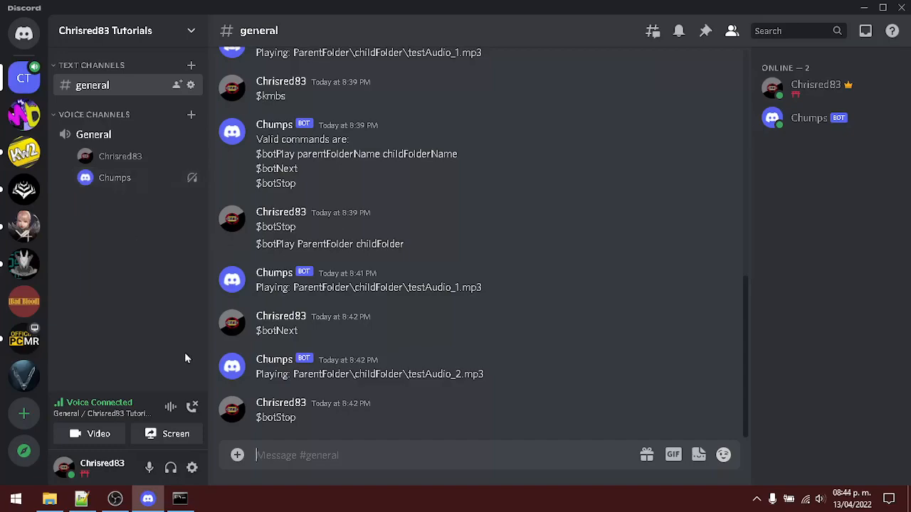
mouse_move(192, 468)
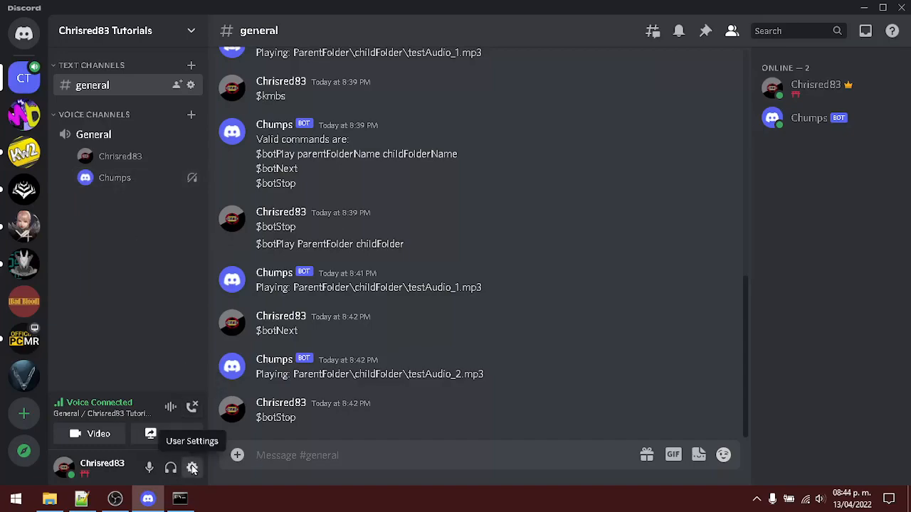
click(192, 468)
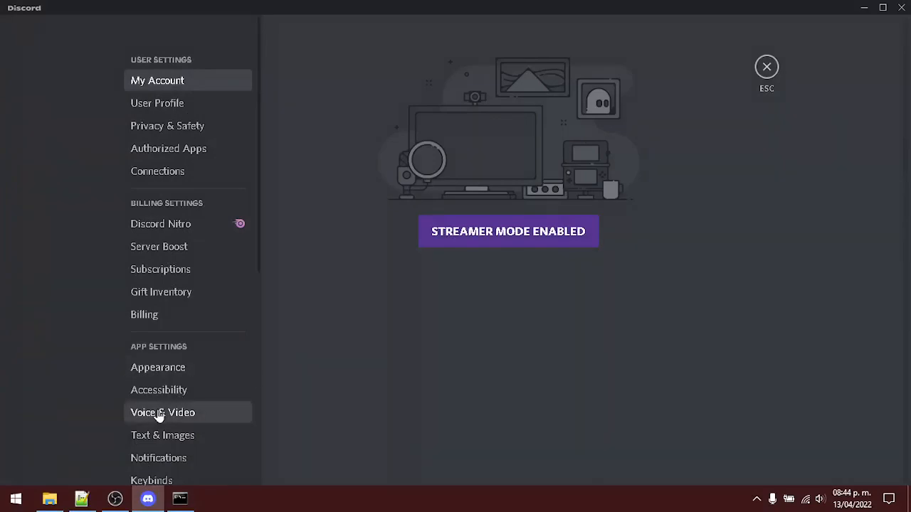
Step: View the Voice & Video input and output devices, then close settings back to #general
click(162, 413)
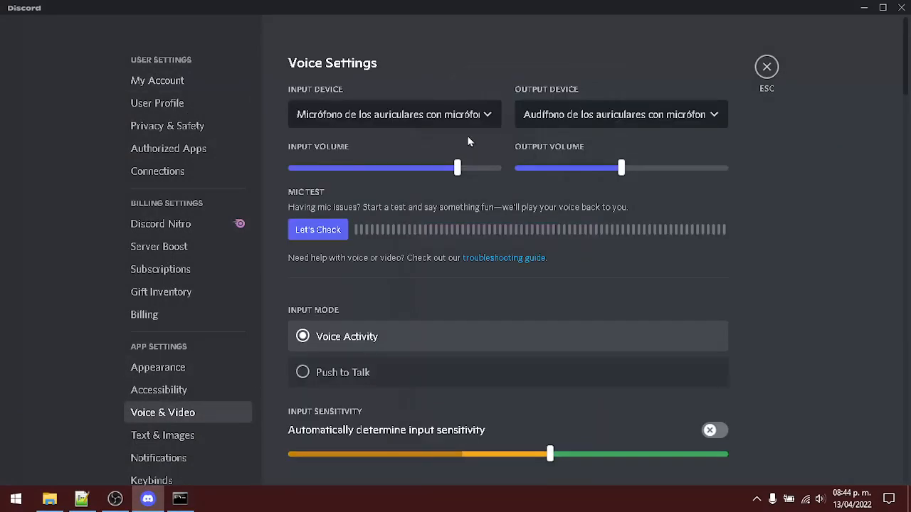
mouse_move(368, 114)
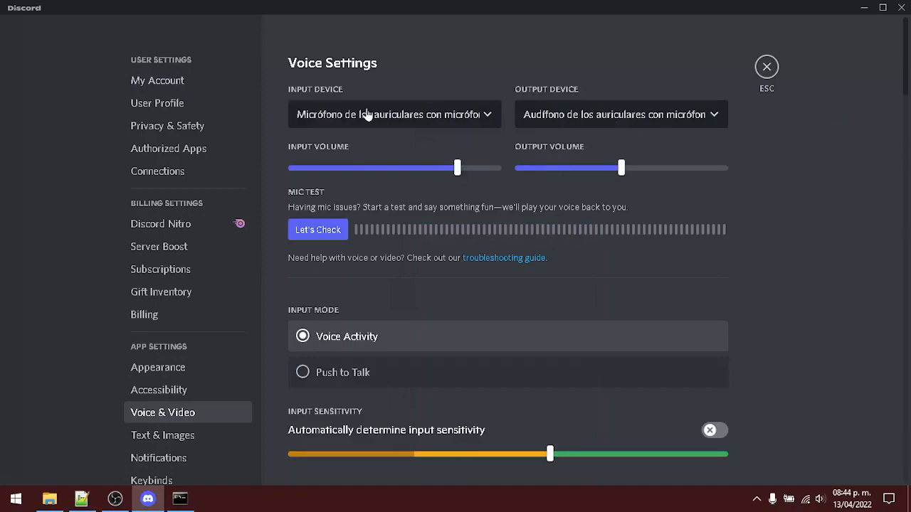
mouse_move(613, 114)
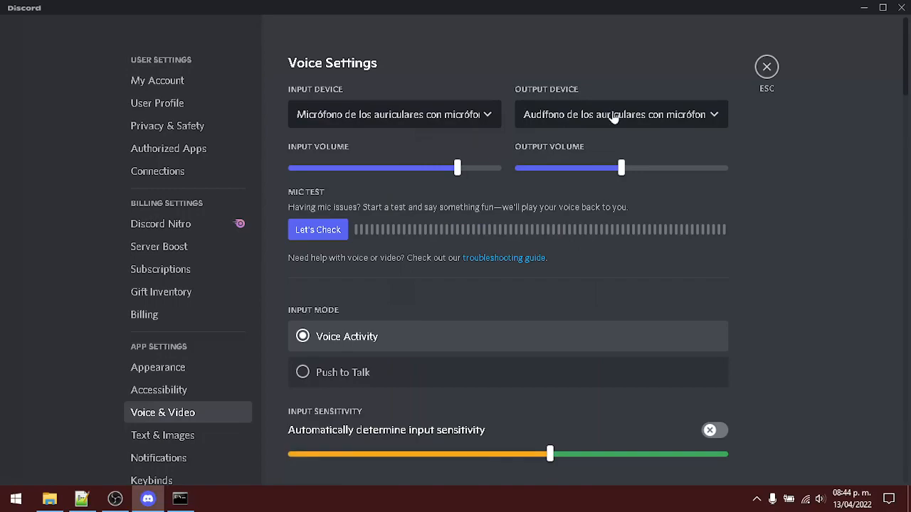
mouse_move(703, 122)
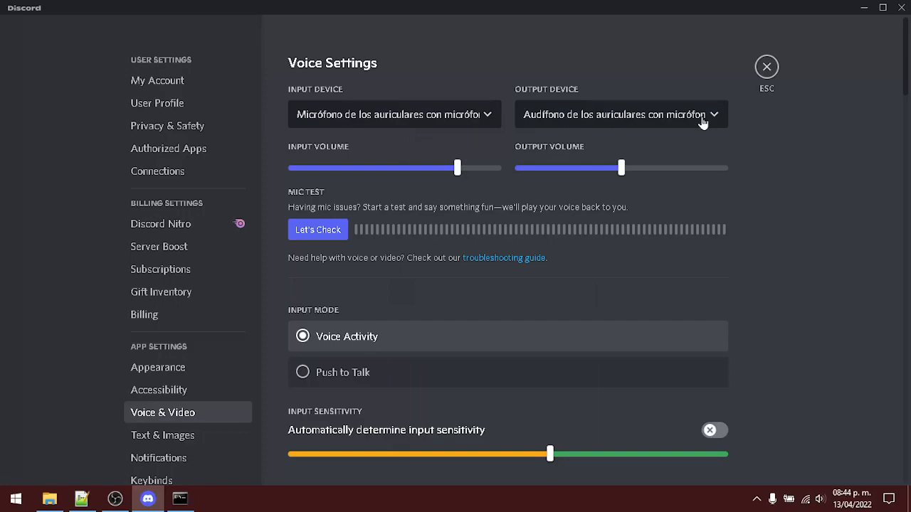
mouse_move(702, 249)
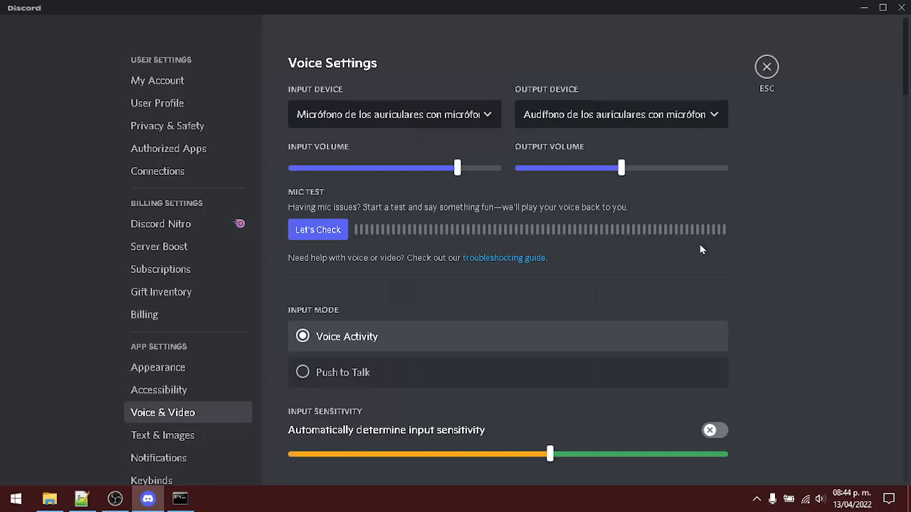
mouse_move(766, 67)
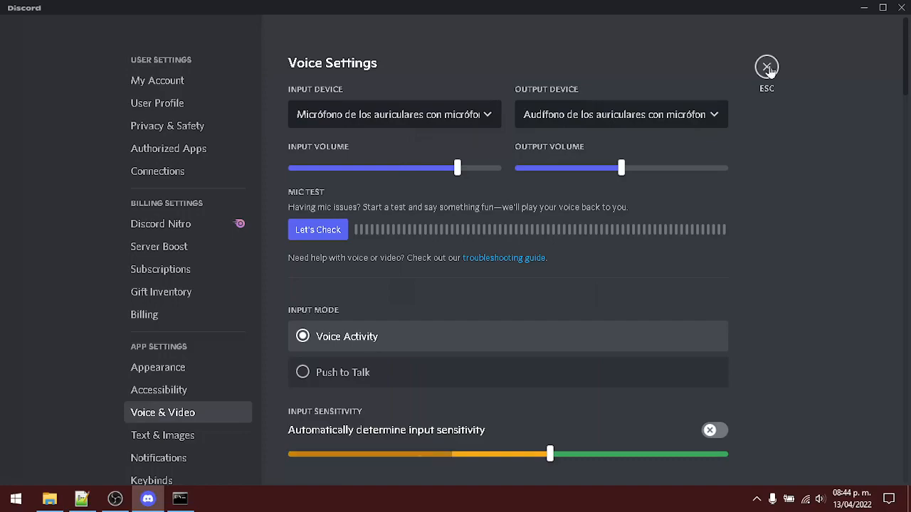
click(766, 67)
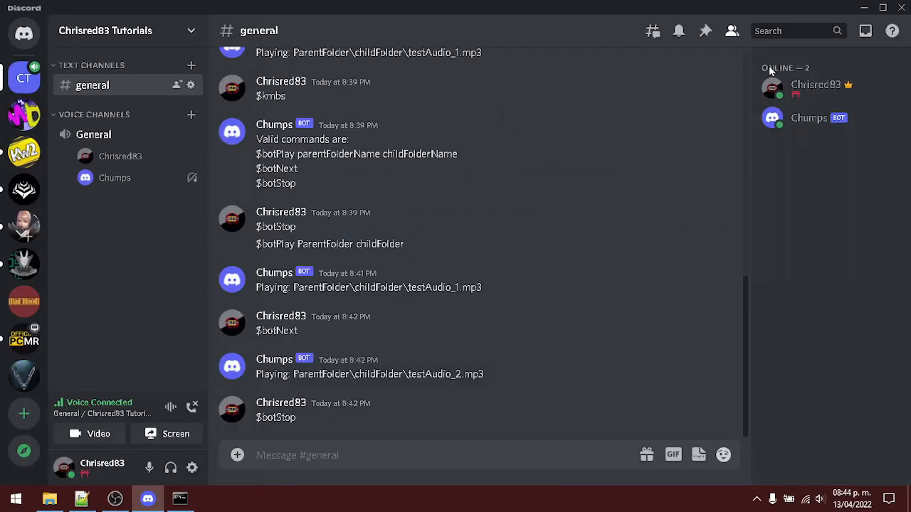
mouse_move(409, 434)
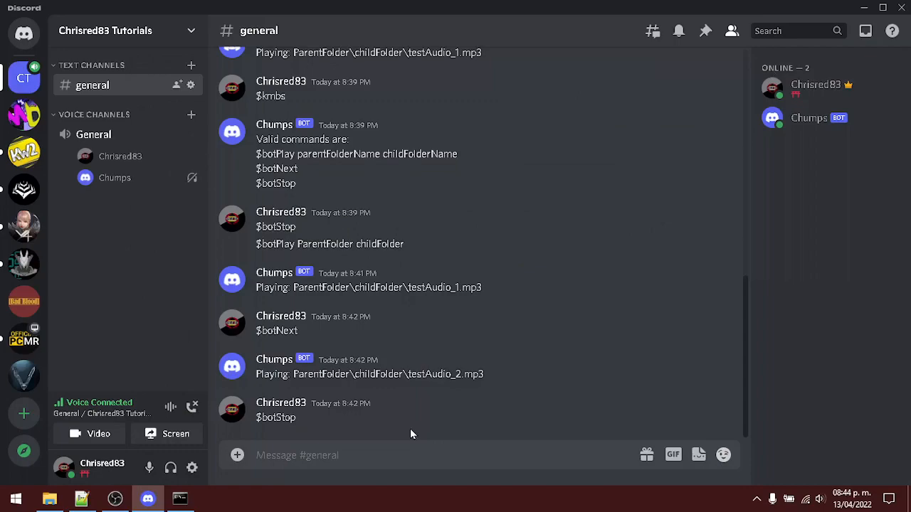